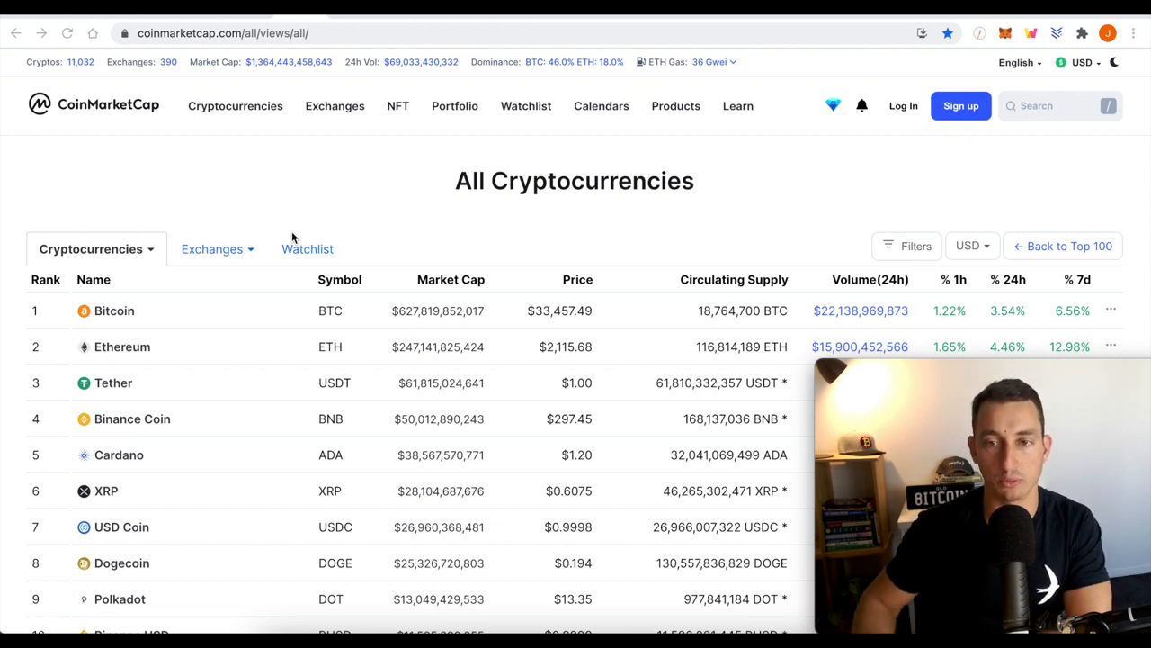
mouse_move(1016, 315)
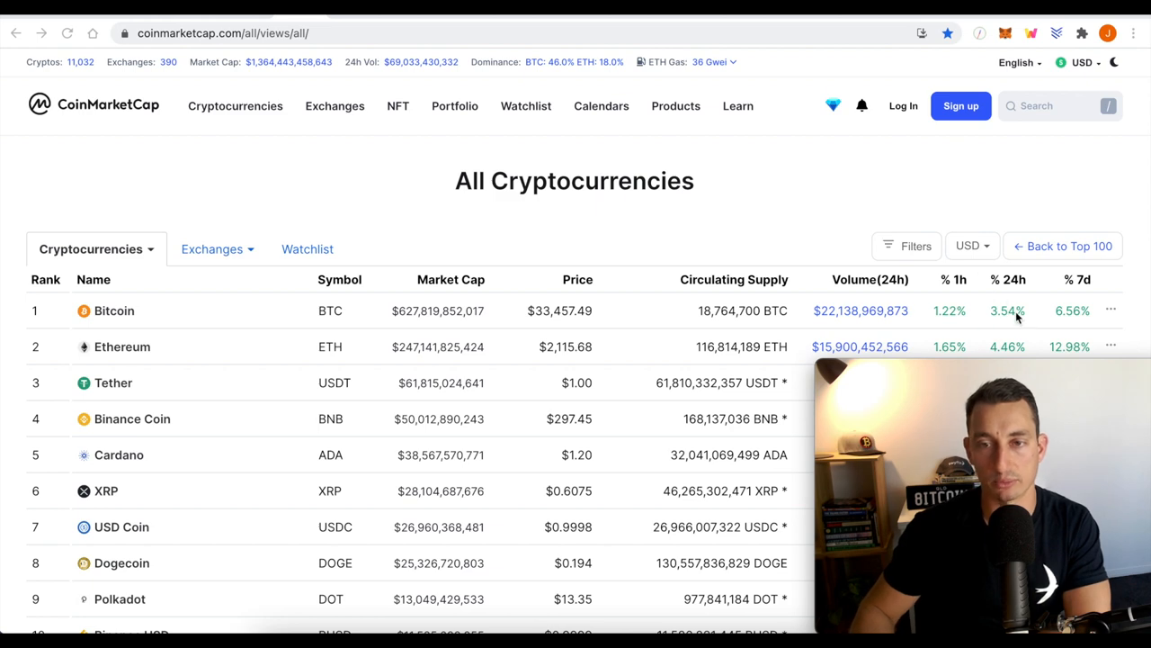
Scroll through the BTCUSD daily chart area to bring the Fibonacci retracement into view.
scroll("down", 3)
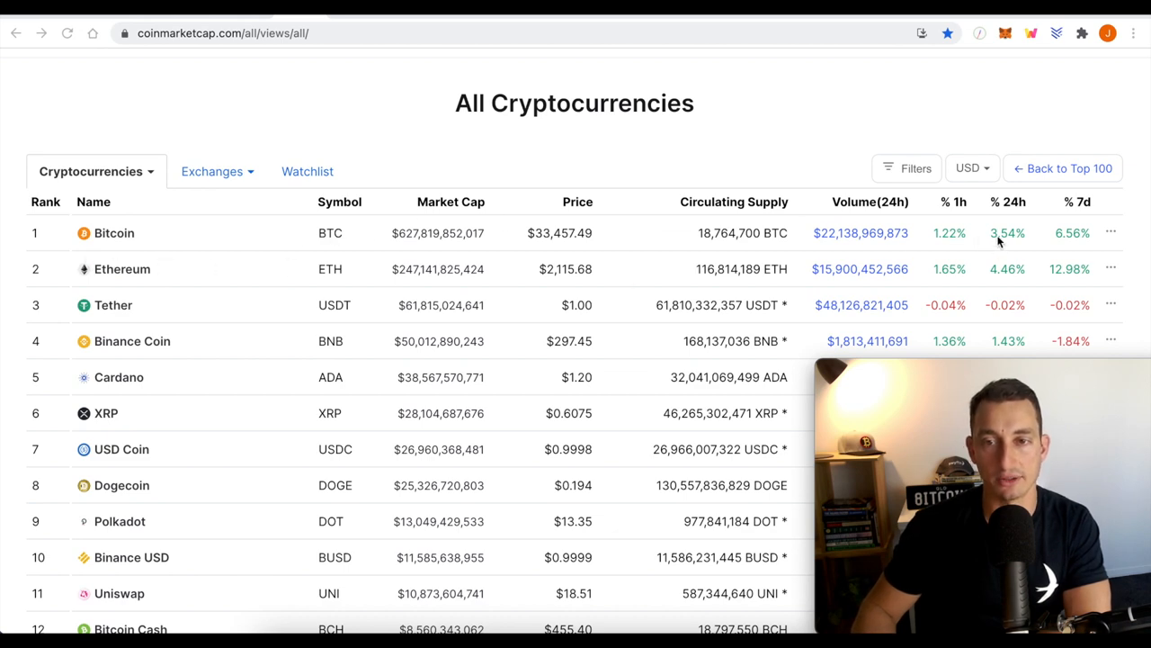
scroll("down", 3)
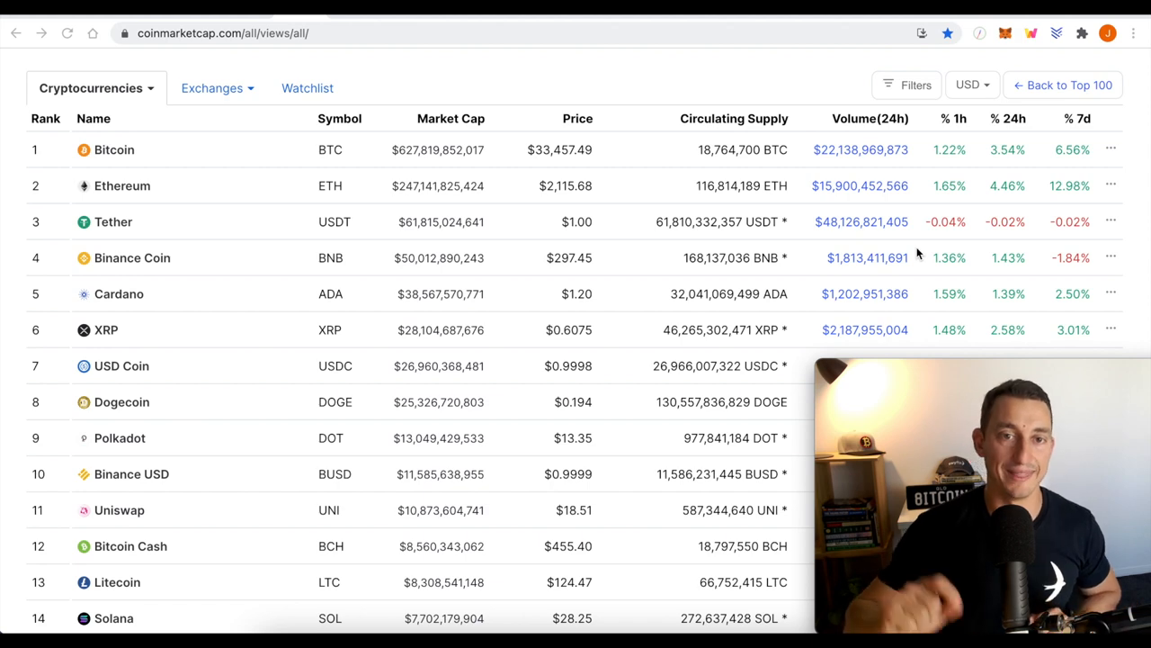
mouse_move(907, 232)
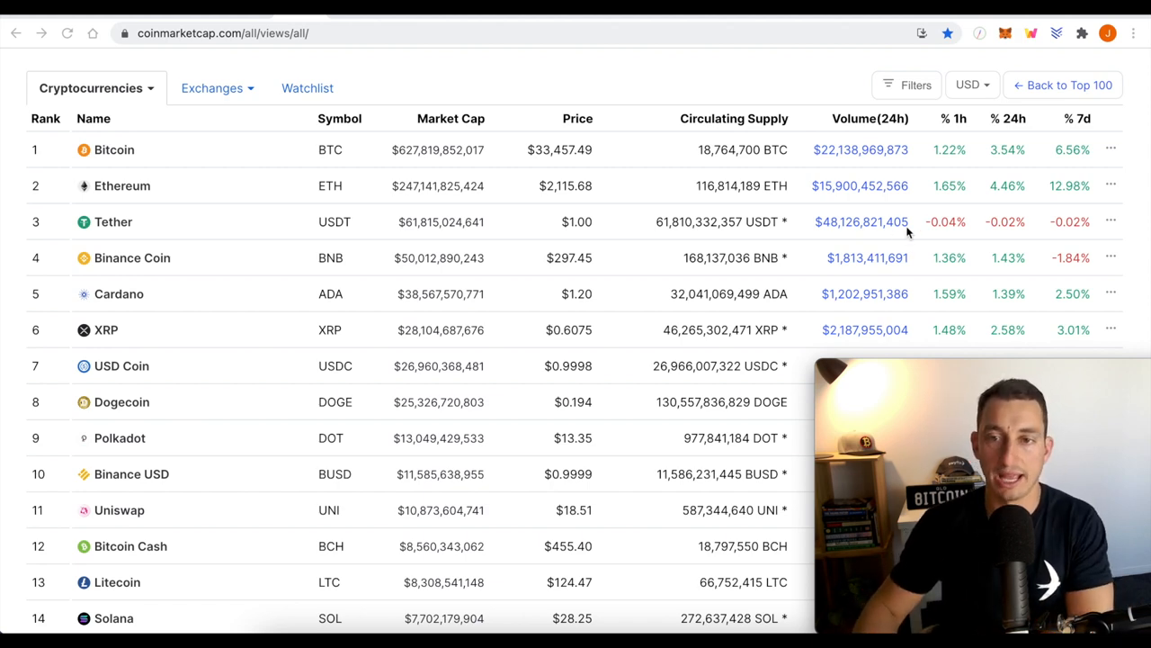
scroll("down", 3)
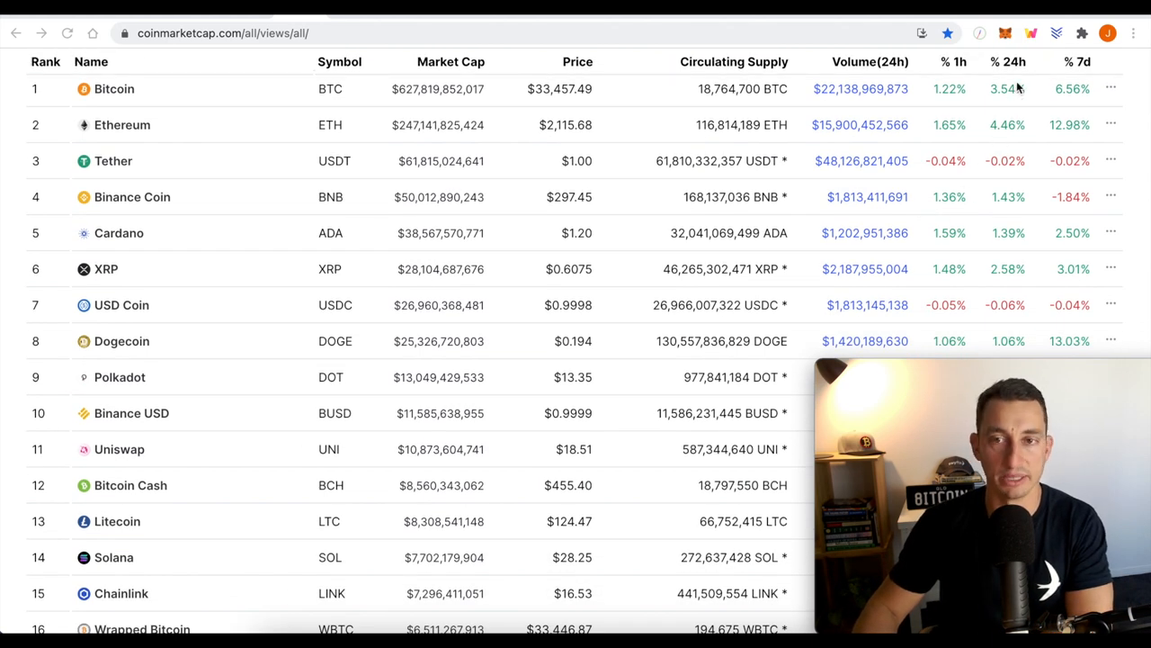
scroll("down", 3)
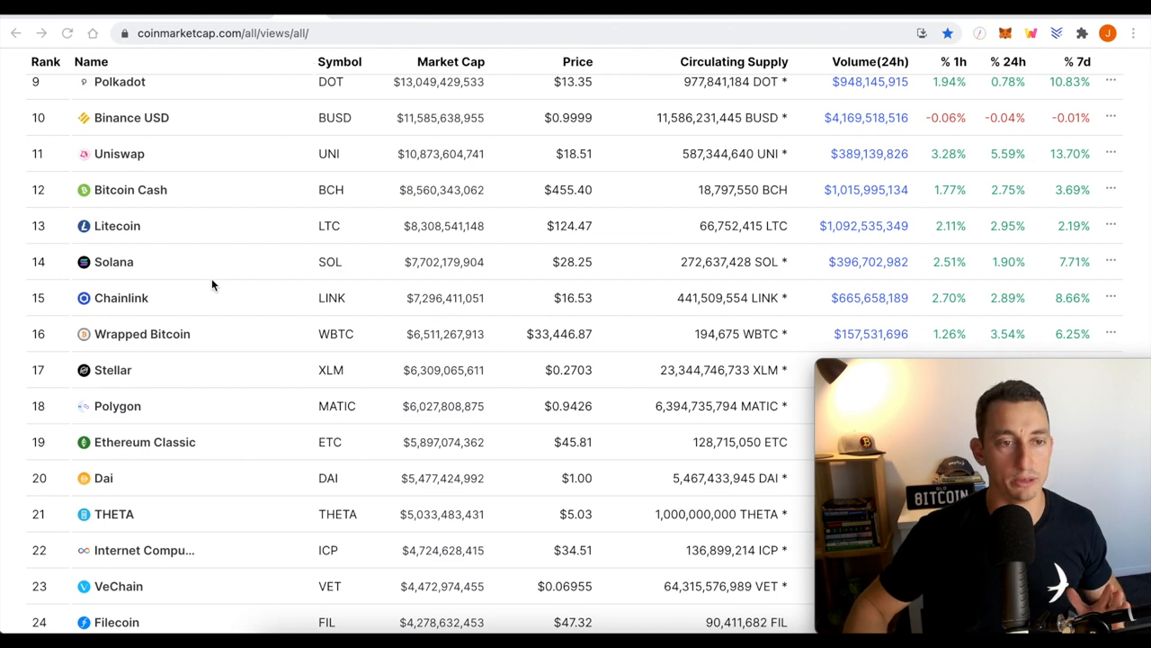
scroll("down", 3)
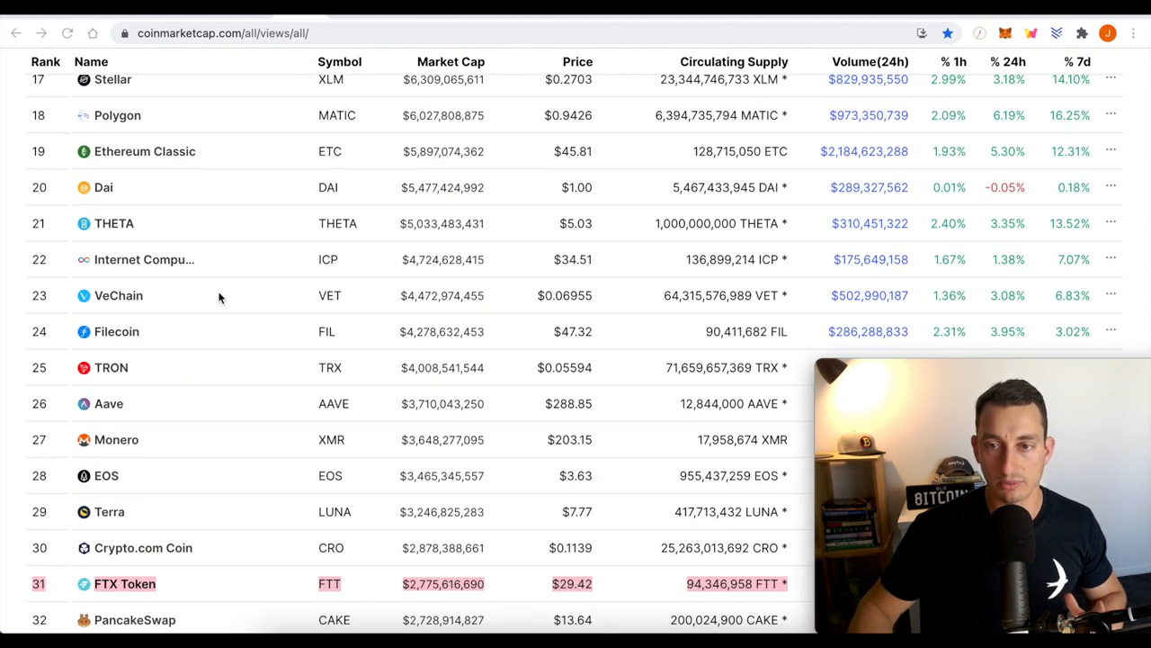
mouse_move(282, 260)
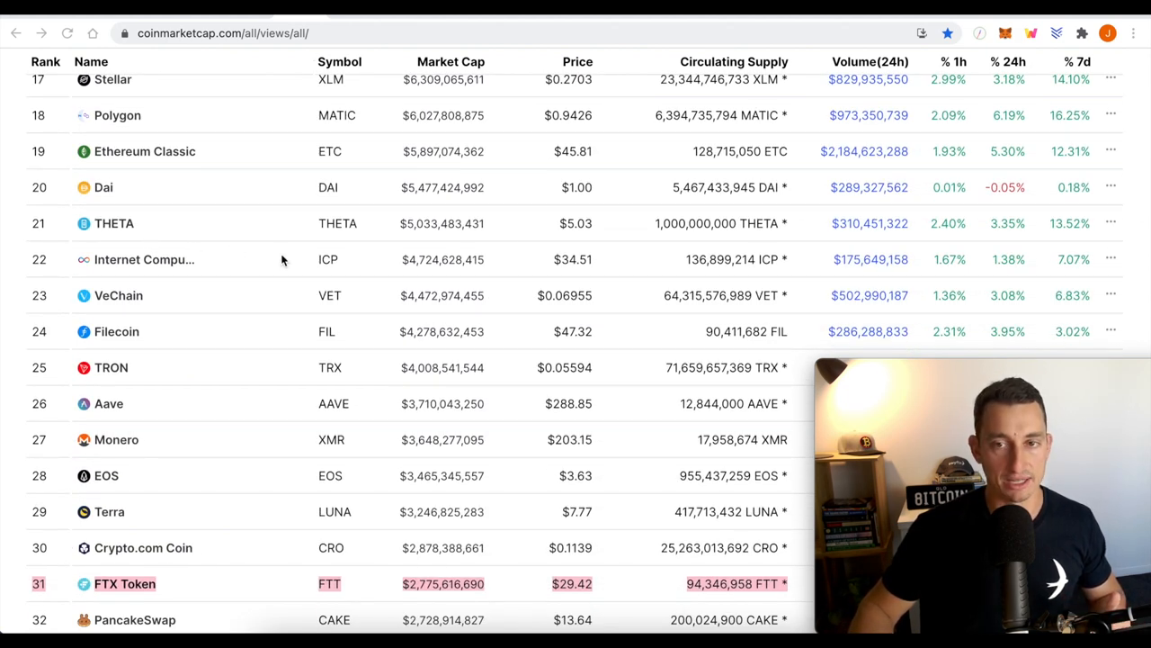
mouse_move(1016, 148)
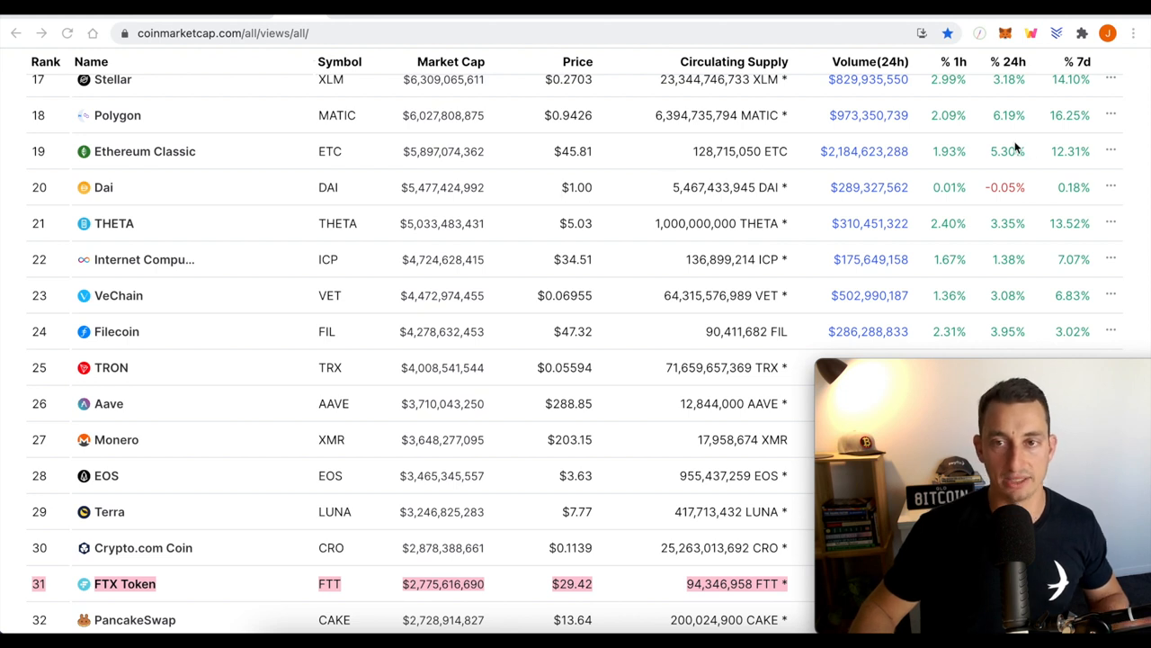
mouse_move(70, 129)
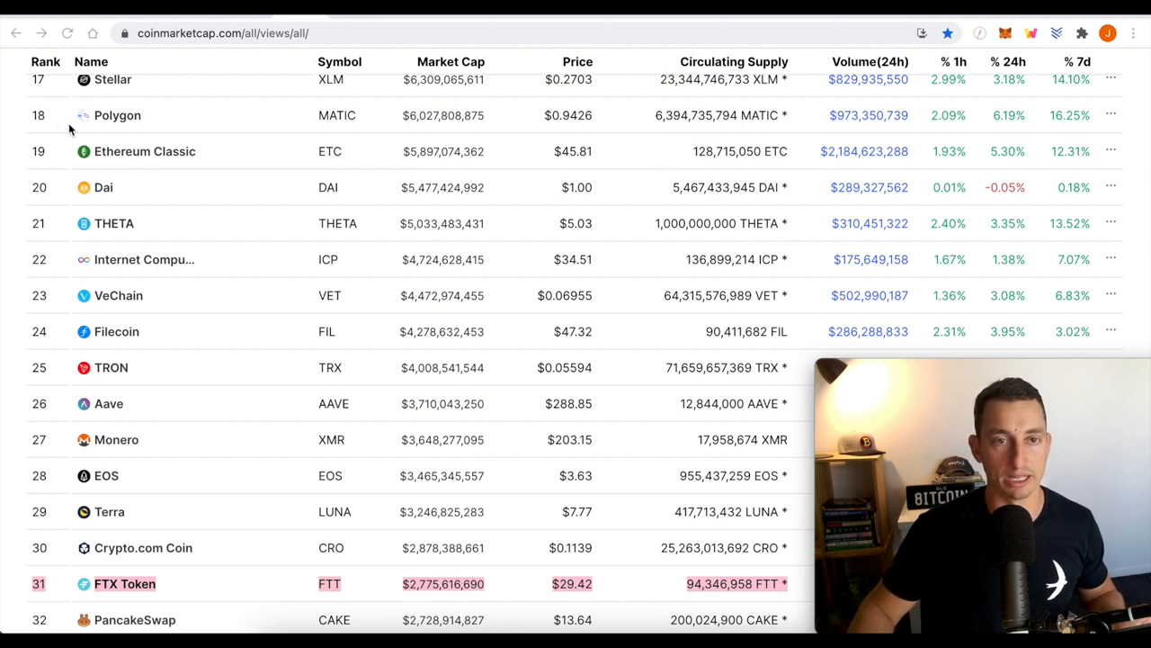
mouse_move(259, 264)
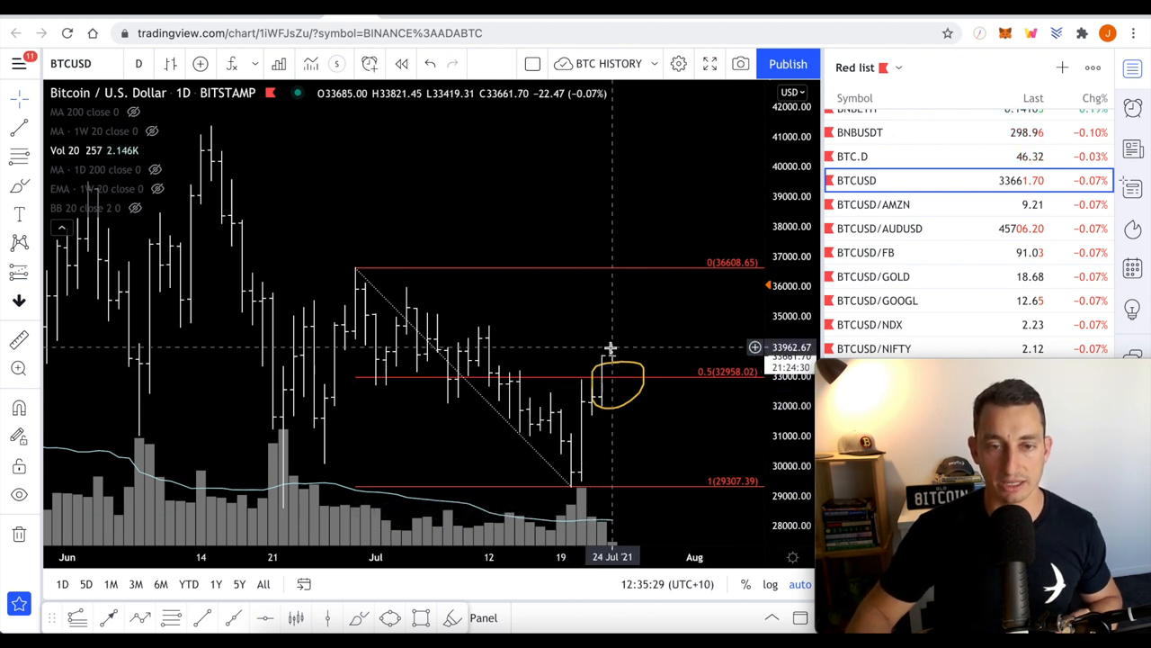
mouse_move(582, 472)
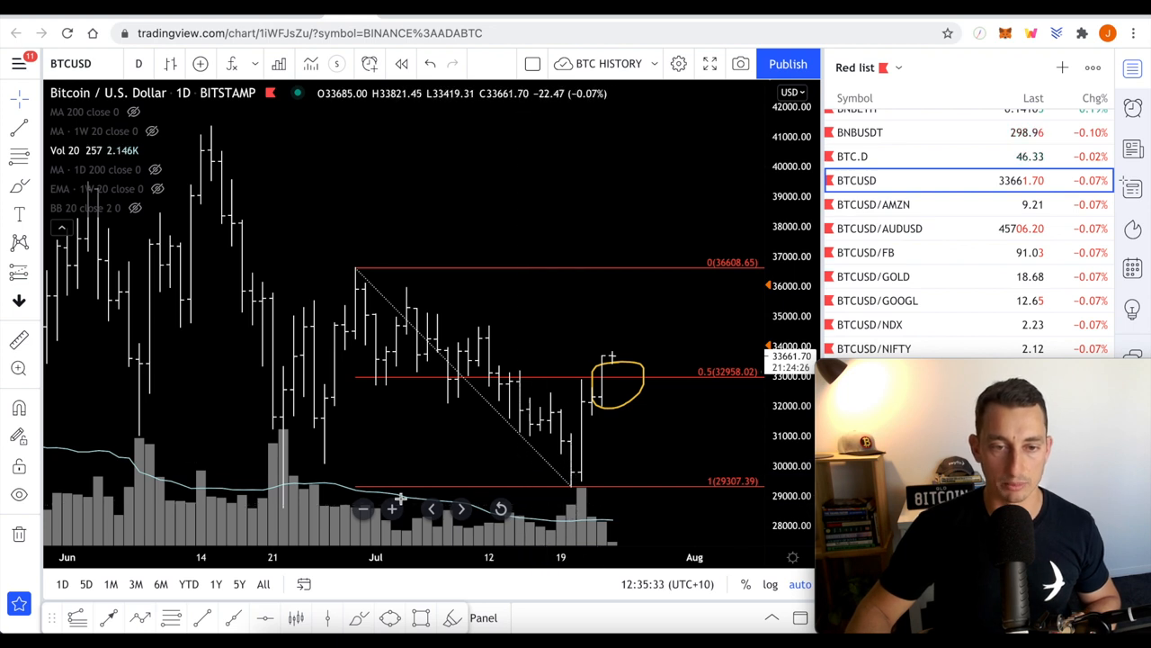
mouse_move(332, 499)
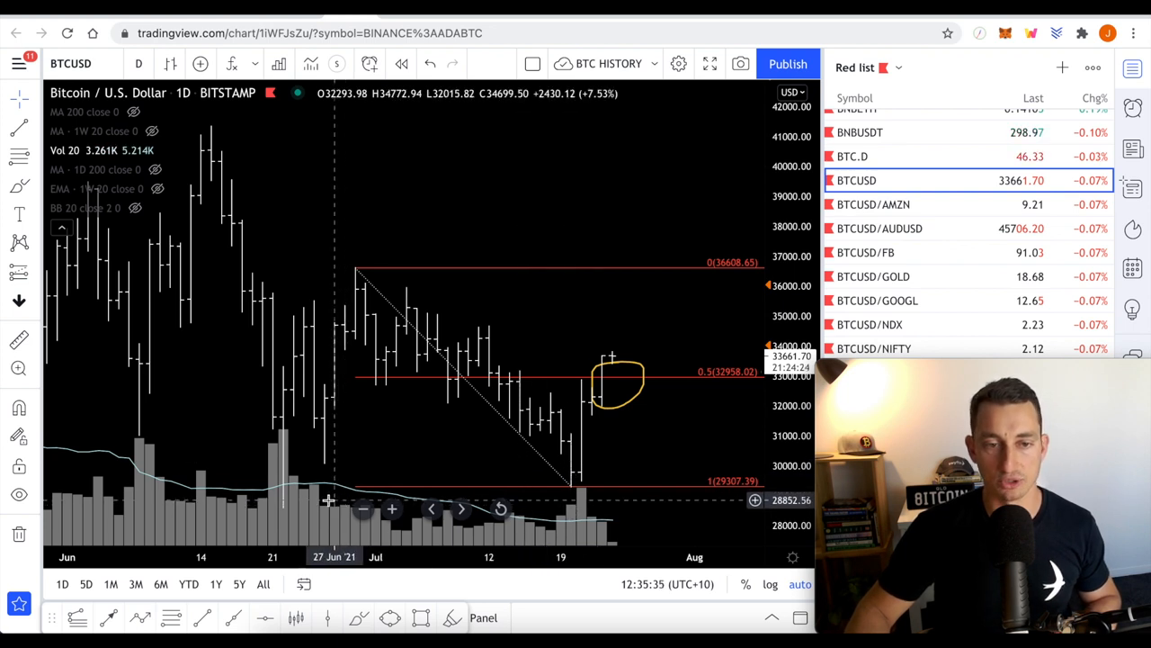
mouse_move(584, 459)
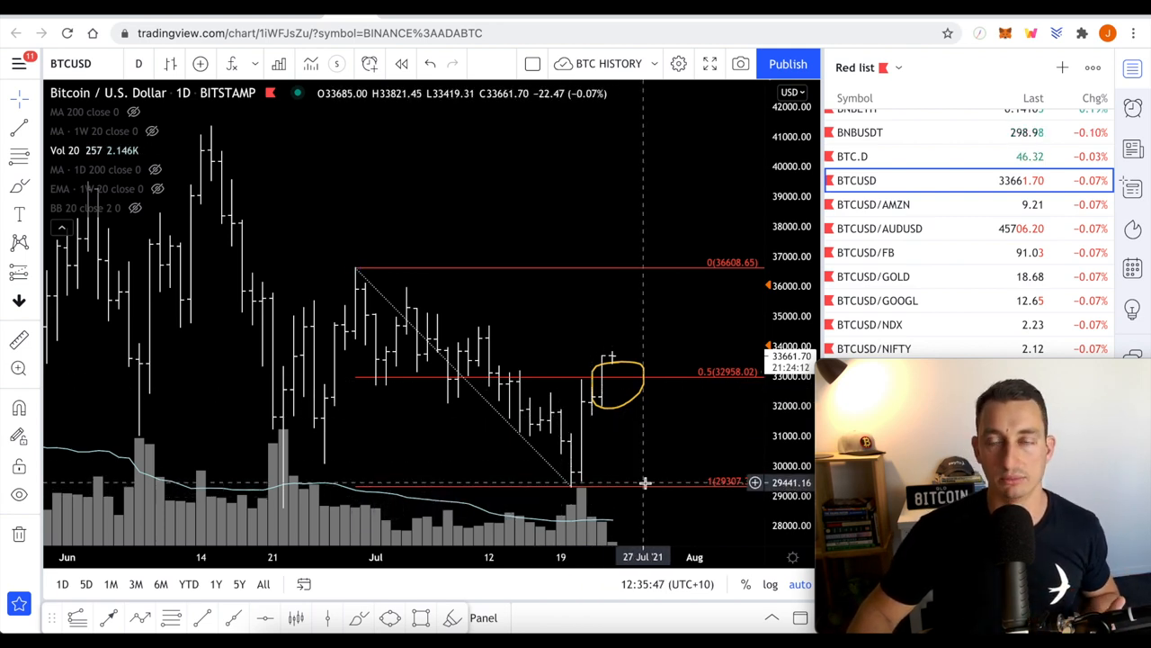
mouse_move(624, 440)
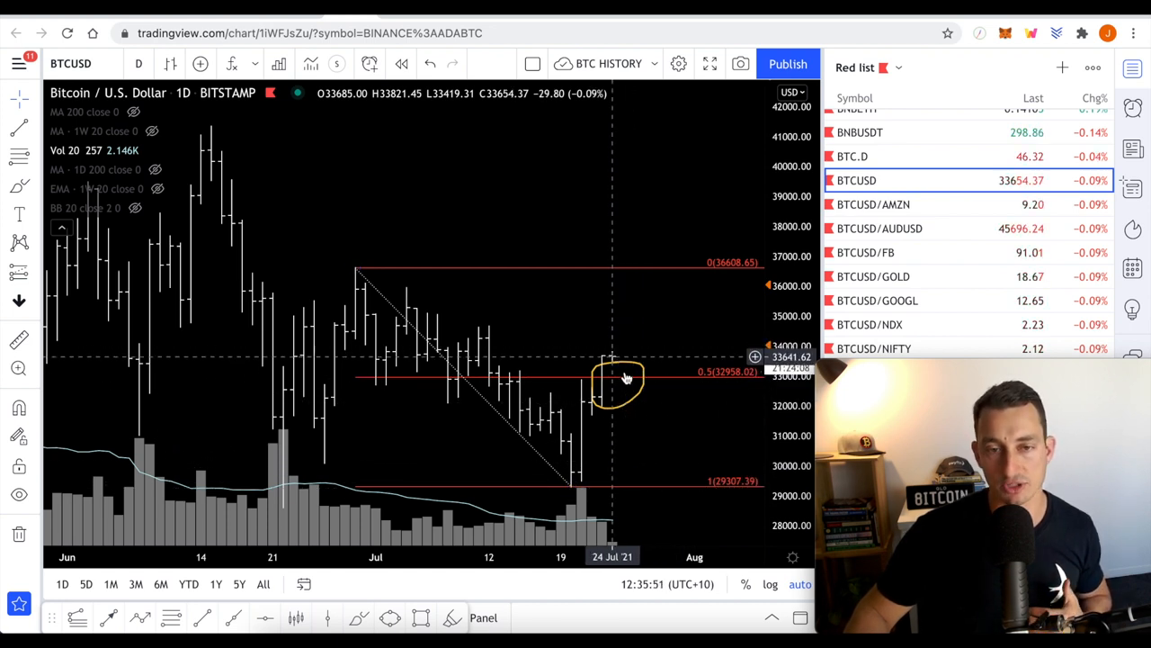
mouse_move(540, 429)
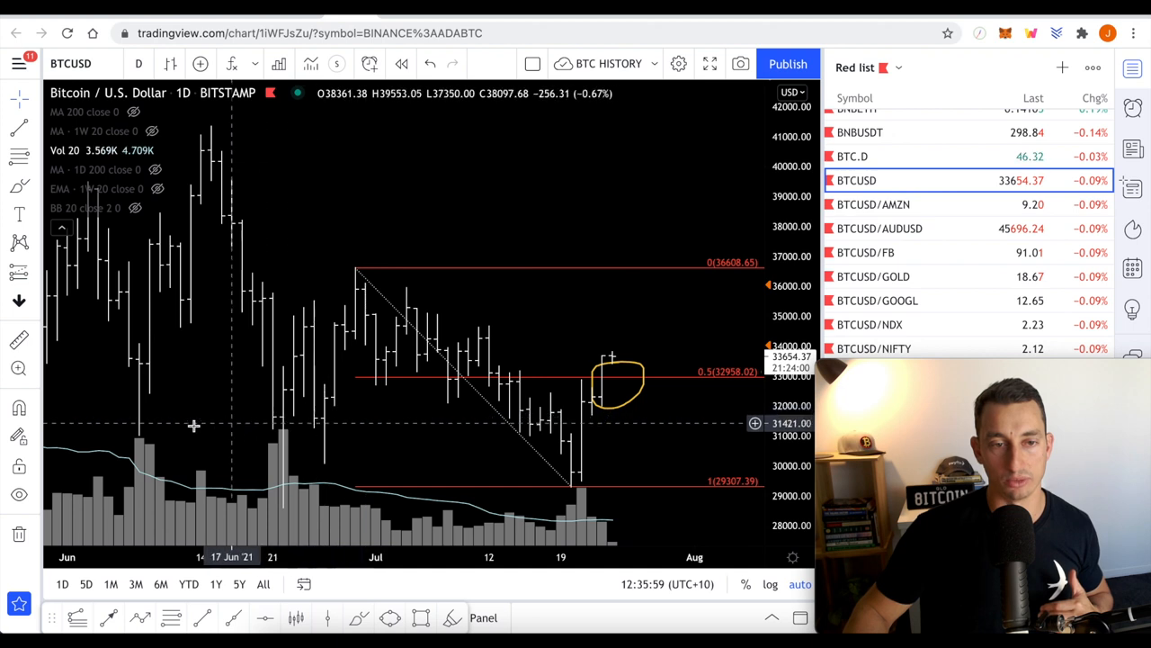
mouse_move(566, 430)
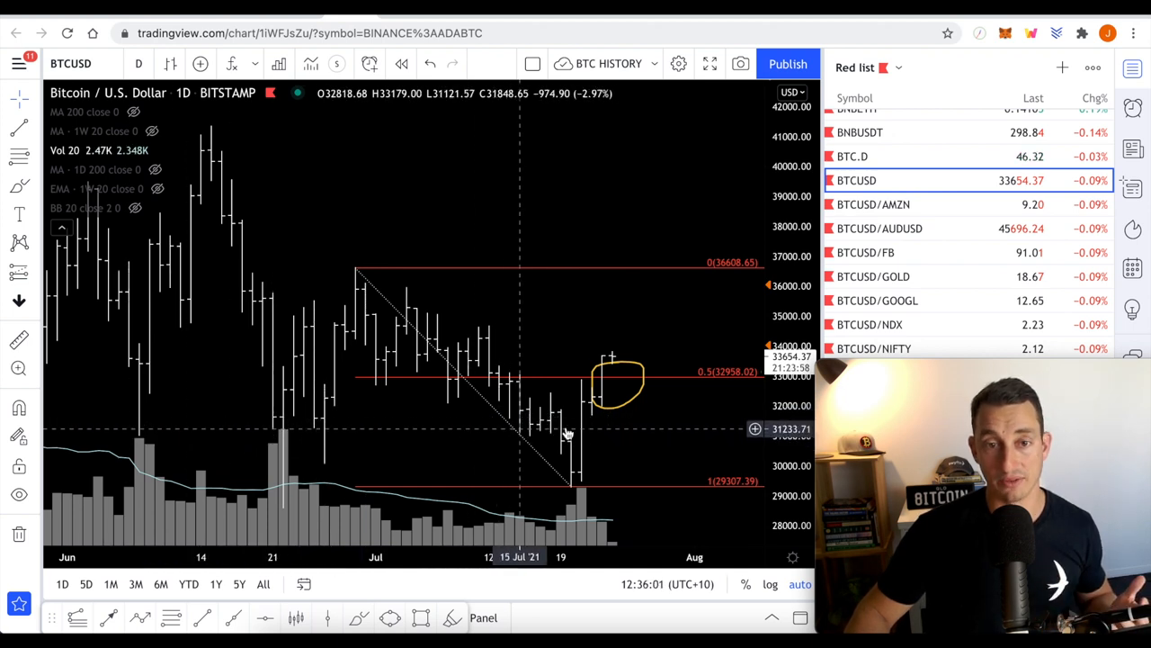
mouse_move(592, 421)
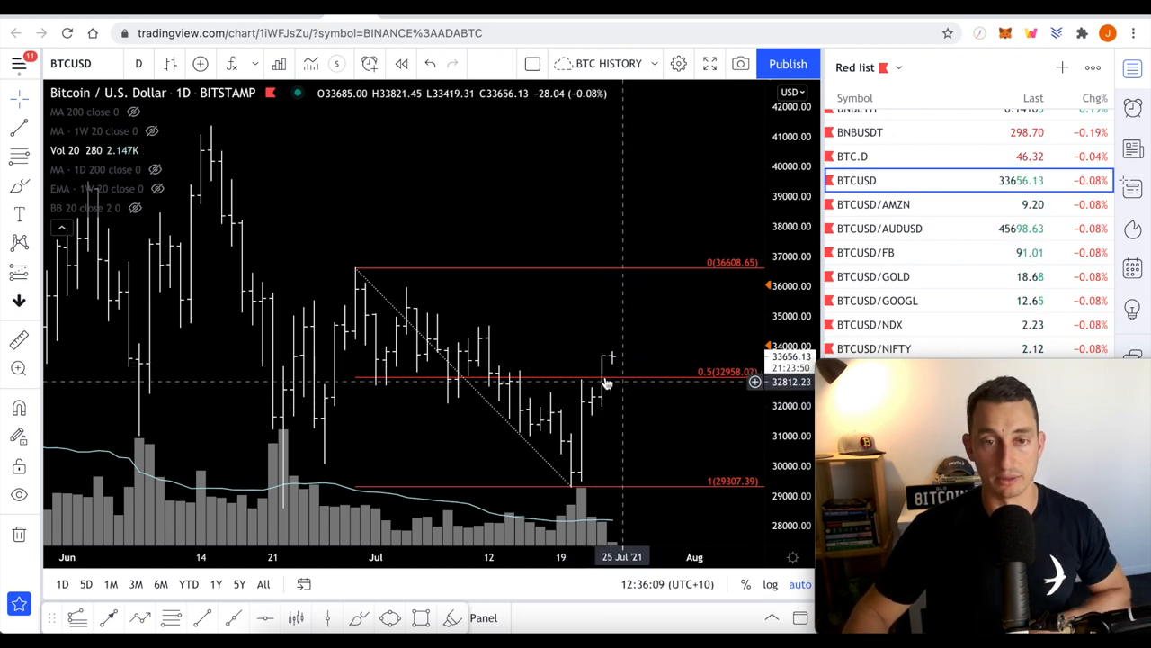
mouse_move(579, 438)
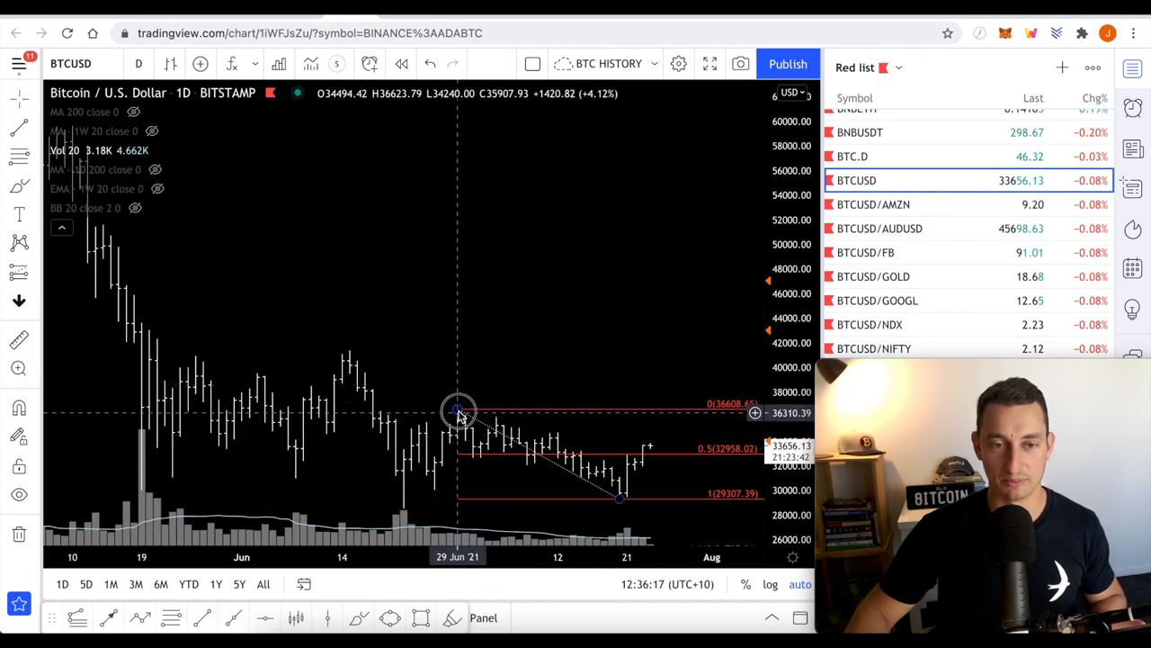
Extend the Fib retracement to the 41,388 June high and circle the early-July 0.5 touch.
left_click_drag(459, 412, 349, 349)
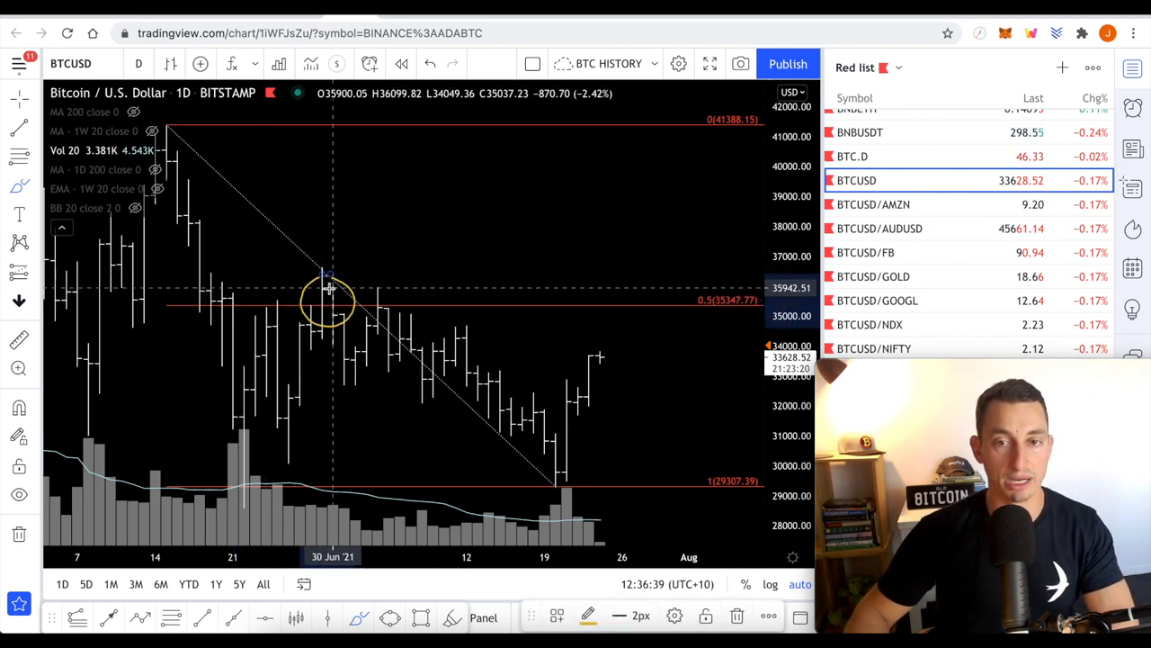
mouse_move(398, 304)
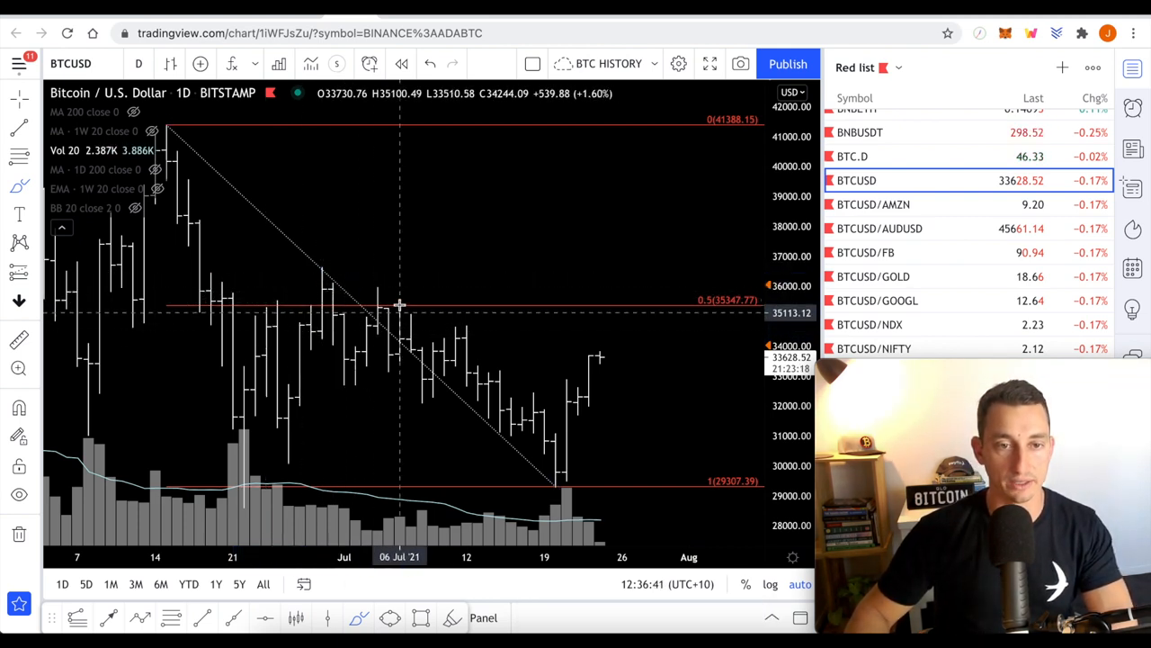
left_click_drag(367, 277, 406, 317)
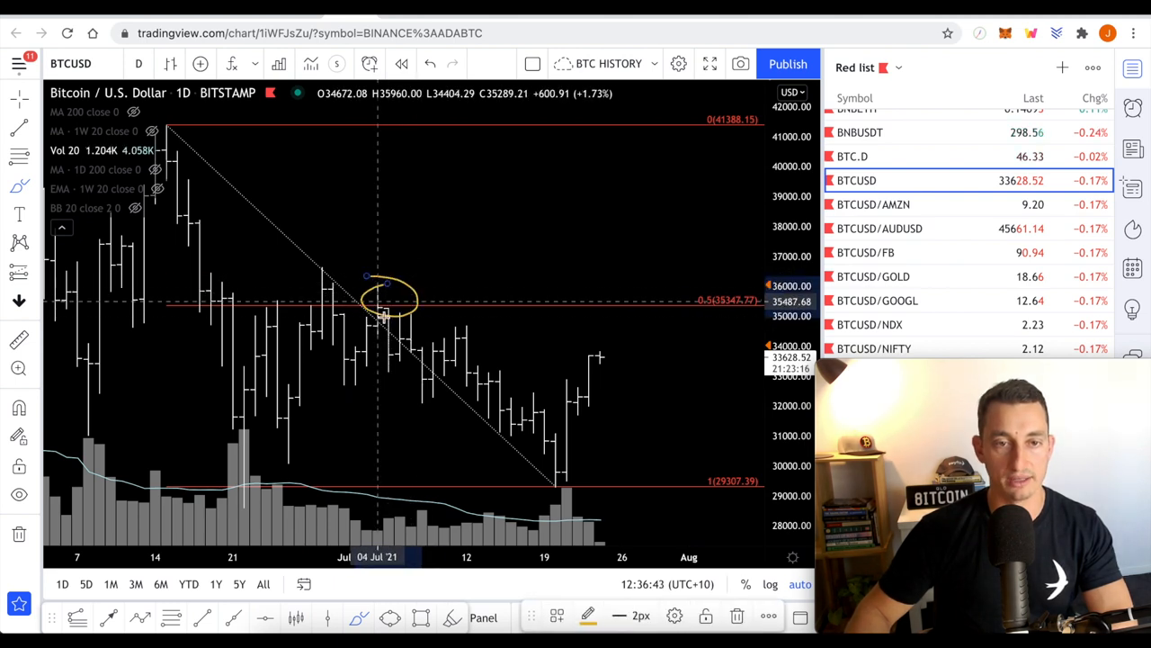
left_click(170, 63)
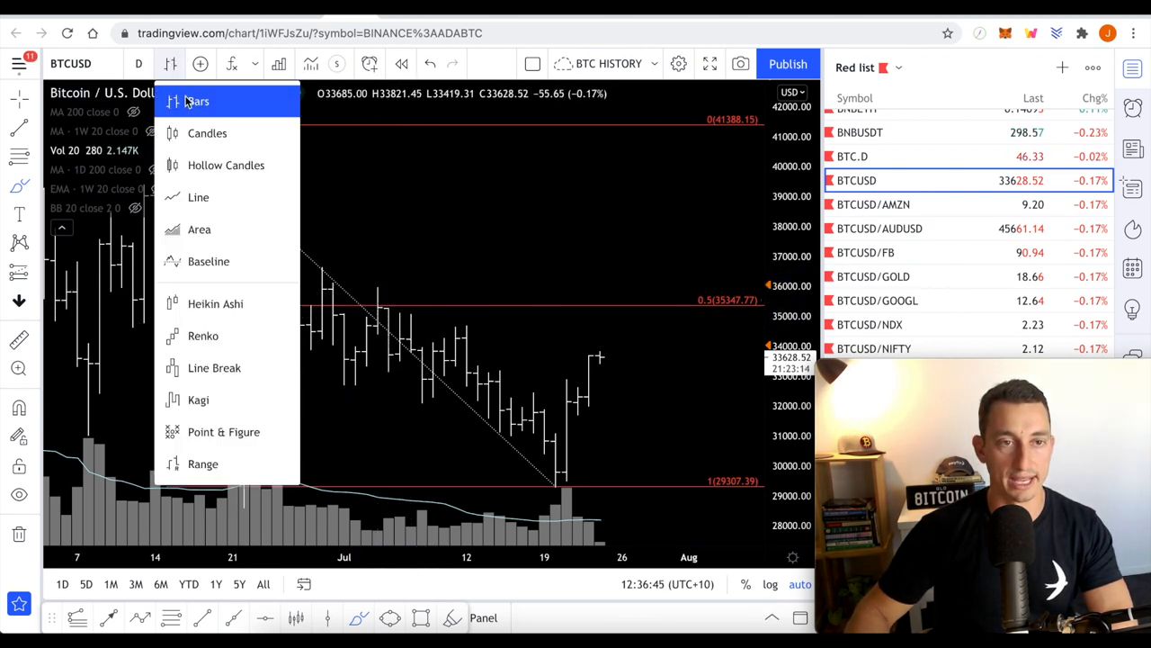
left_click(207, 132)
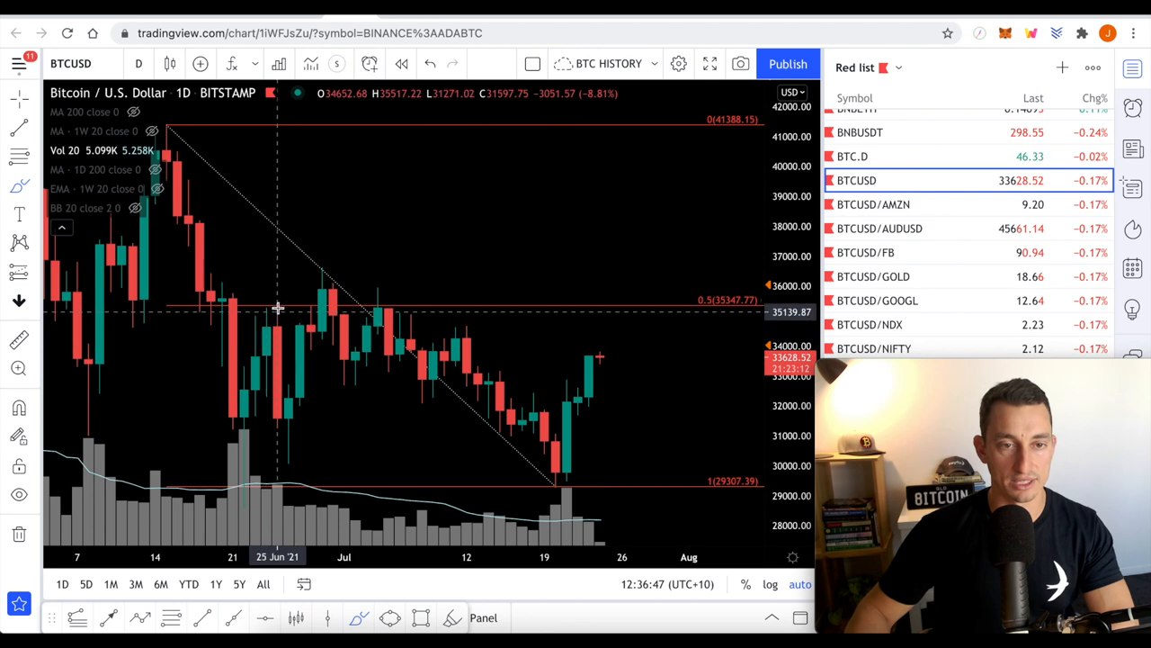
mouse_move(378, 313)
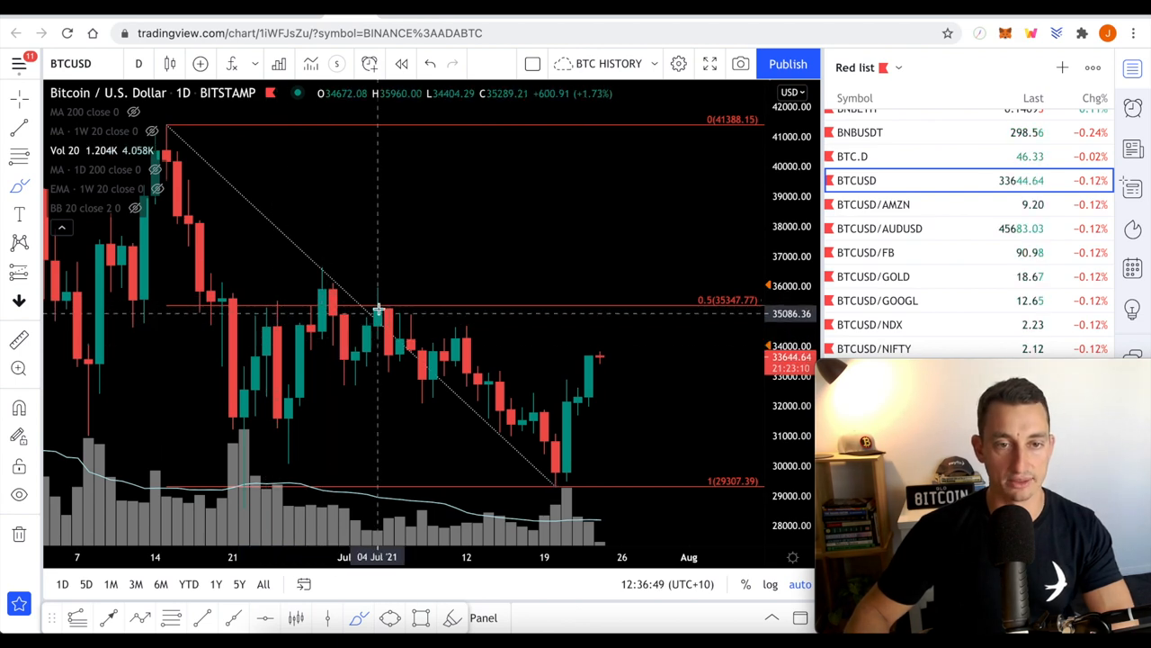
mouse_move(414, 315)
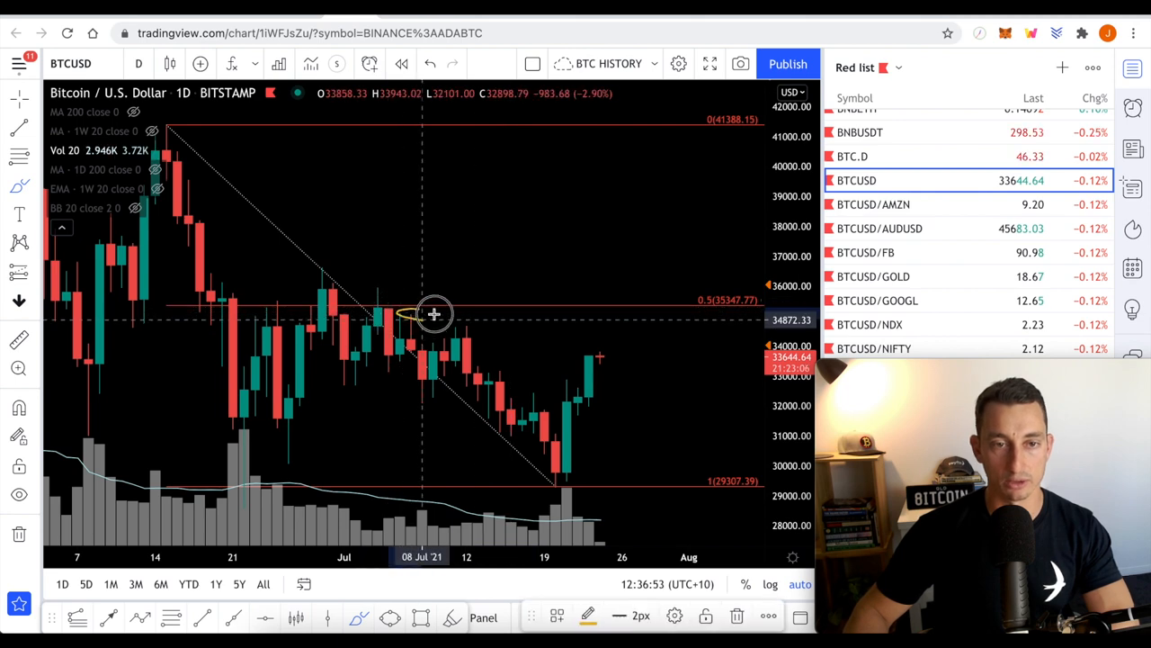
left_click(169, 63)
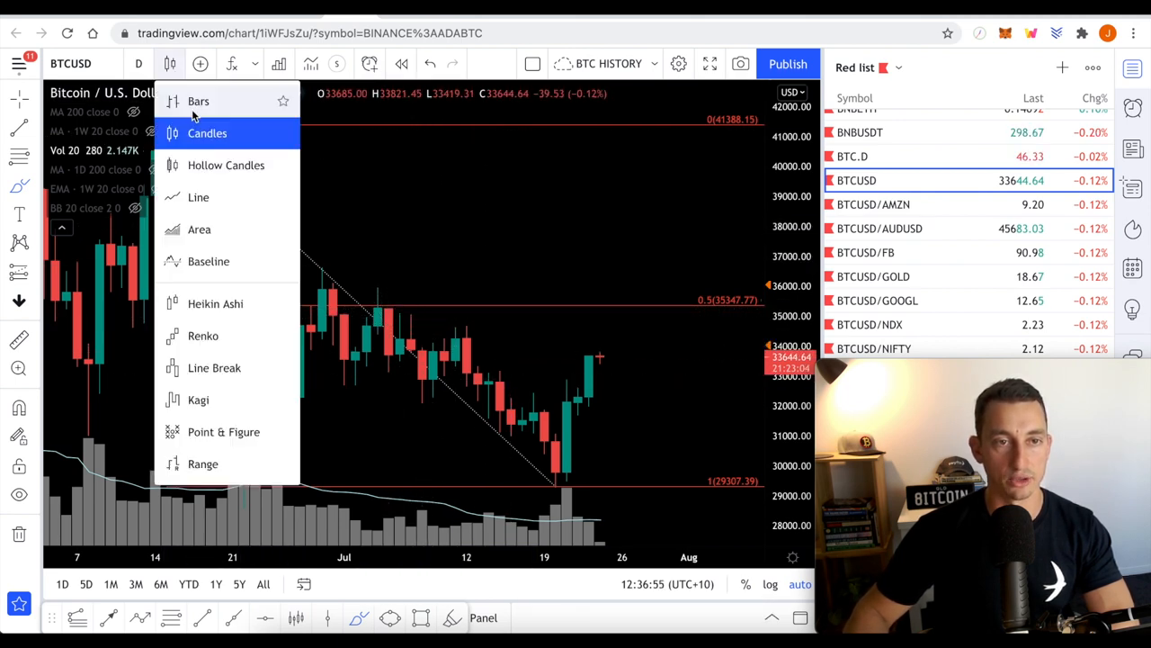
left_click(198, 100)
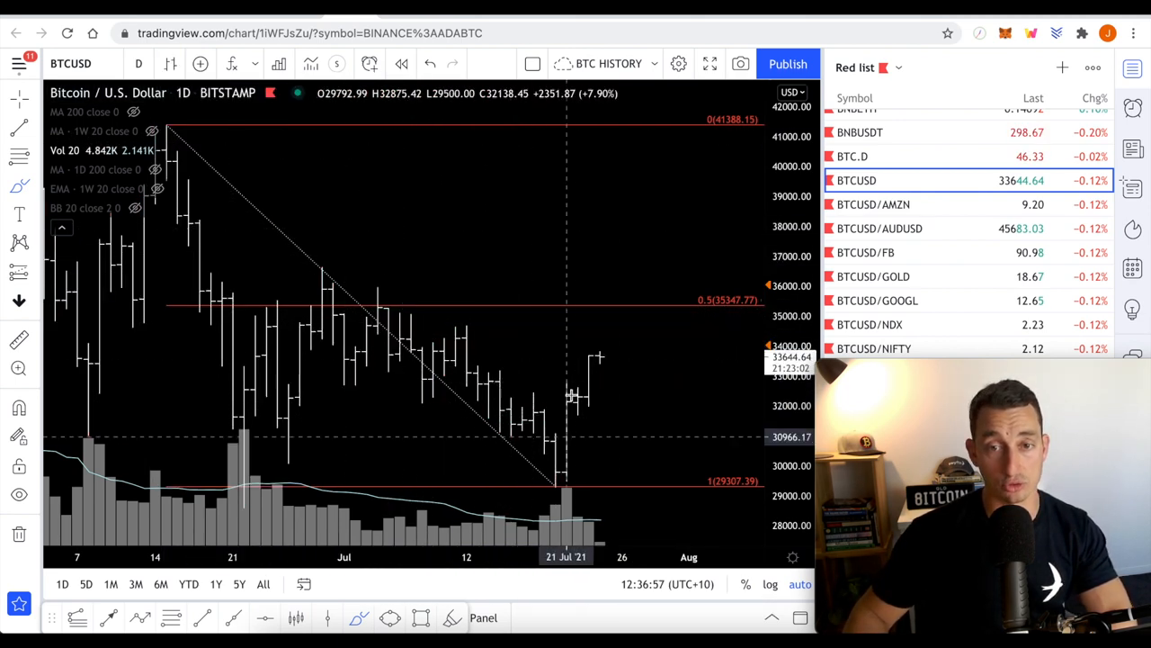
mouse_move(546, 353)
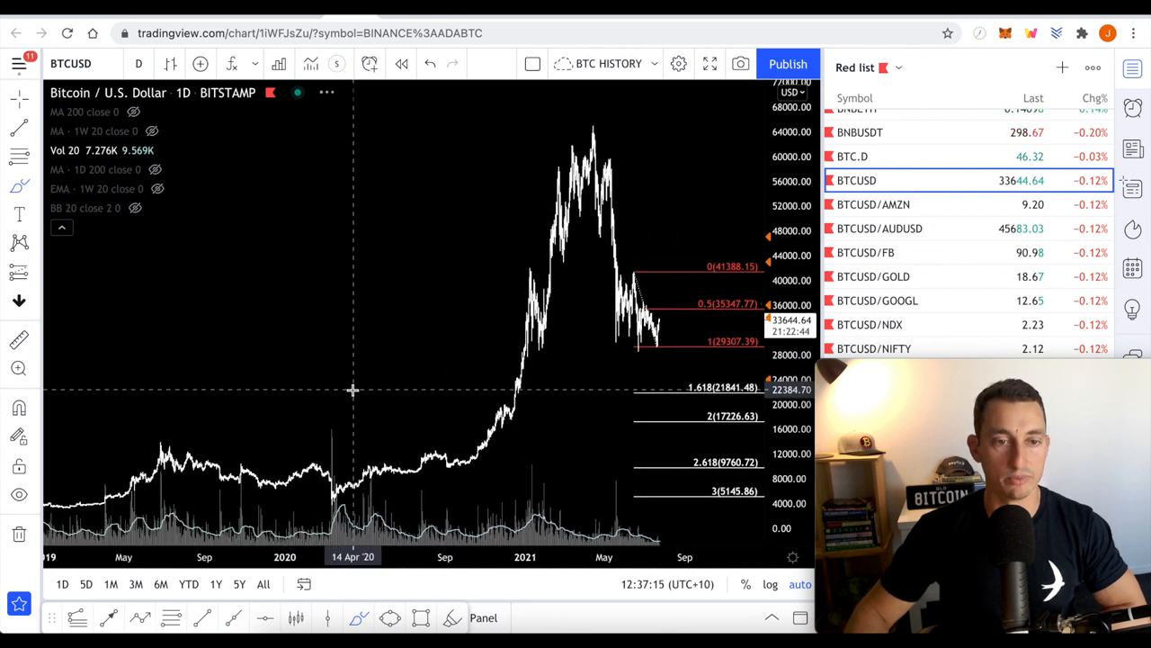
mouse_move(182, 465)
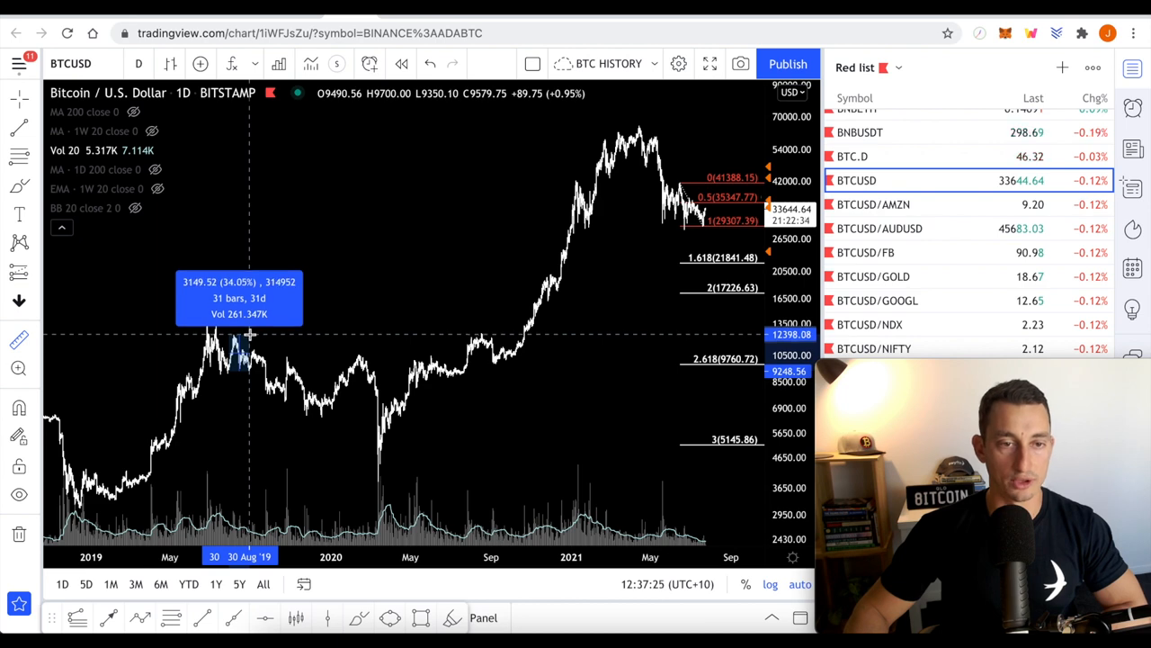
mouse_move(295, 400)
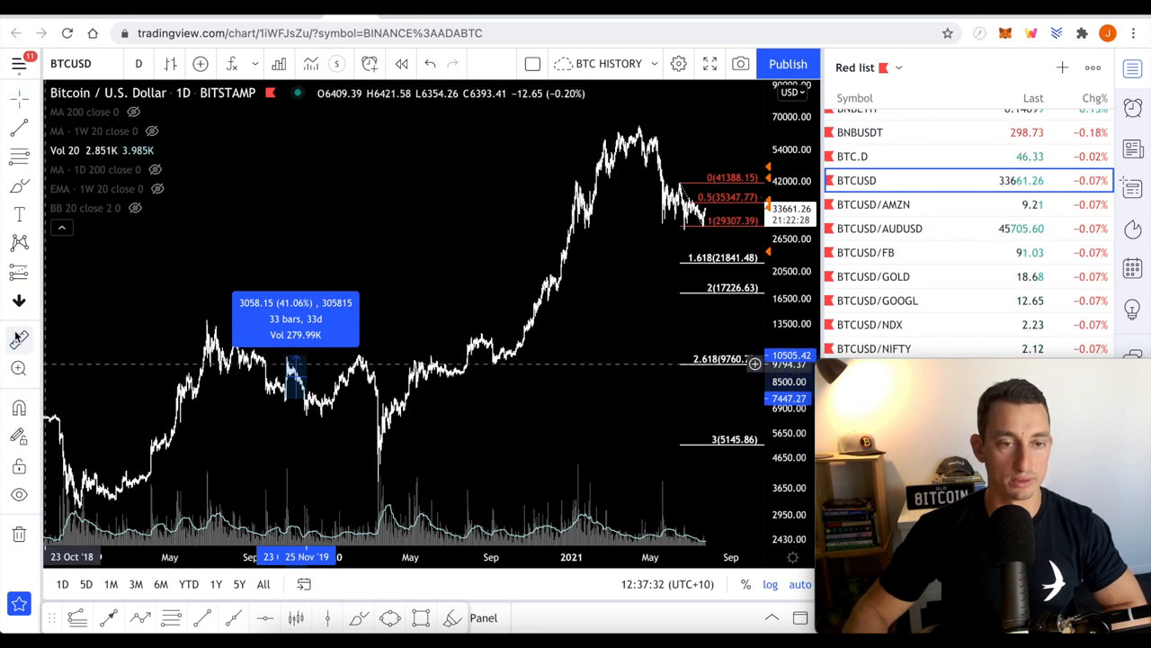
Measure the late-2019 price swing on the BTCUSD chart and scroll on.
left_click_drag(297, 373, 369, 373)
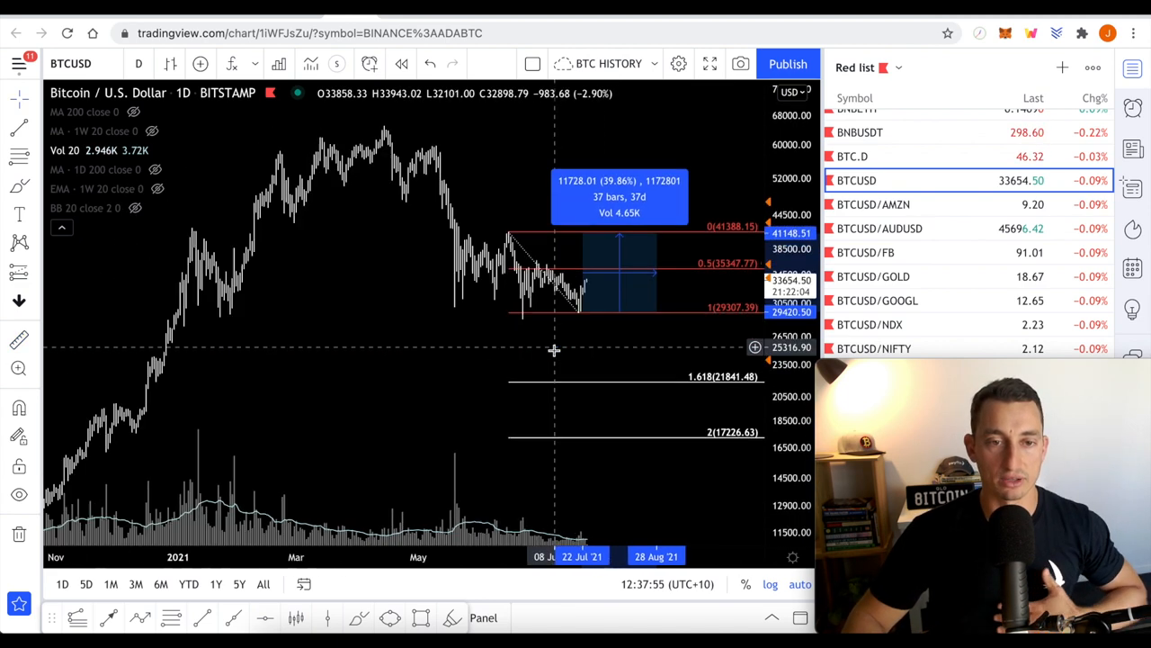
scroll("down", 3)
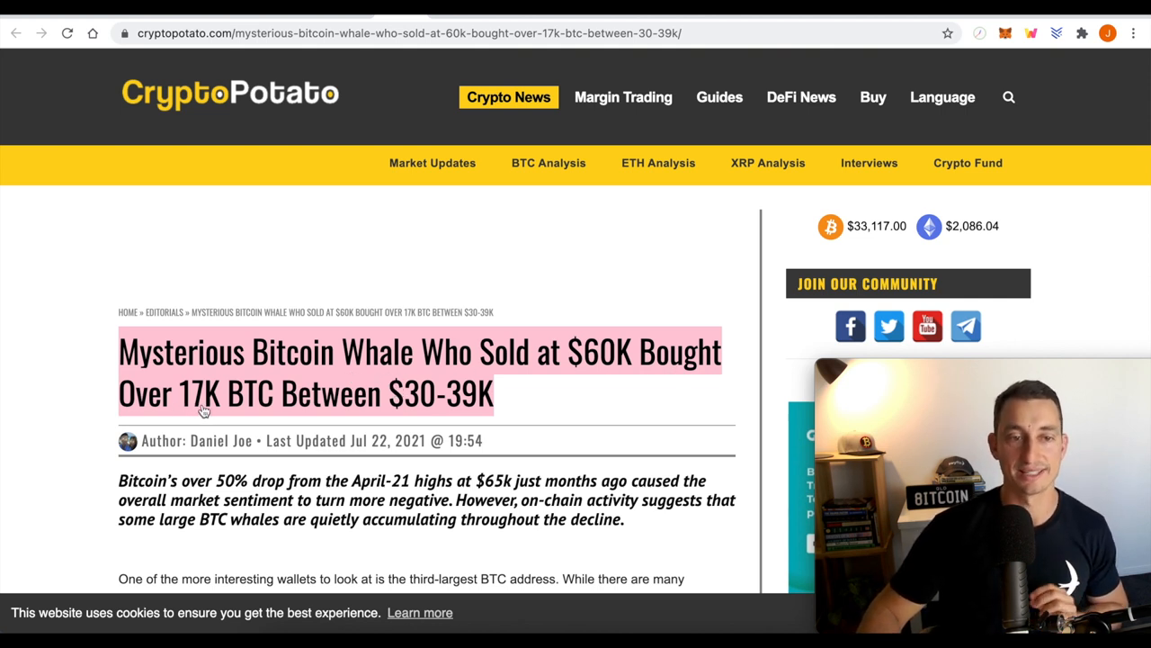
mouse_move(462, 405)
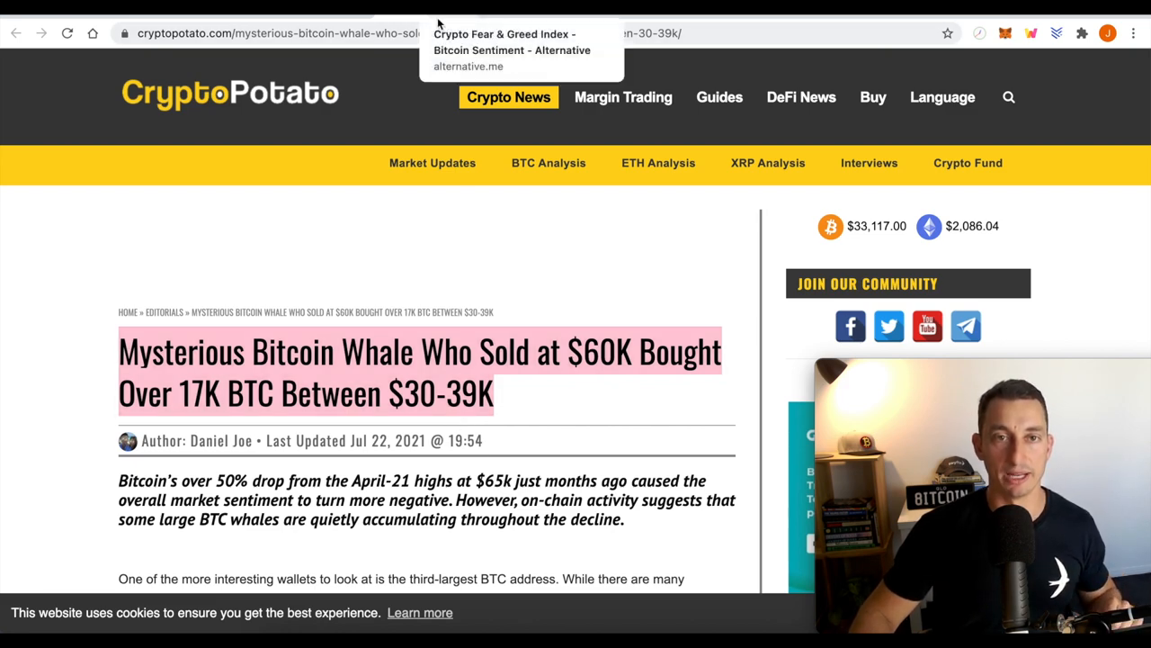
Scroll down the whale article past the transaction table to the annotated BTC/USD chart.
scroll("down", 3)
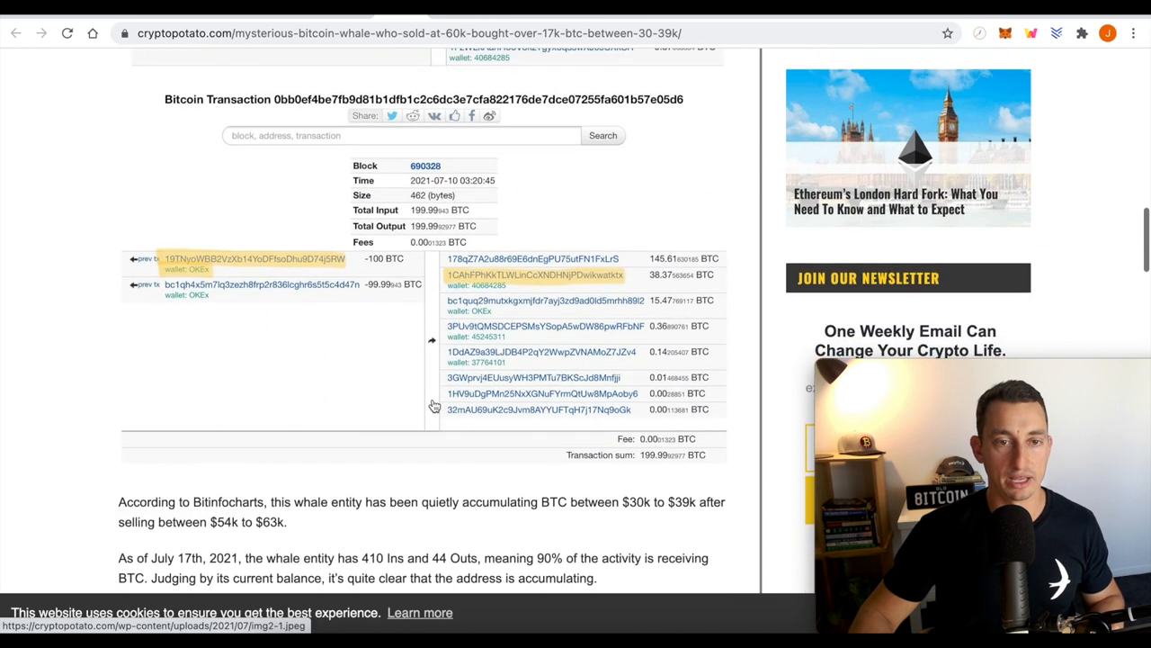
scroll("down", 3)
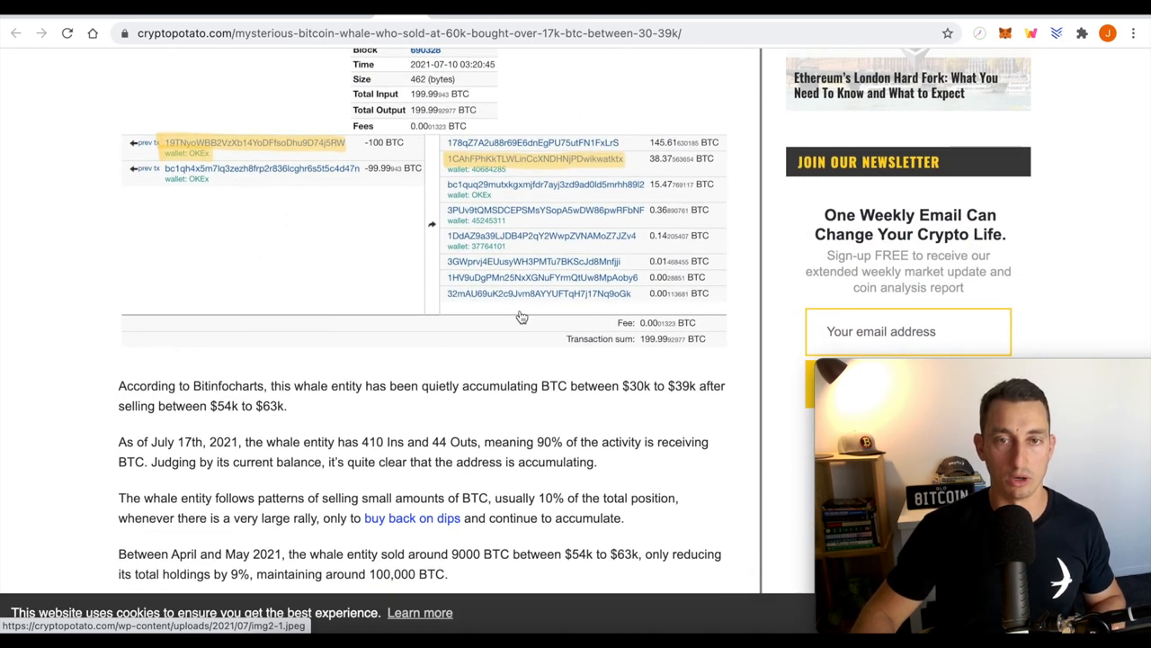
scroll("down", 3)
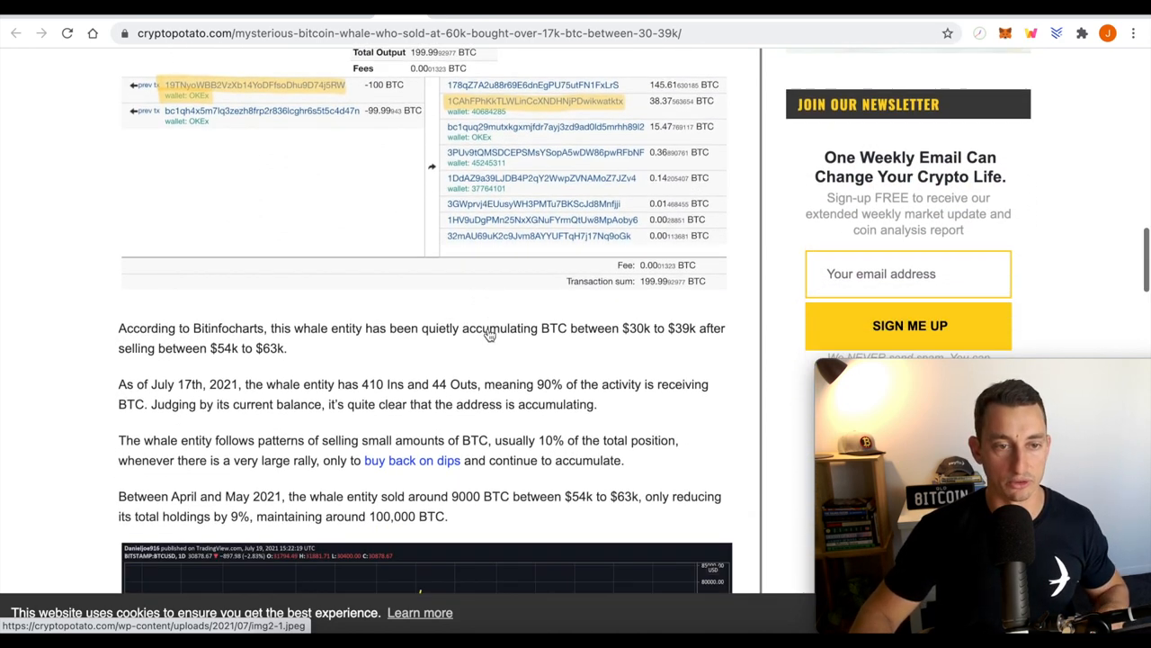
scroll("down", 3)
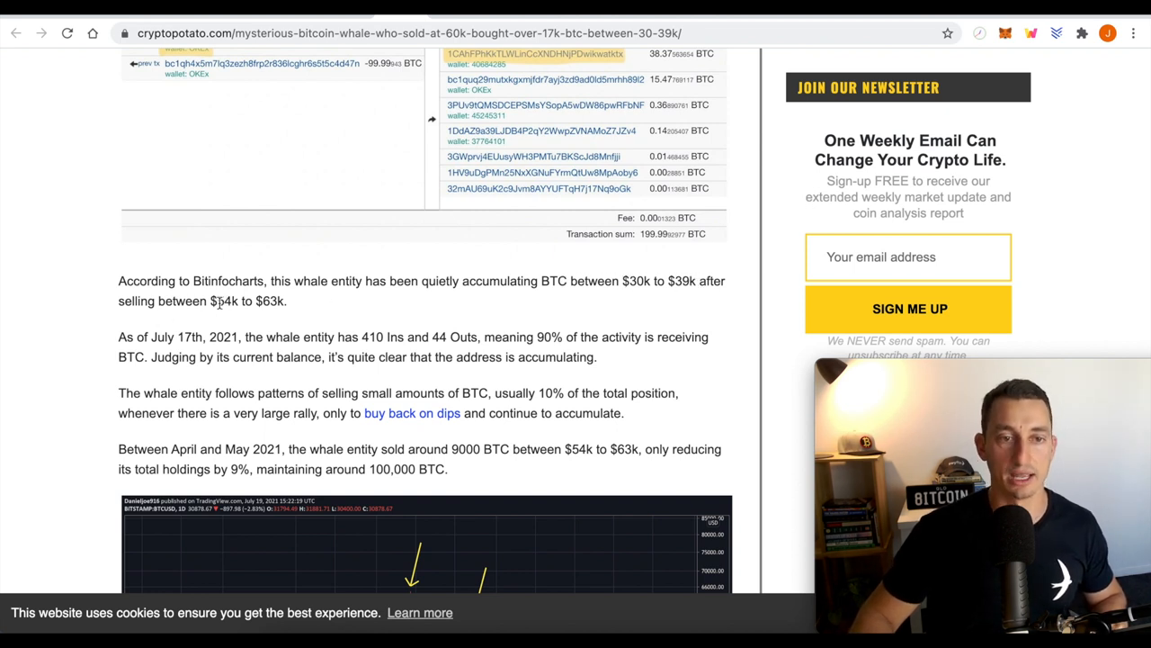
scroll("down", 3)
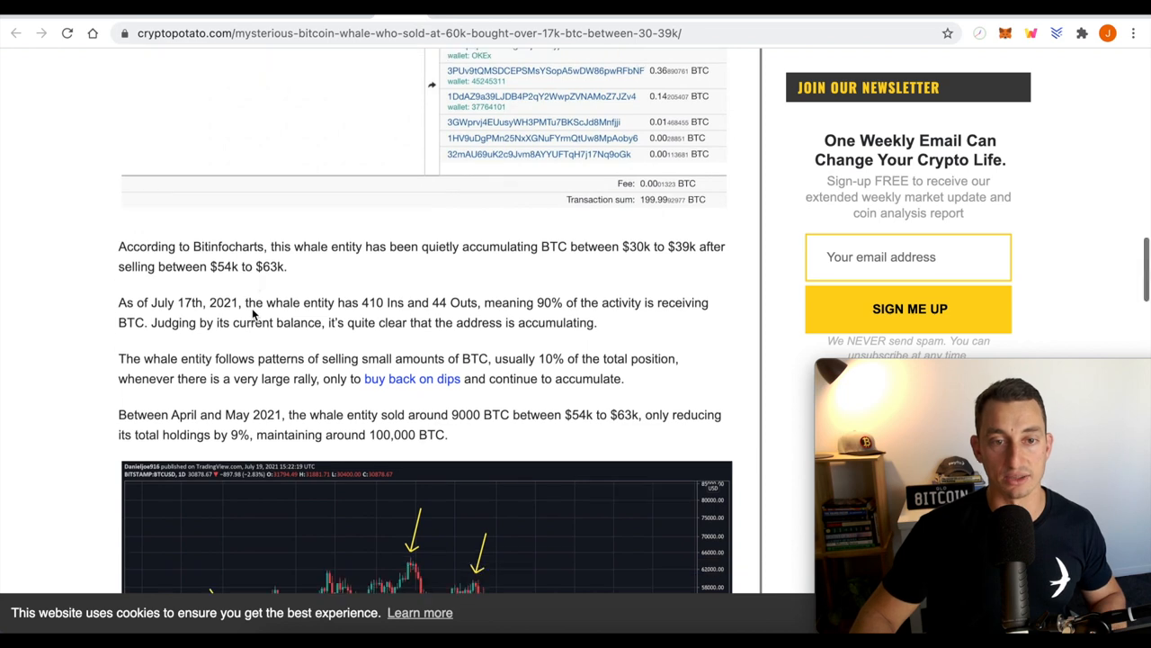
scroll("down", 3)
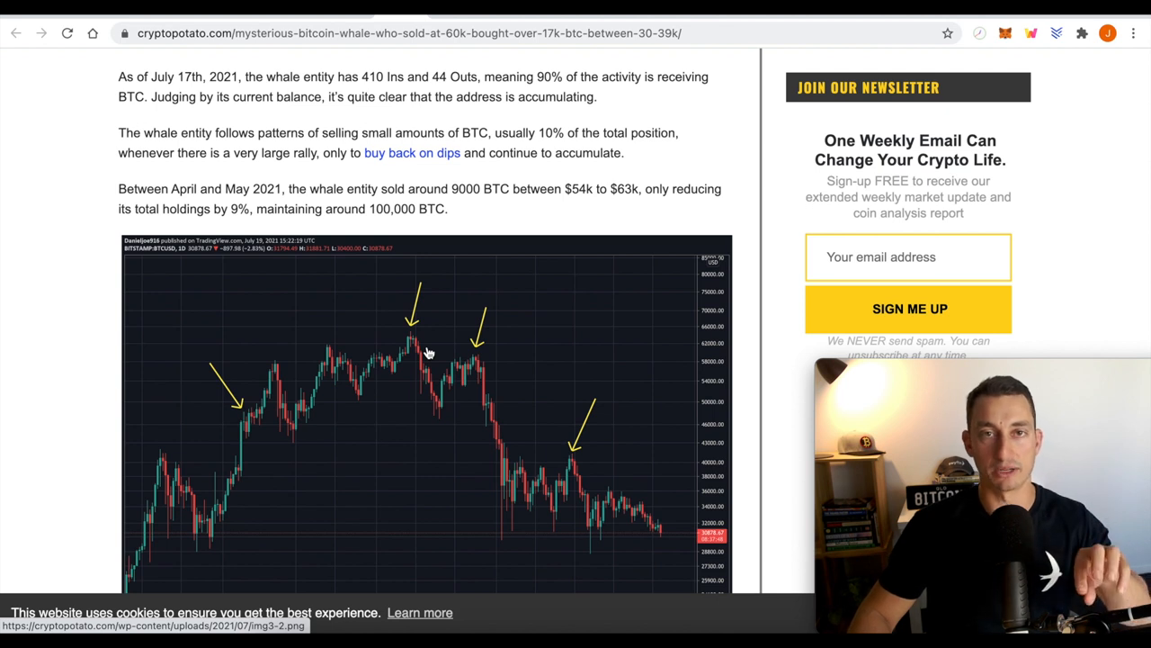
mouse_move(434, 408)
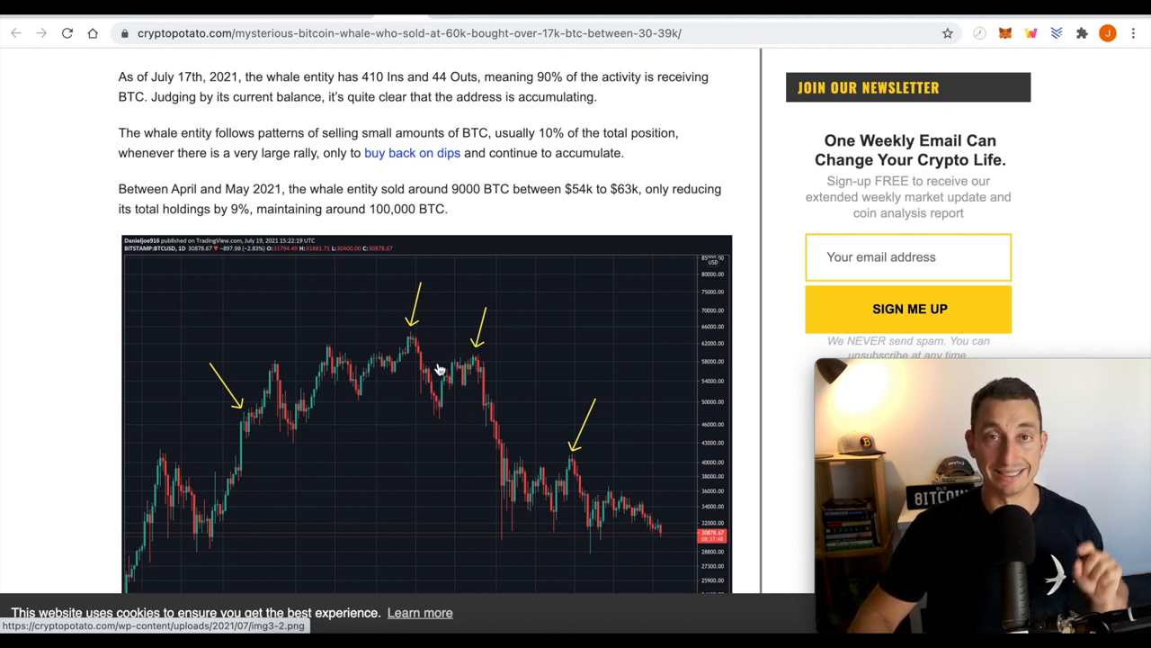
scroll("down", 3)
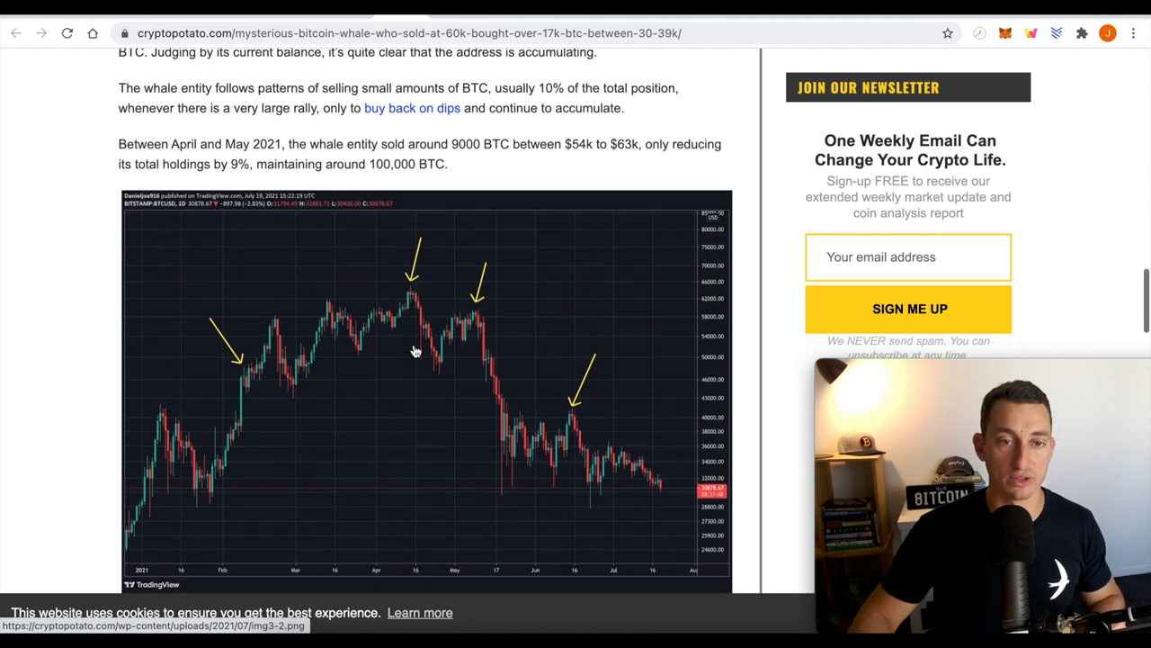
scroll("down", 3)
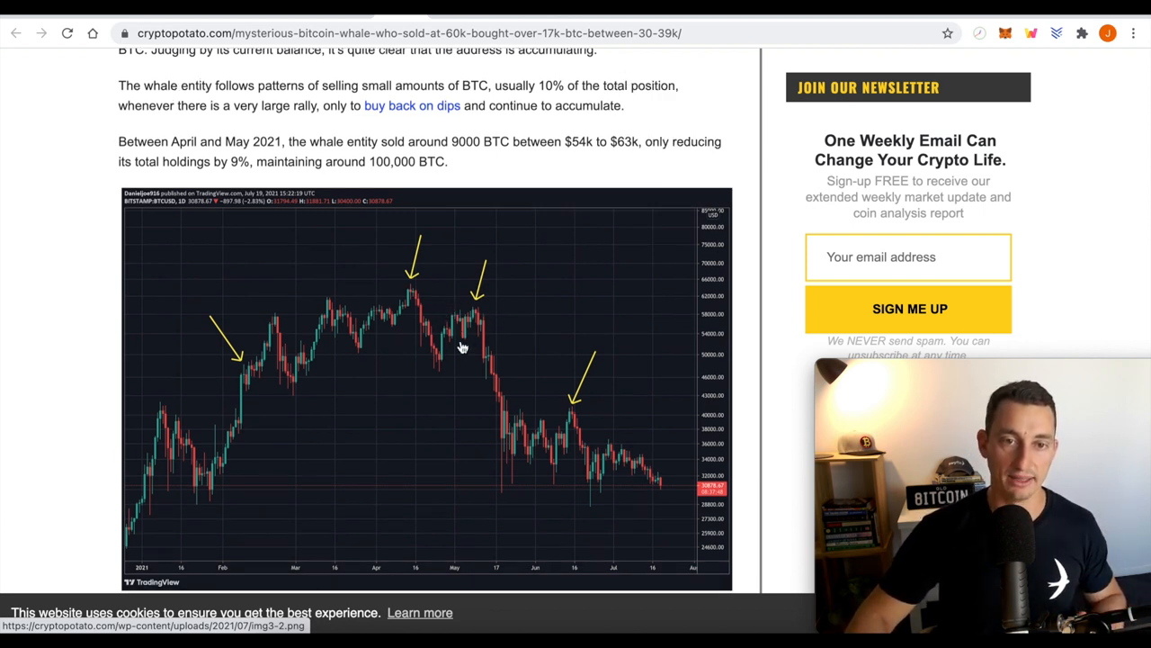
mouse_move(450, 322)
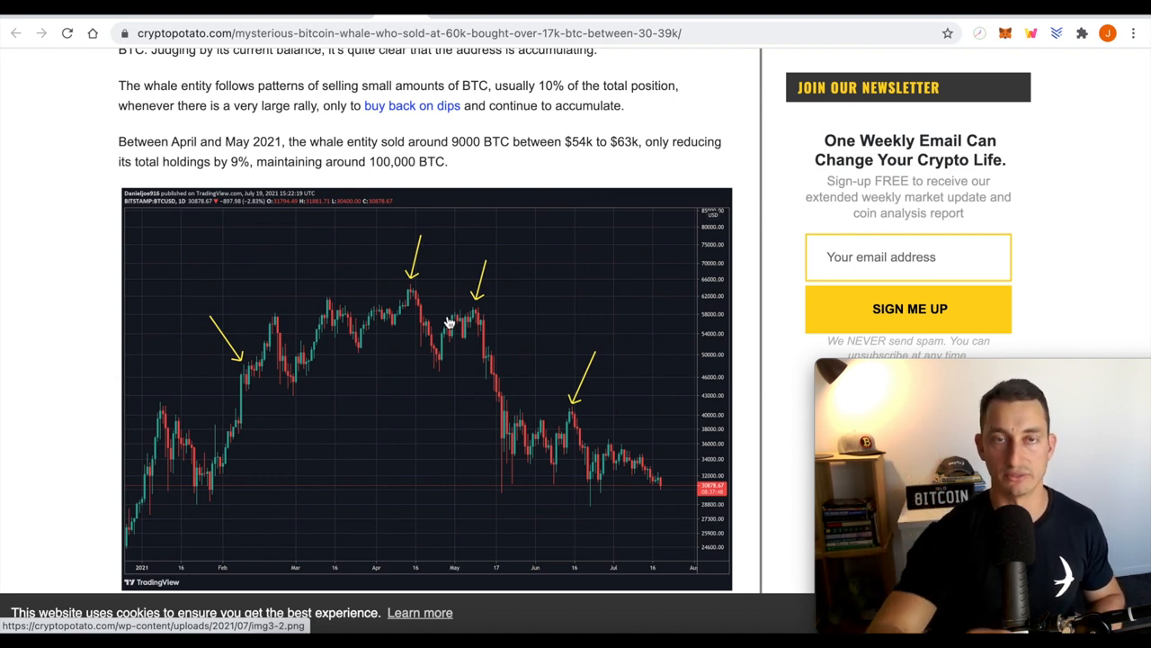
mouse_move(429, 309)
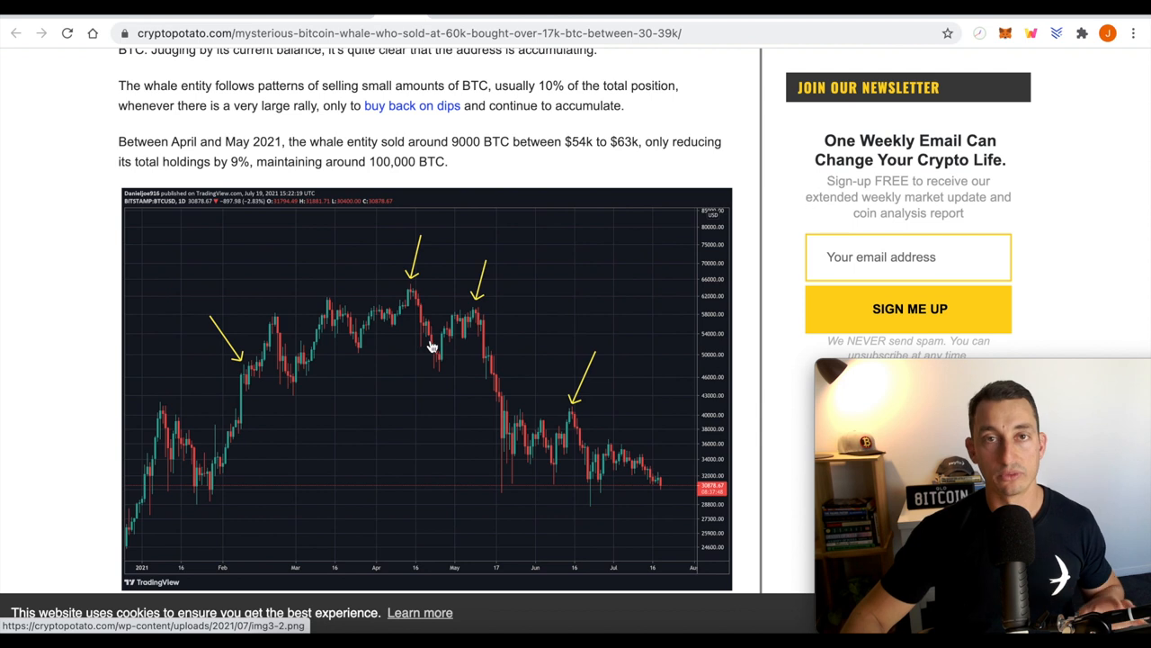
mouse_move(450, 365)
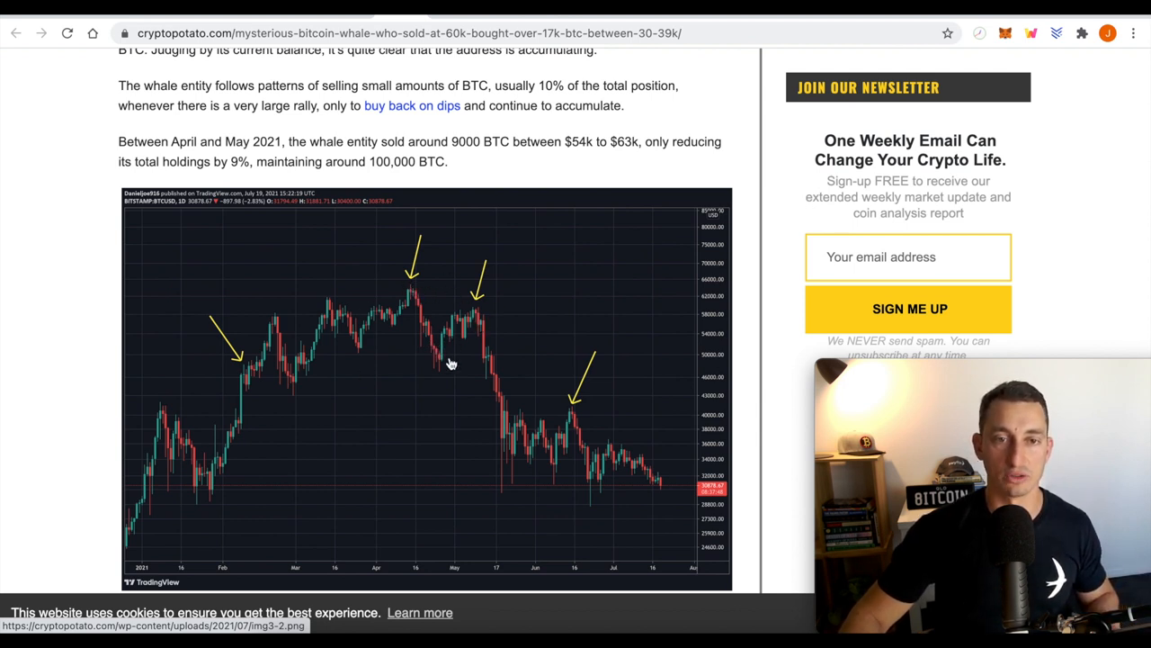
mouse_move(366, 387)
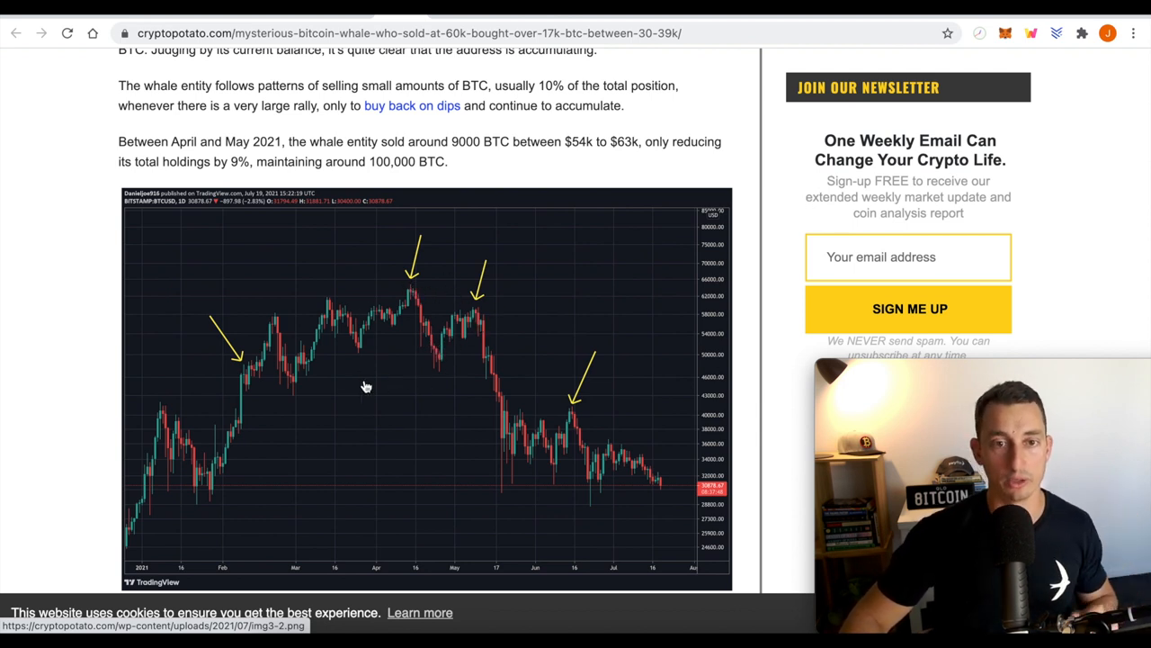
mouse_move(452, 311)
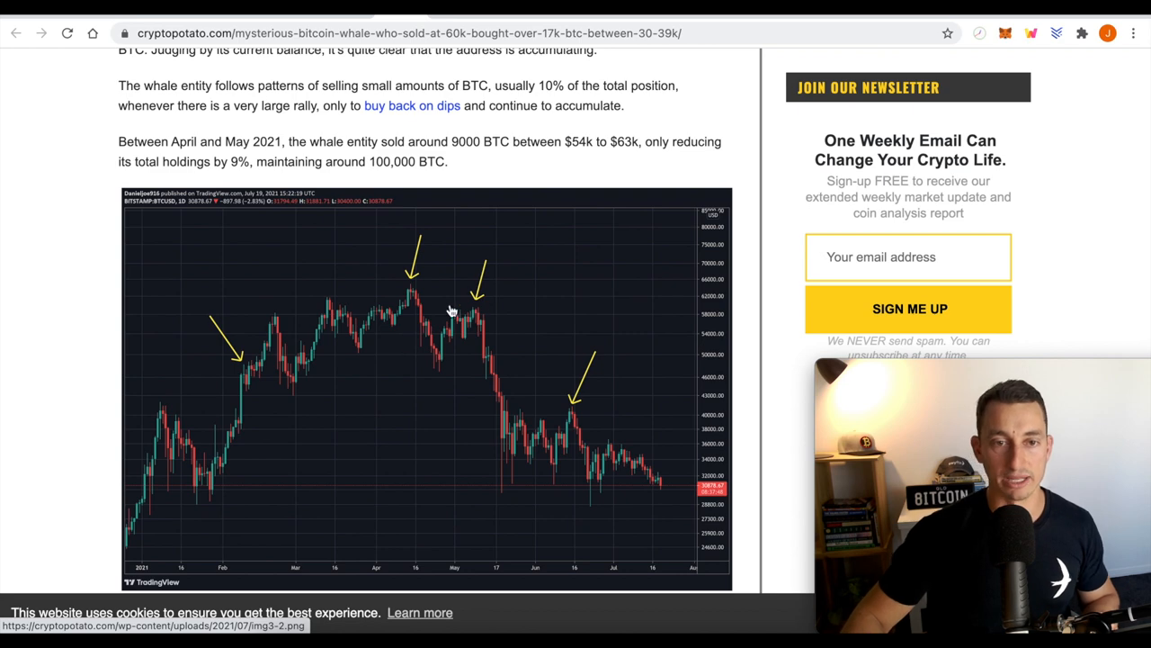
Highlight in yellow 'address has accumulated 17,693 BTC worth $557,000,000'.
scroll("down", 3)
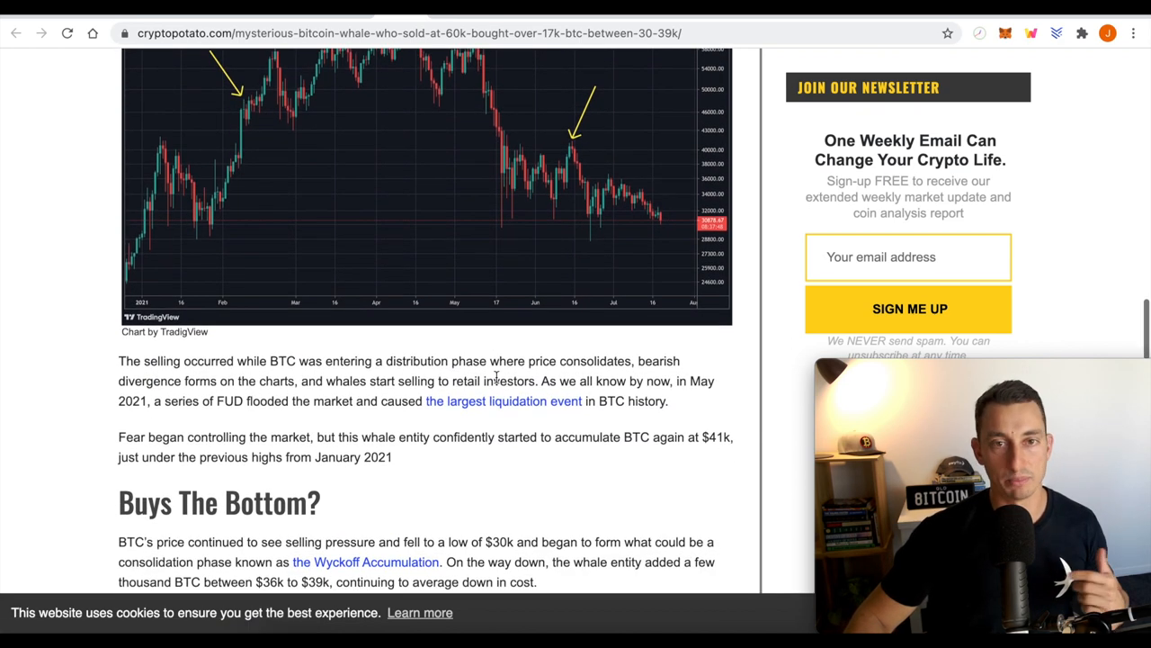
scroll("down", 3)
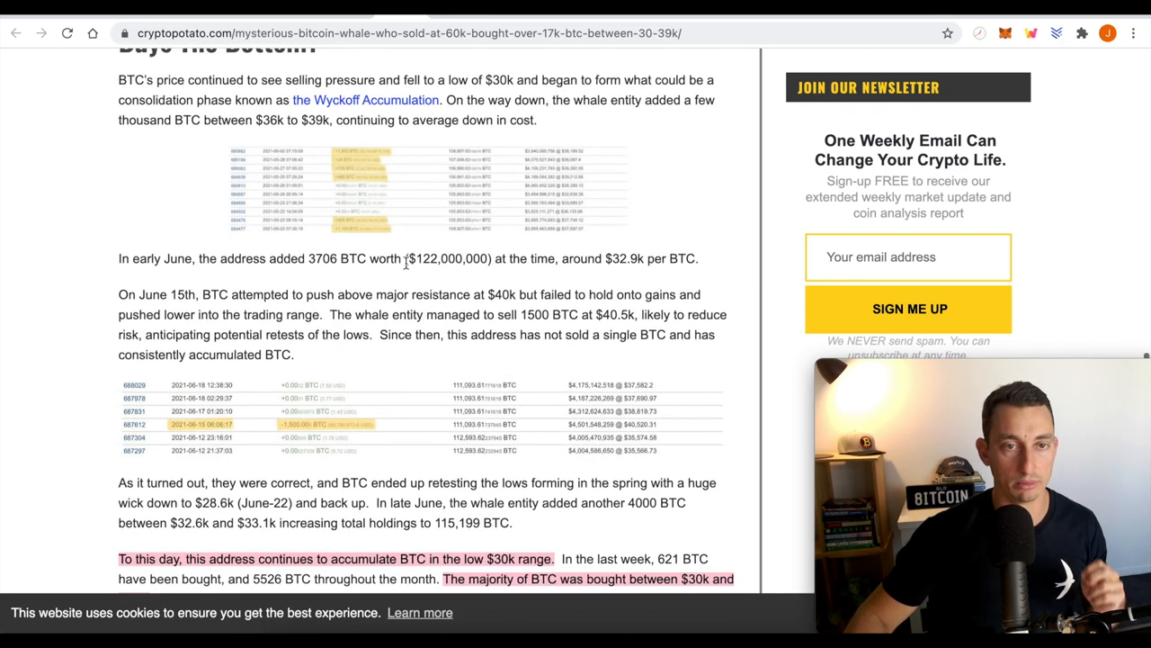
scroll("down", 3)
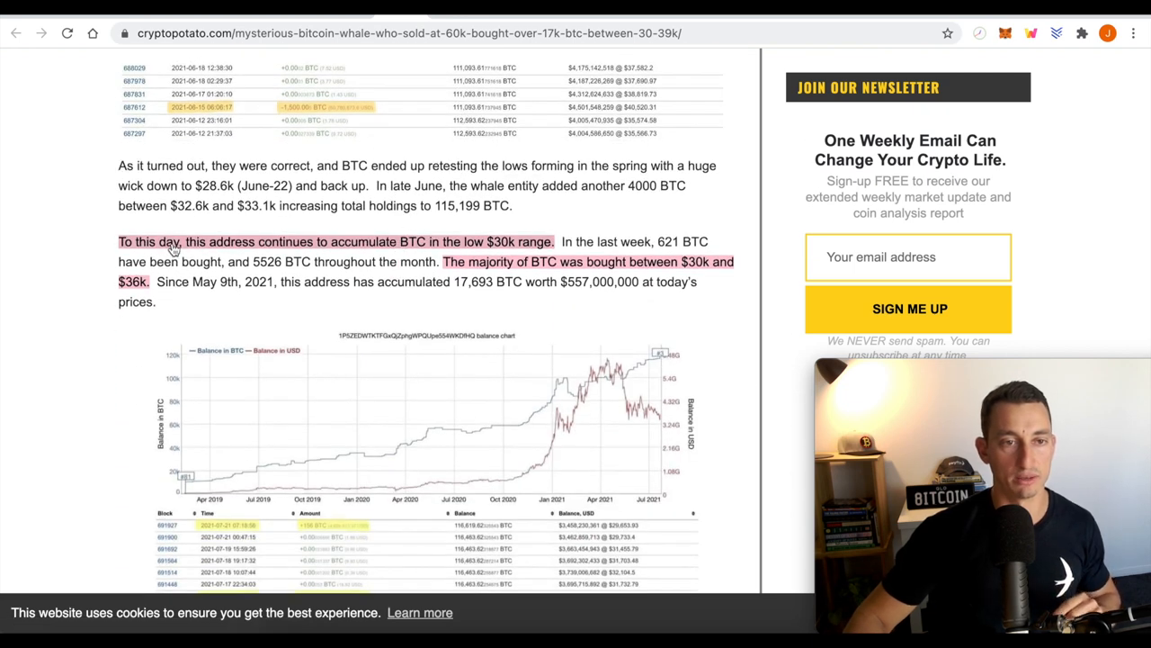
mouse_move(291, 251)
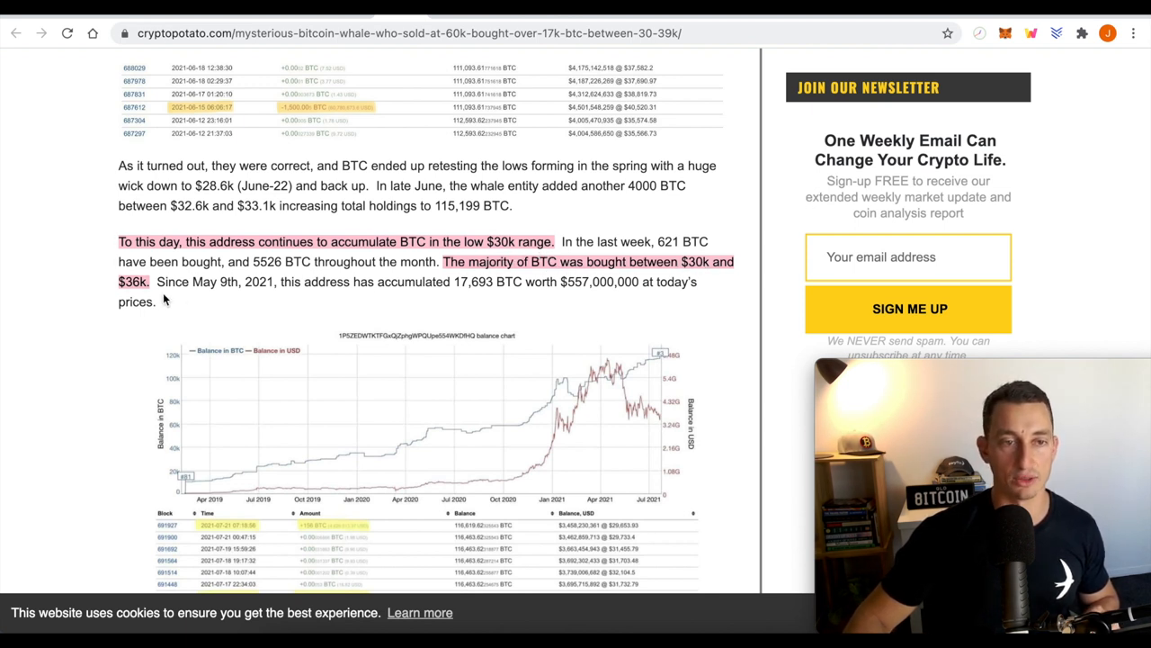
mouse_move(151, 290)
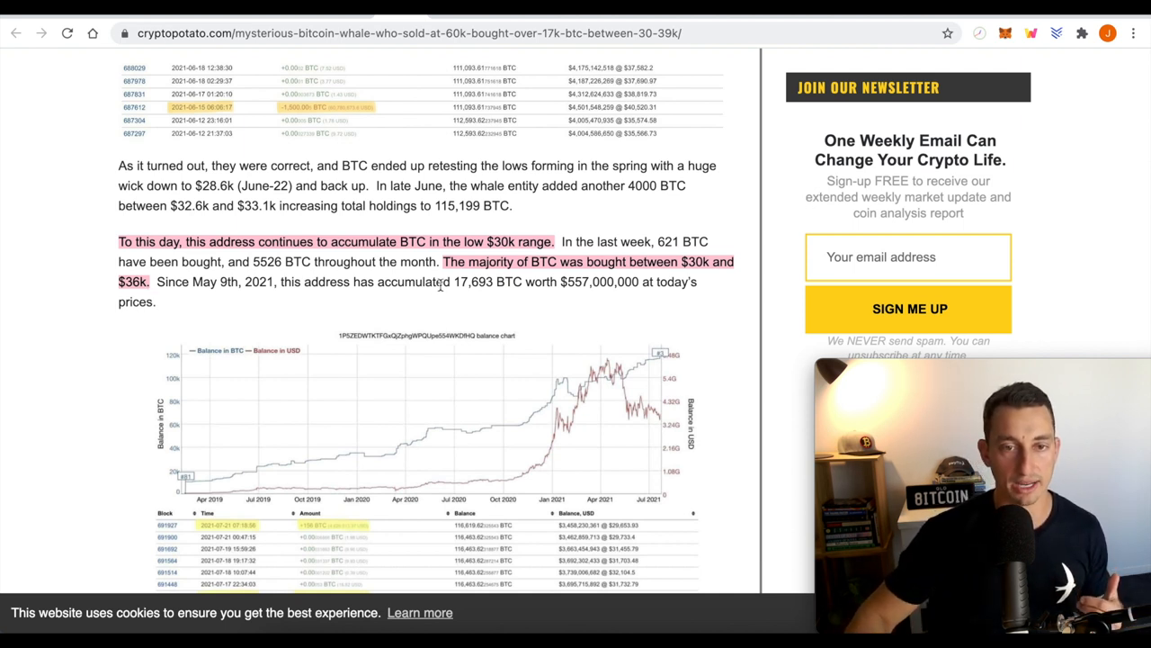
left_click_drag(305, 282, 493, 282)
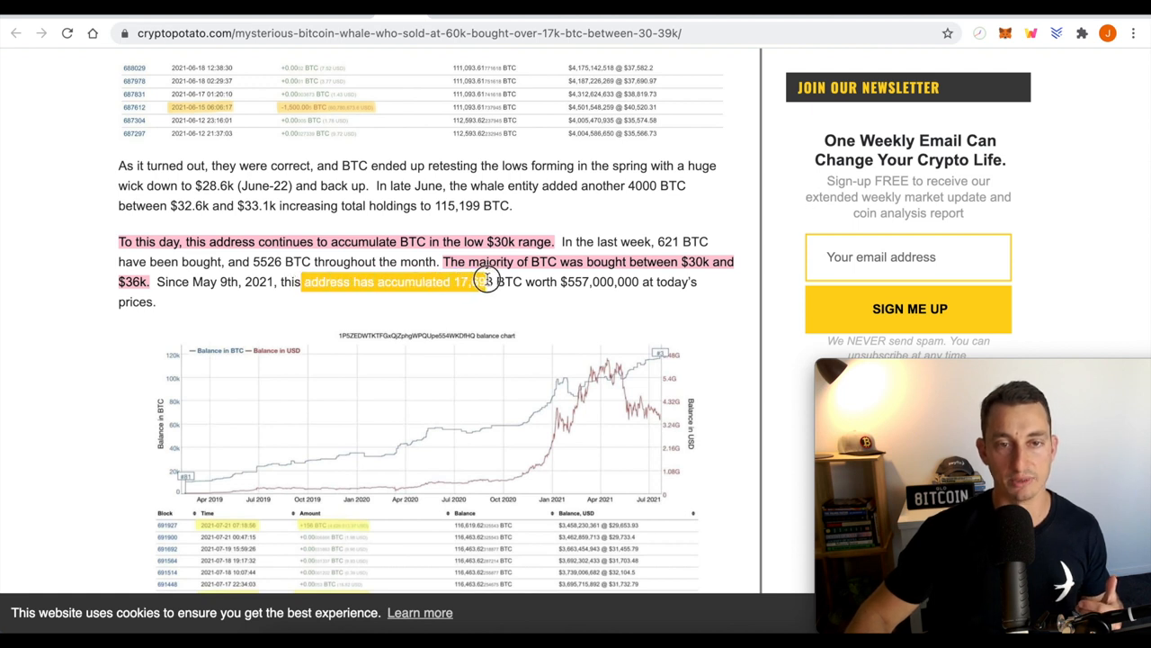
left_click_drag(481, 282, 589, 281)
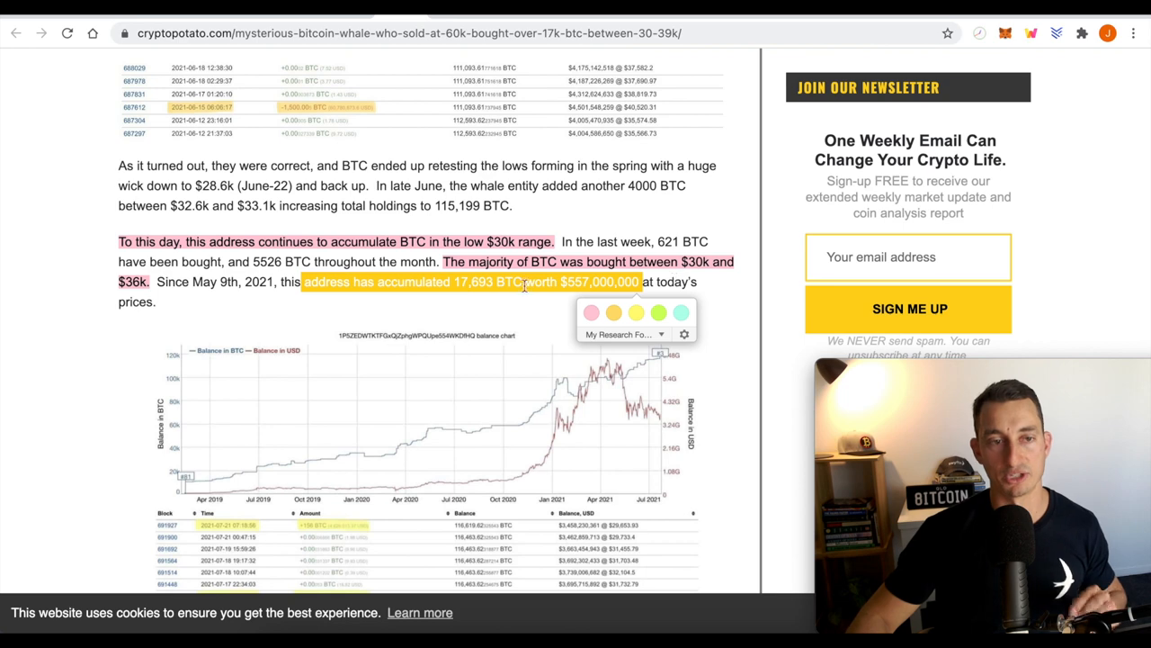
Scroll down to the article's whale transaction list.
scroll("down", 3)
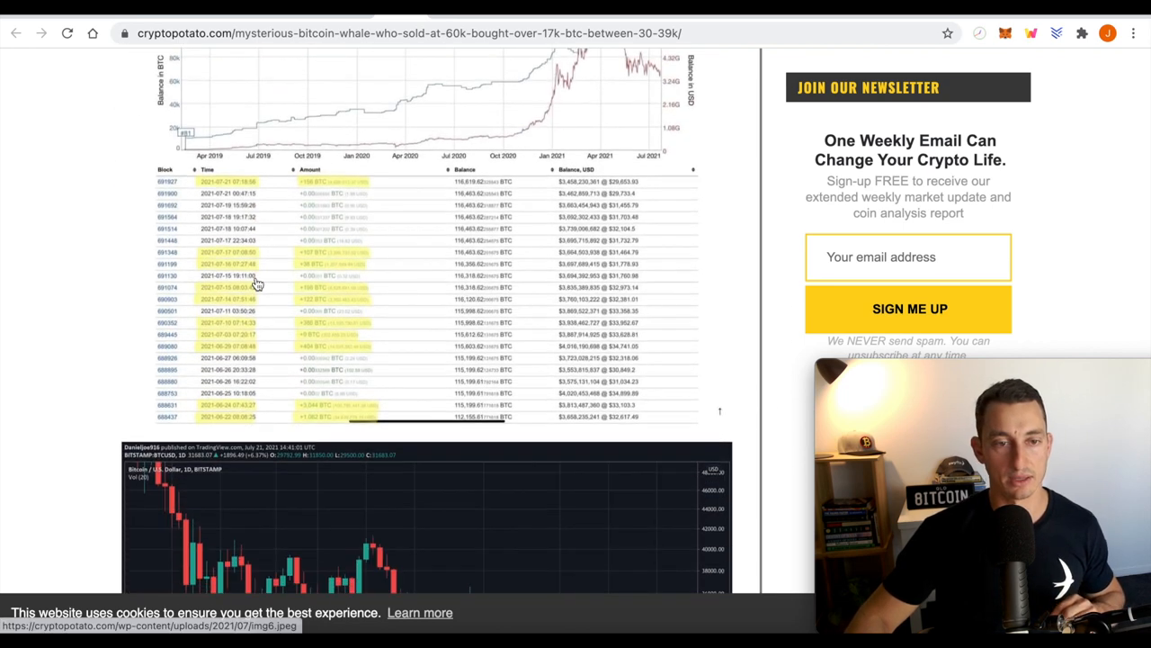
scroll("down", 3)
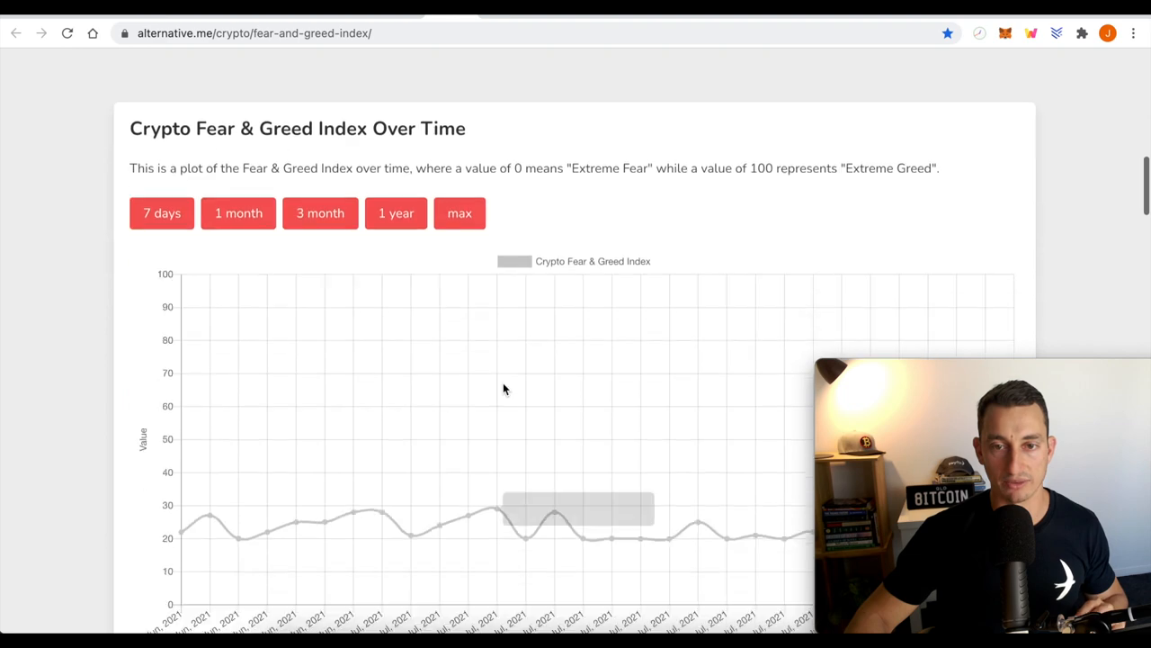
Scroll to the Fear & Greed history chart showing the 21 Jul 2021 reading of 10.
scroll("down", 3)
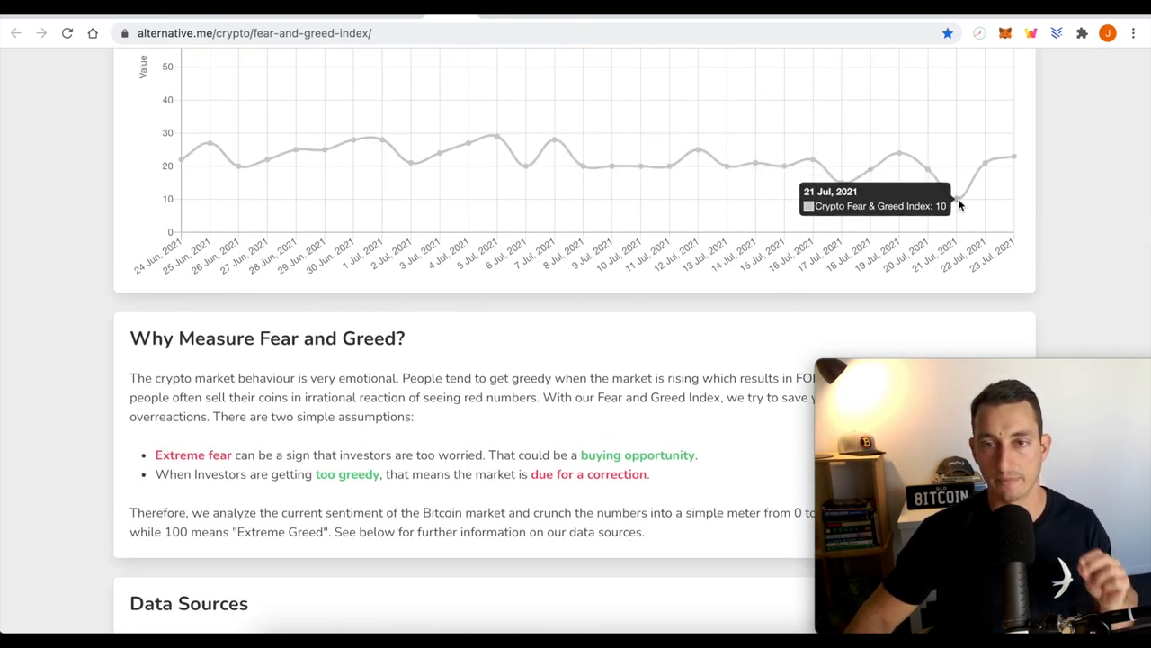
mouse_move(499, 17)
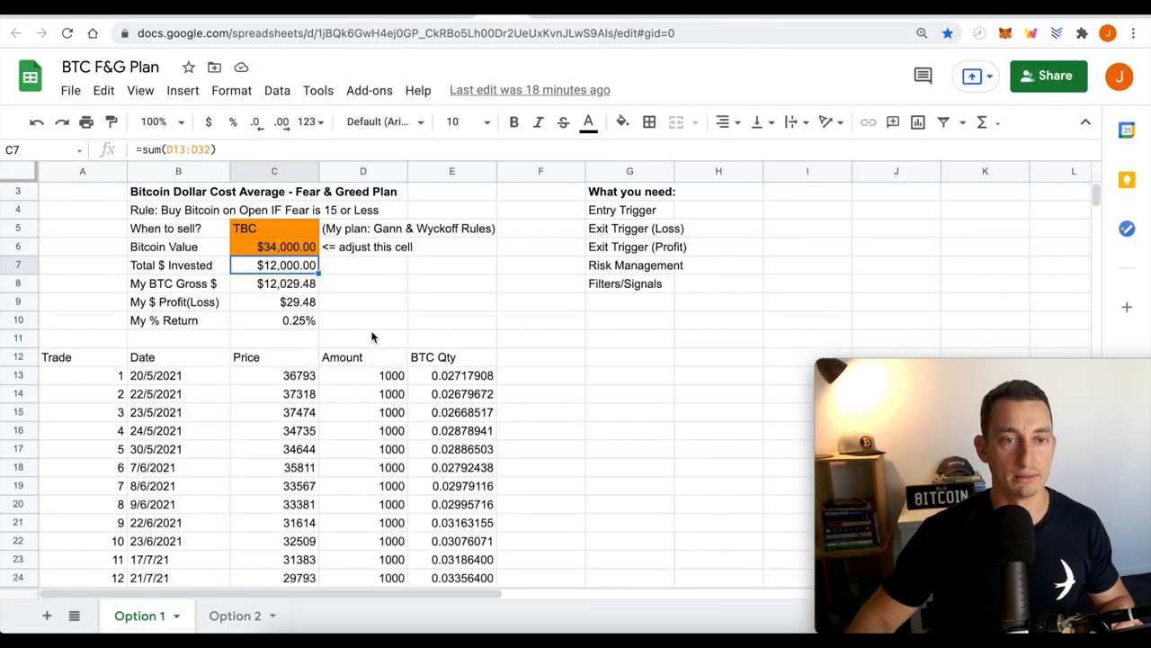
mouse_move(266, 293)
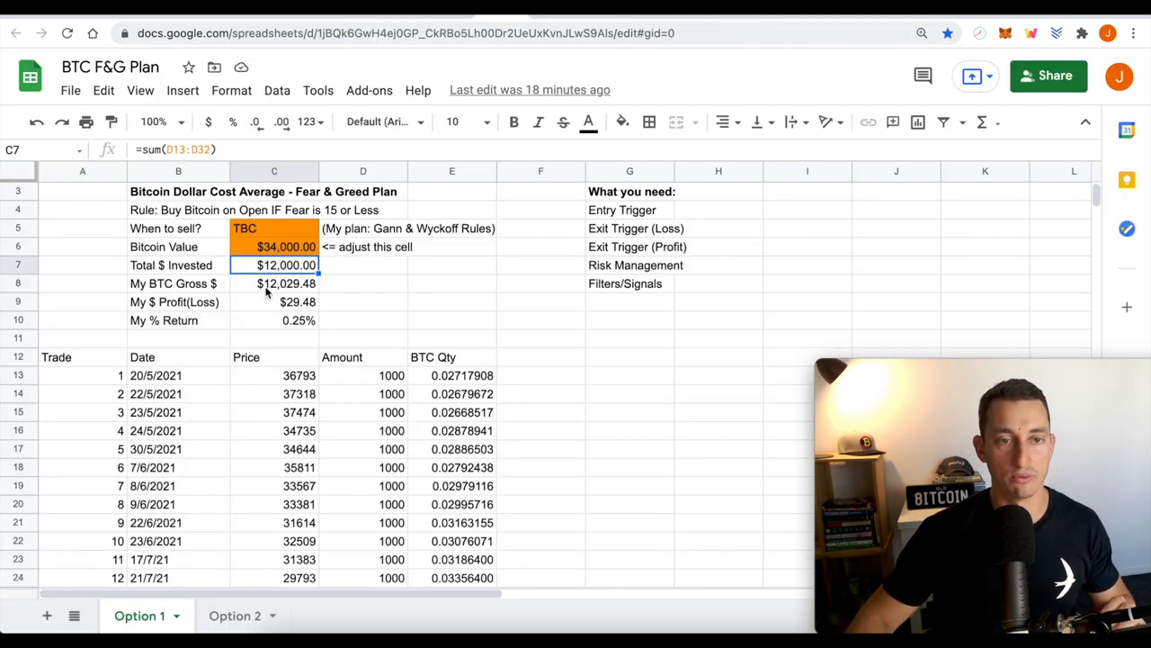
Point out the first trade's buy price and the $1000 amount per buy in Option 1.
scroll("down", 3)
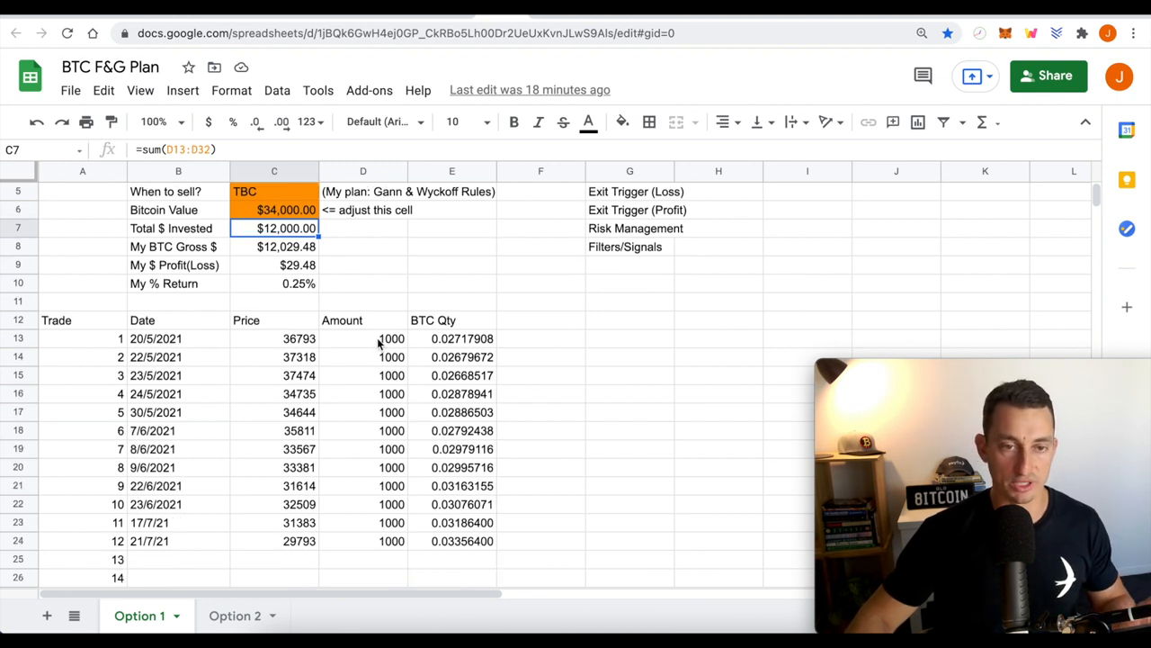
mouse_move(225, 468)
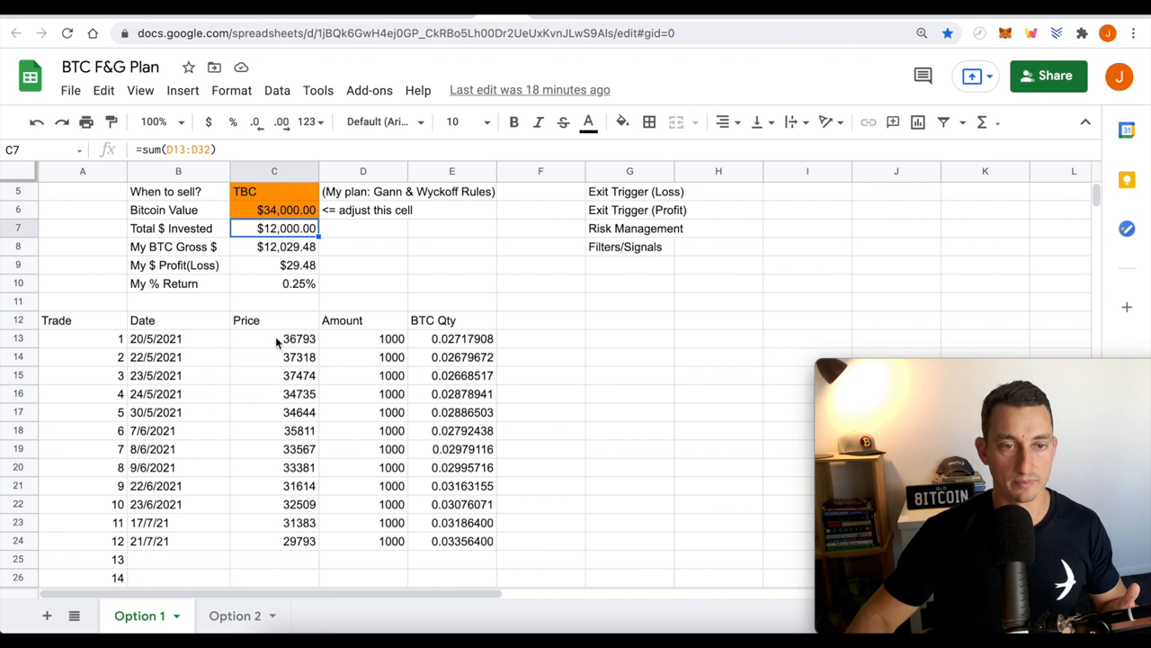
left_click(273, 339)
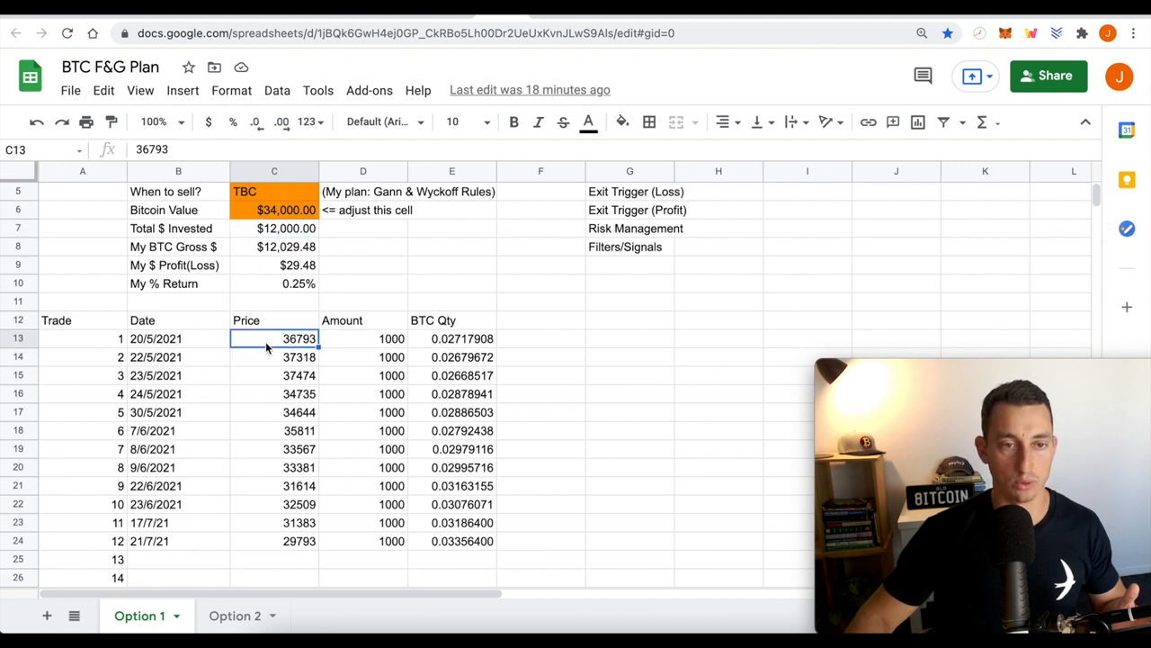
mouse_move(296, 292)
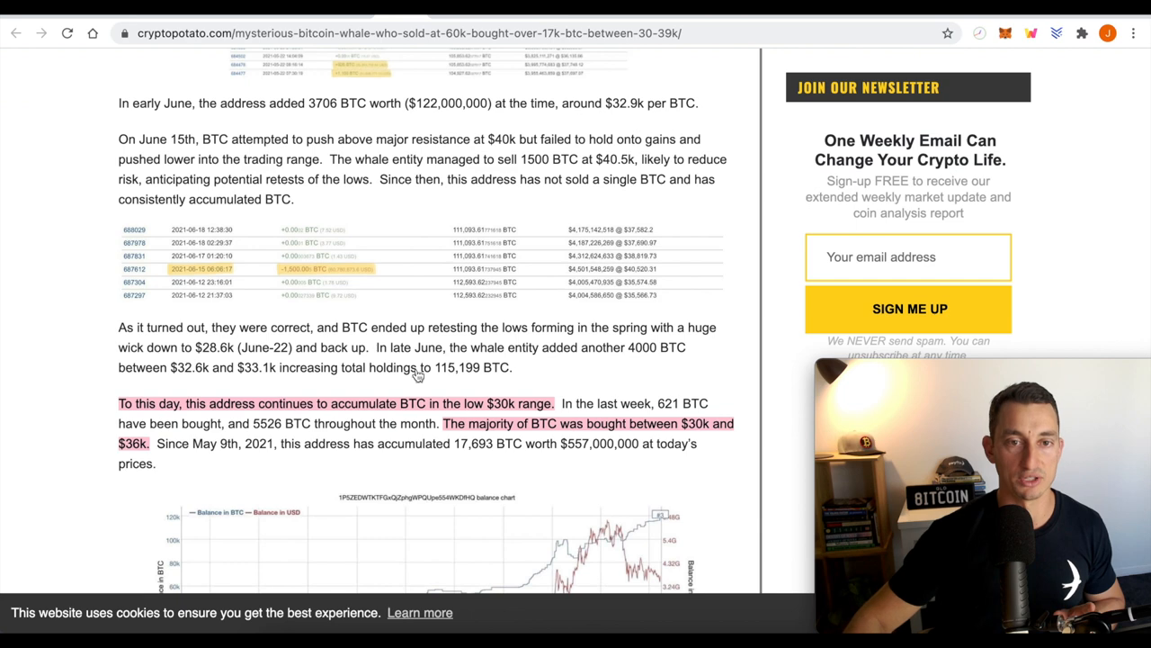
scroll("down", 3)
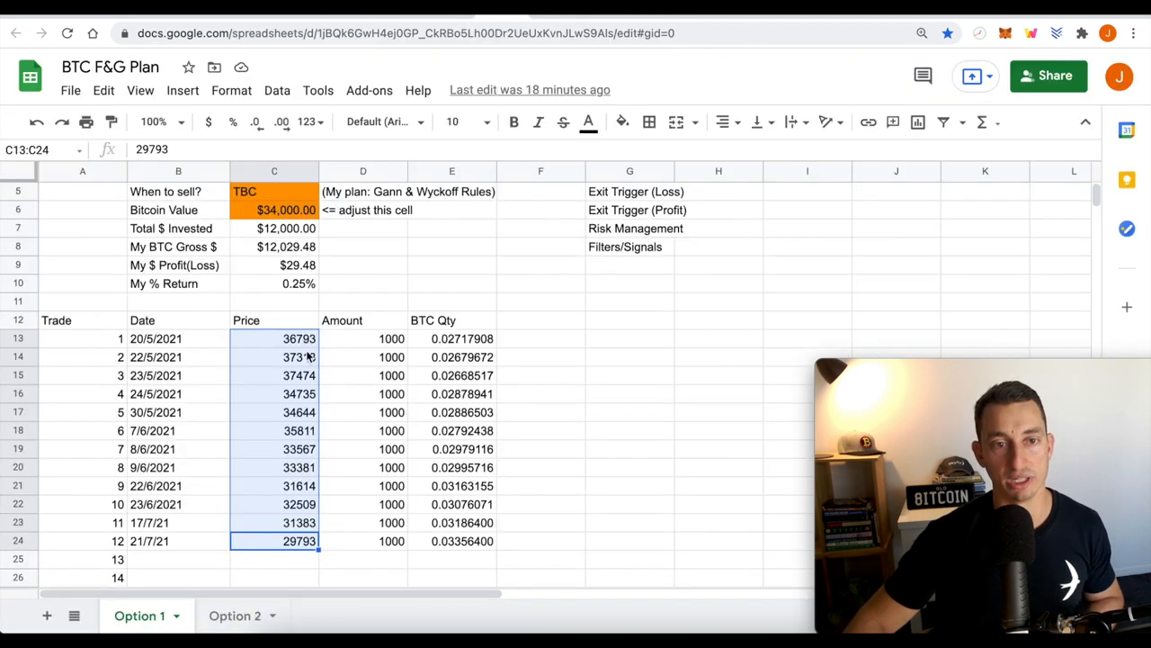
left_click(363, 393)
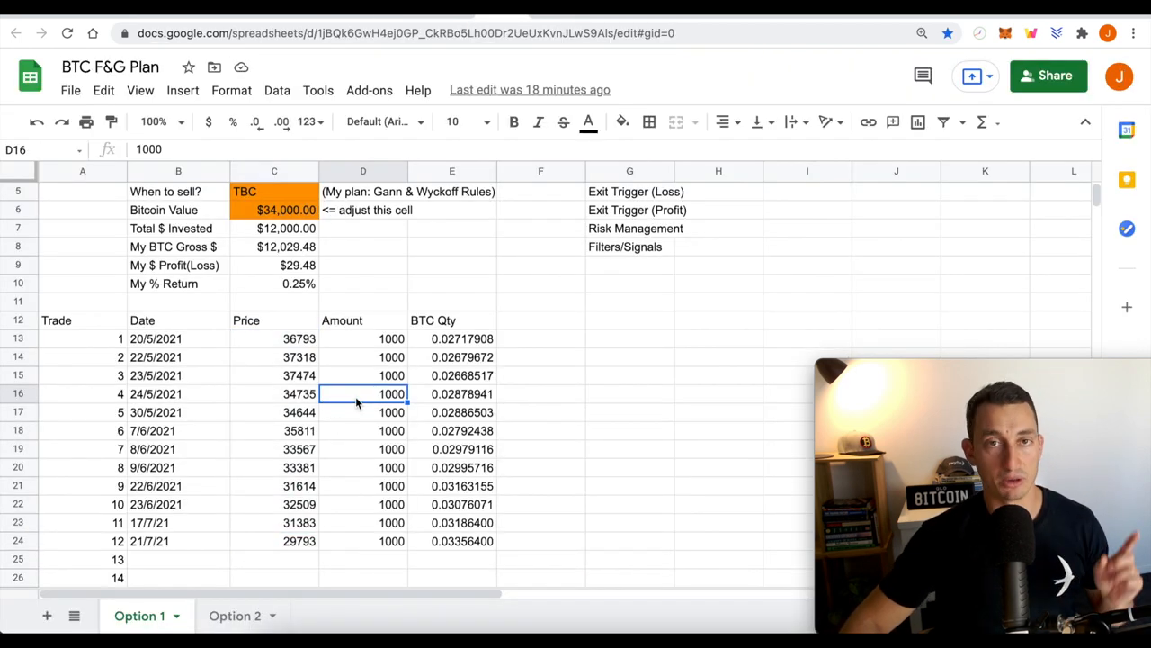
scroll("down", 3)
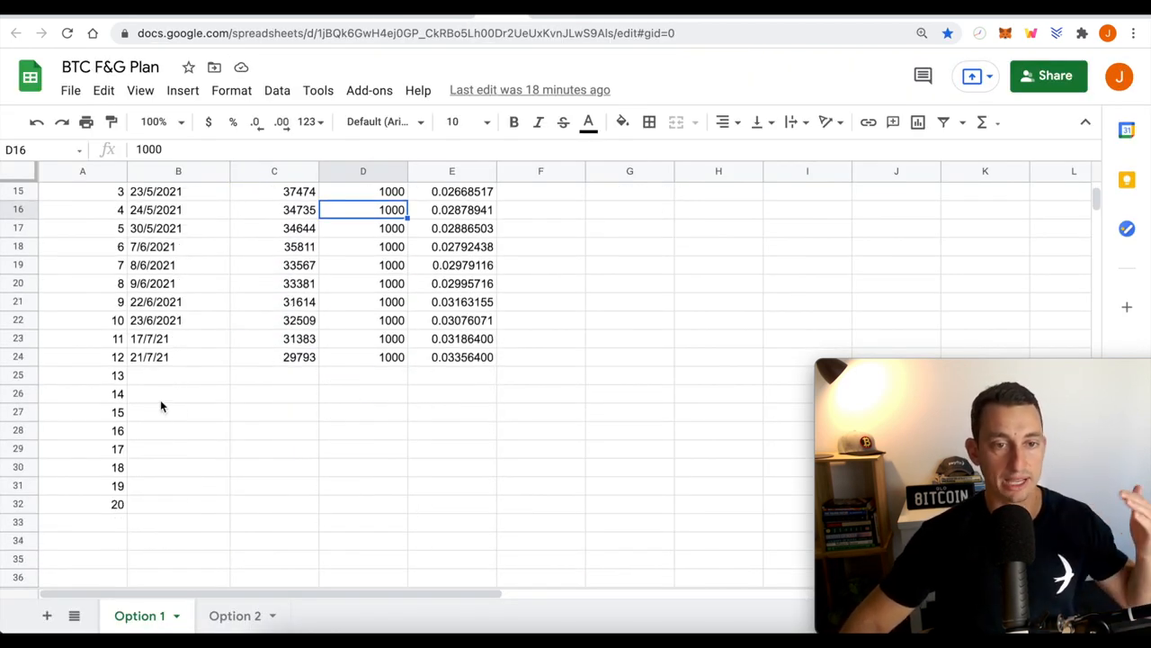
mouse_move(299, 347)
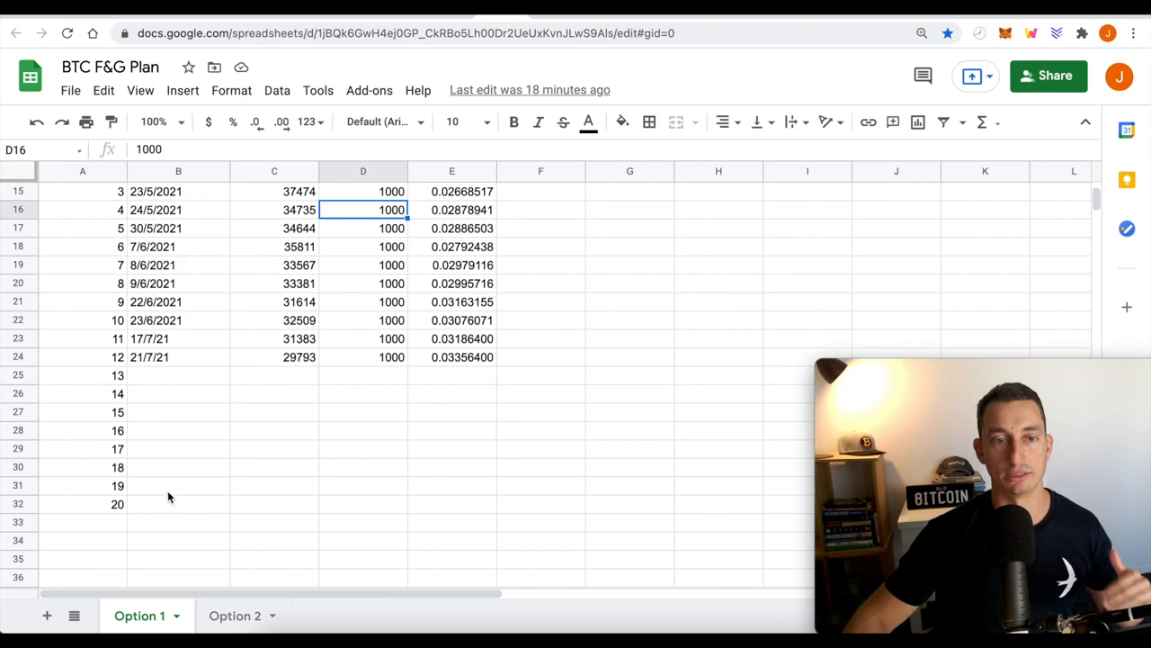
mouse_move(236, 488)
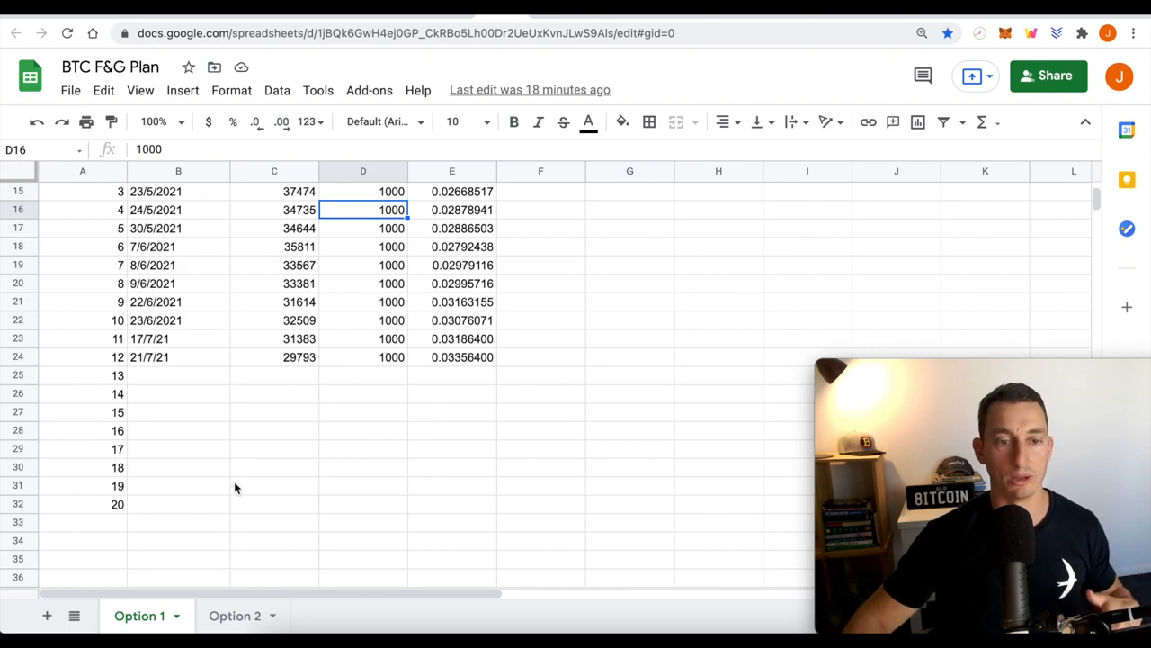
left_click(234, 616)
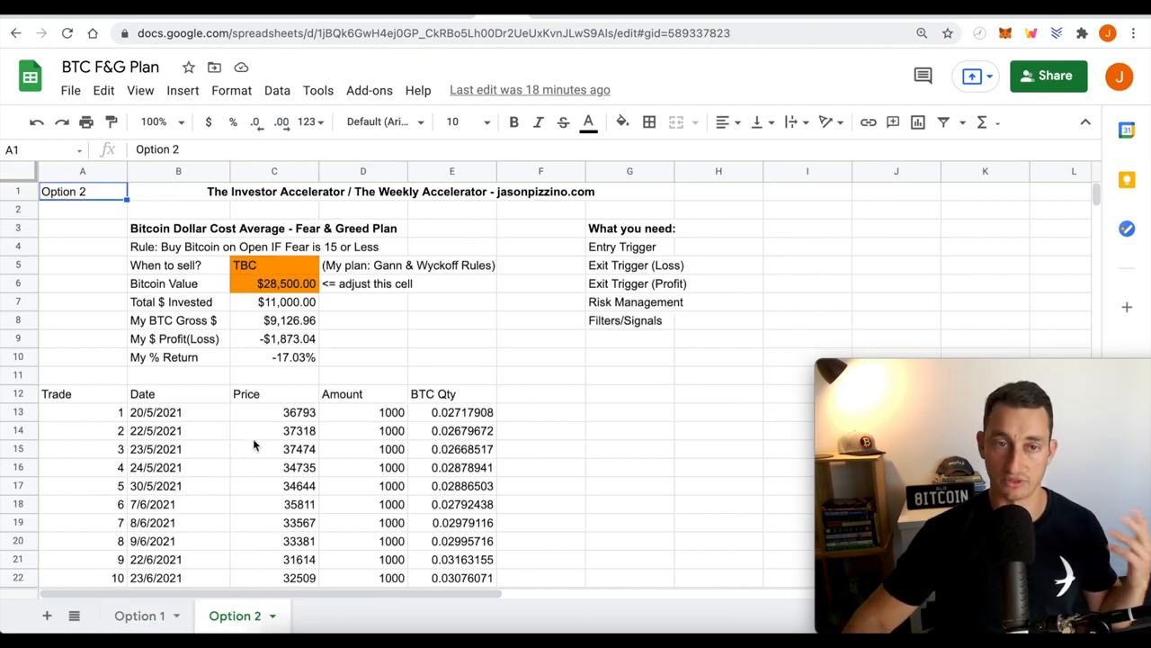
scroll("down", 3)
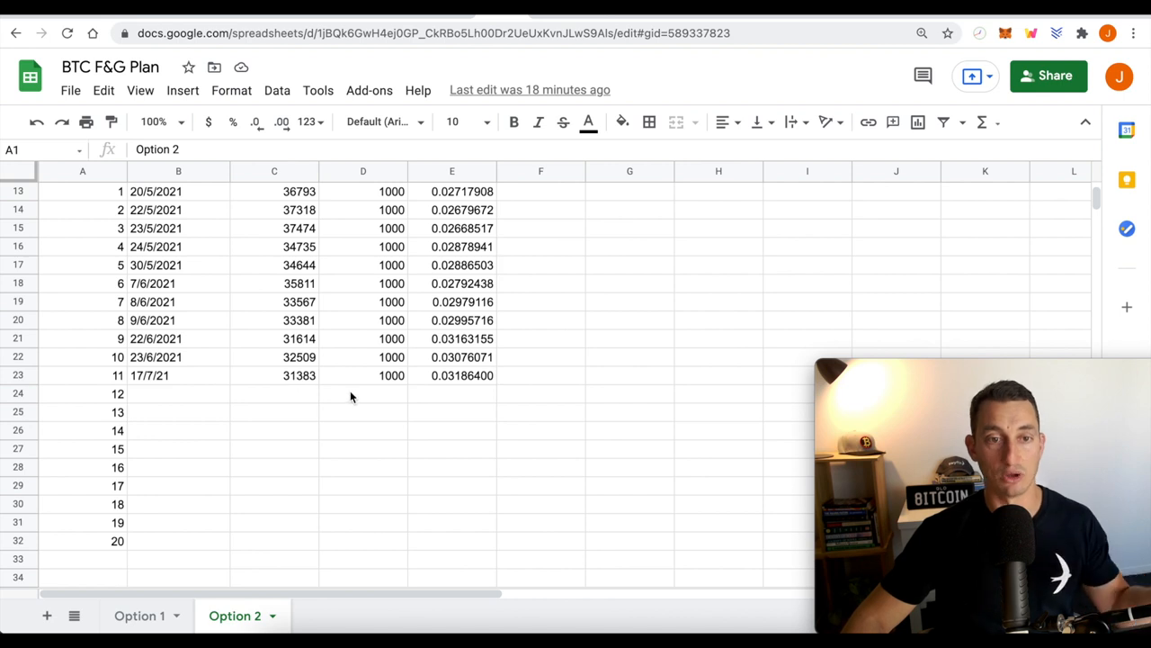
mouse_move(312, 416)
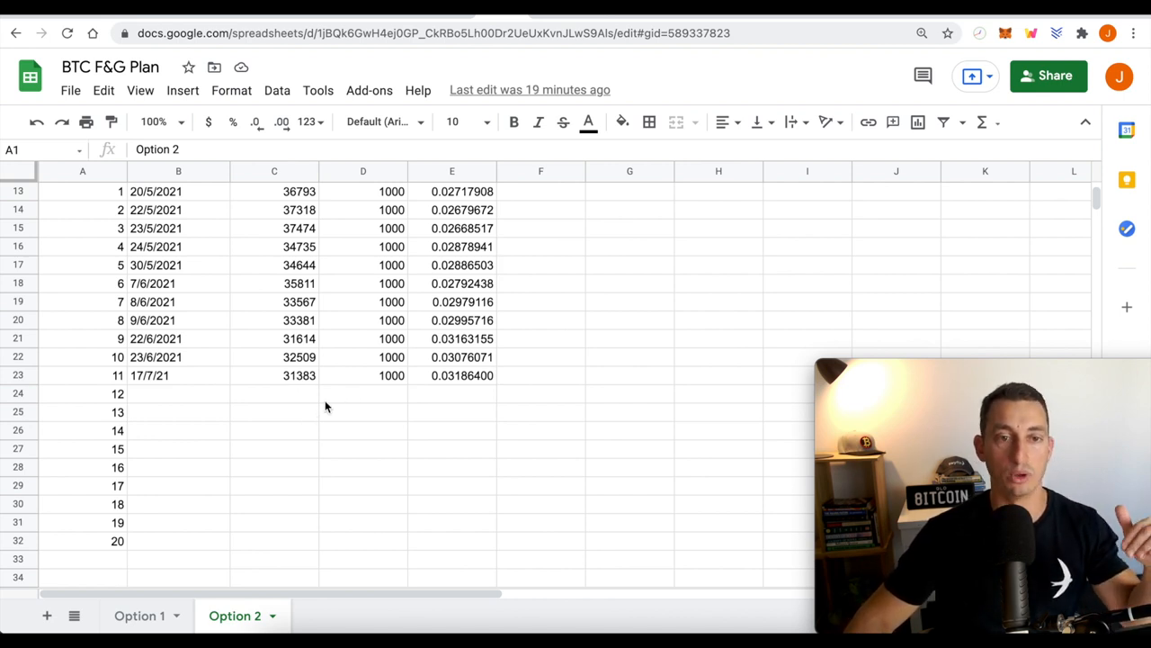
mouse_move(254, 563)
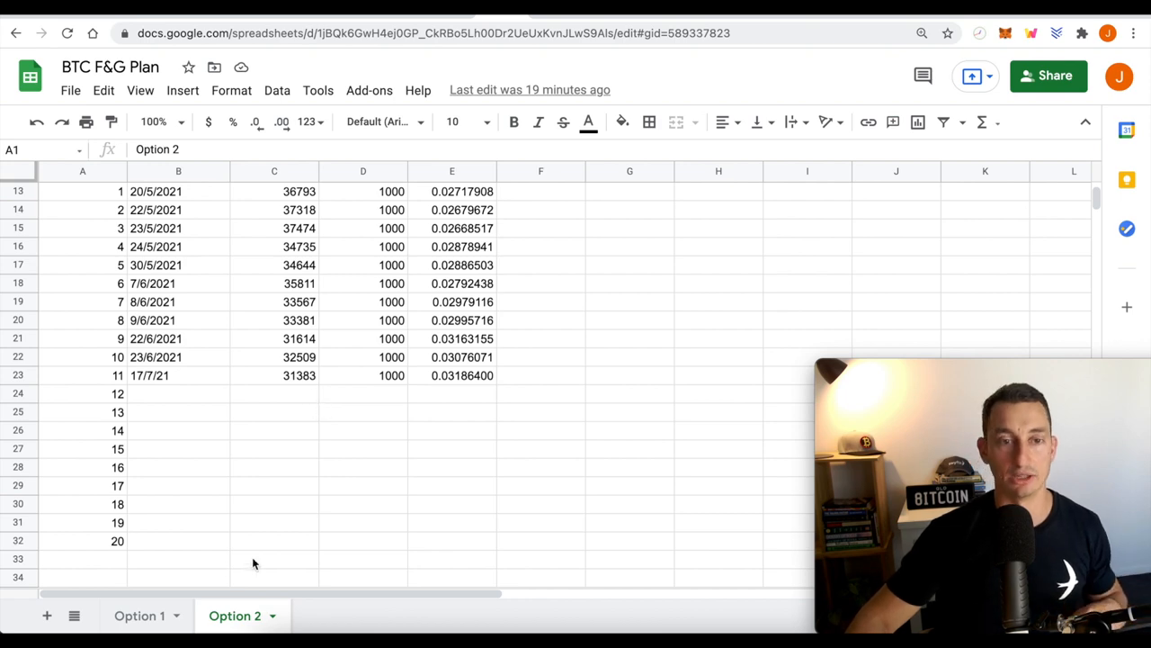
left_click(139, 615)
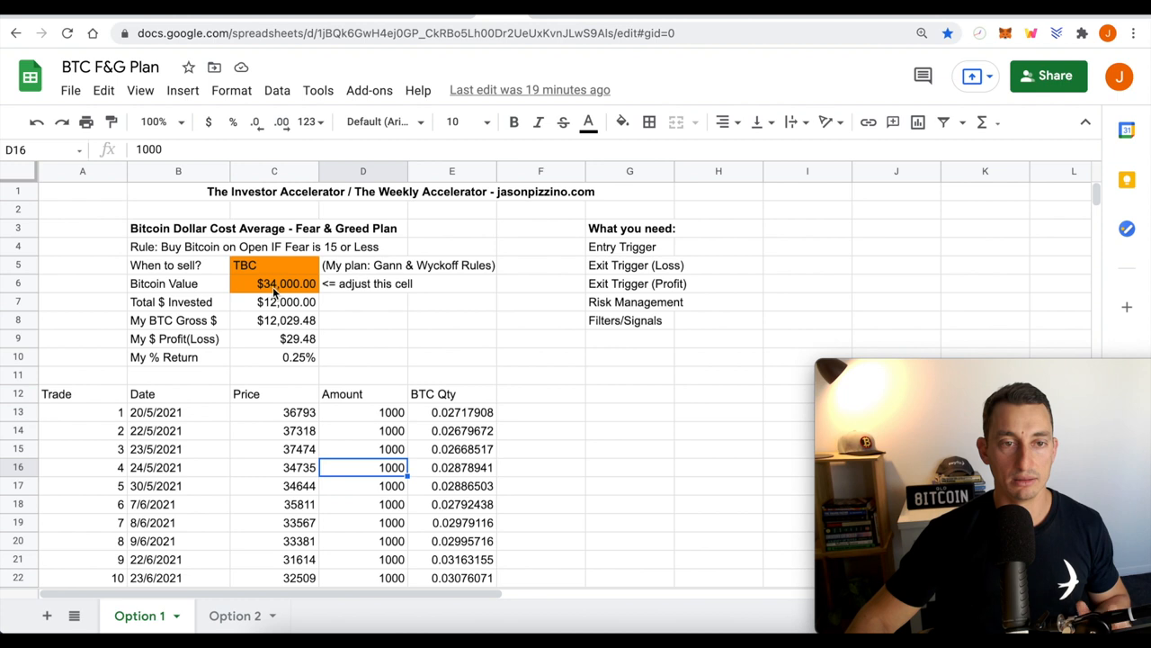
Enter 33700 as the Bitcoin Value so the plan shows a -$76.66 loss.
type("33")
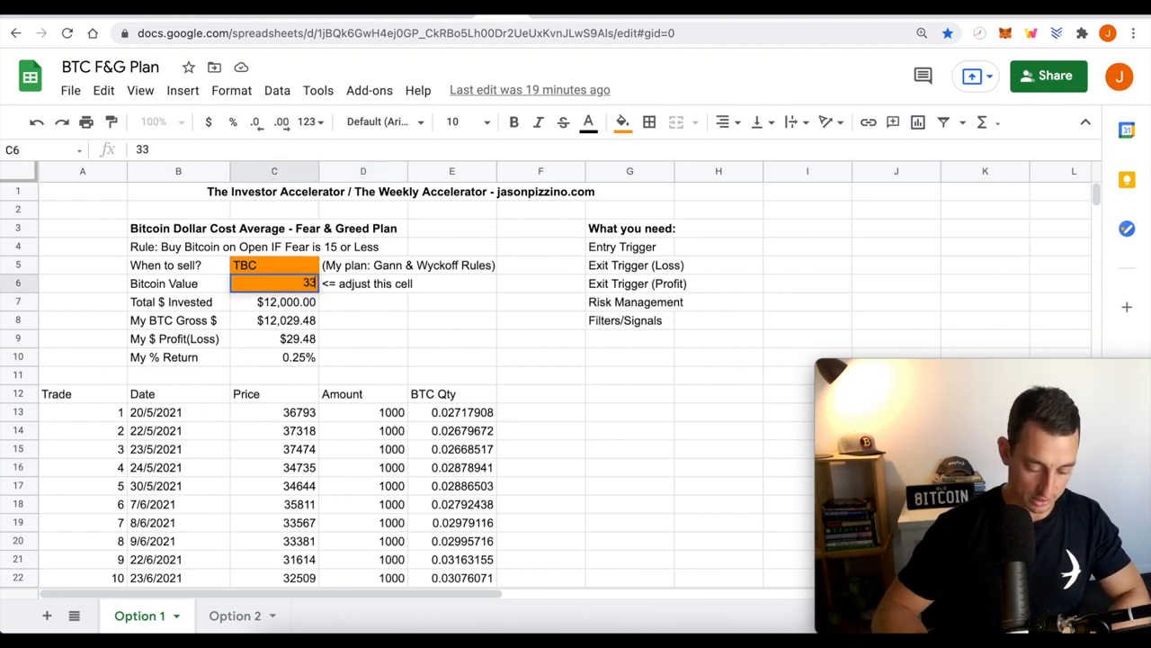
type("33700.00")
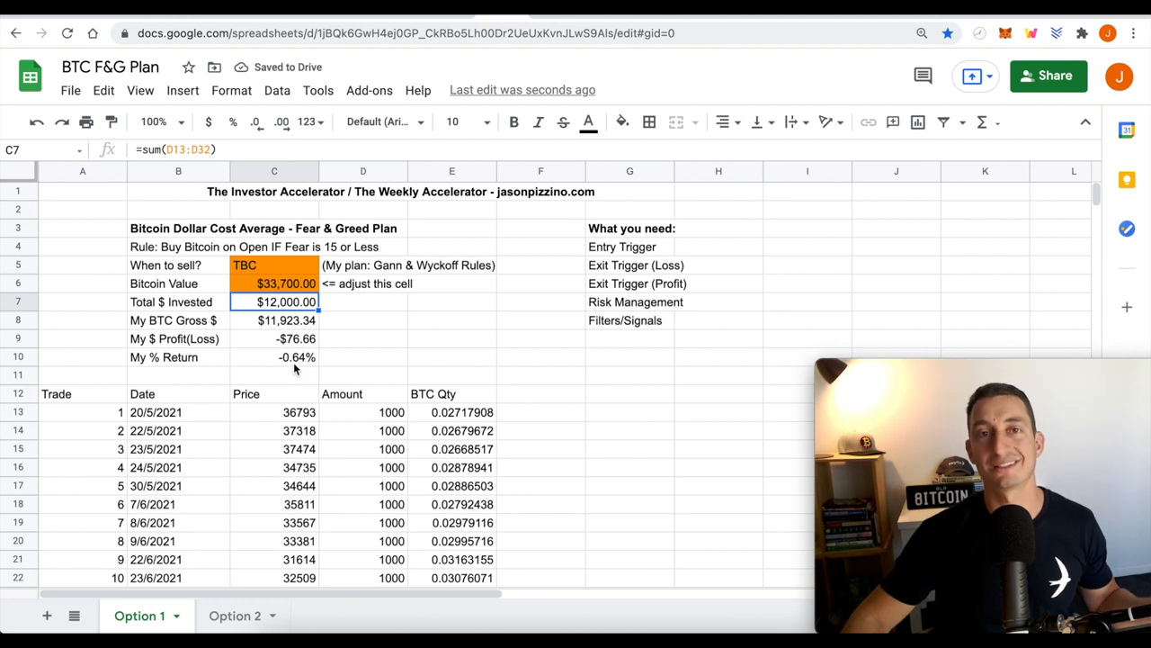
mouse_move(330, 372)
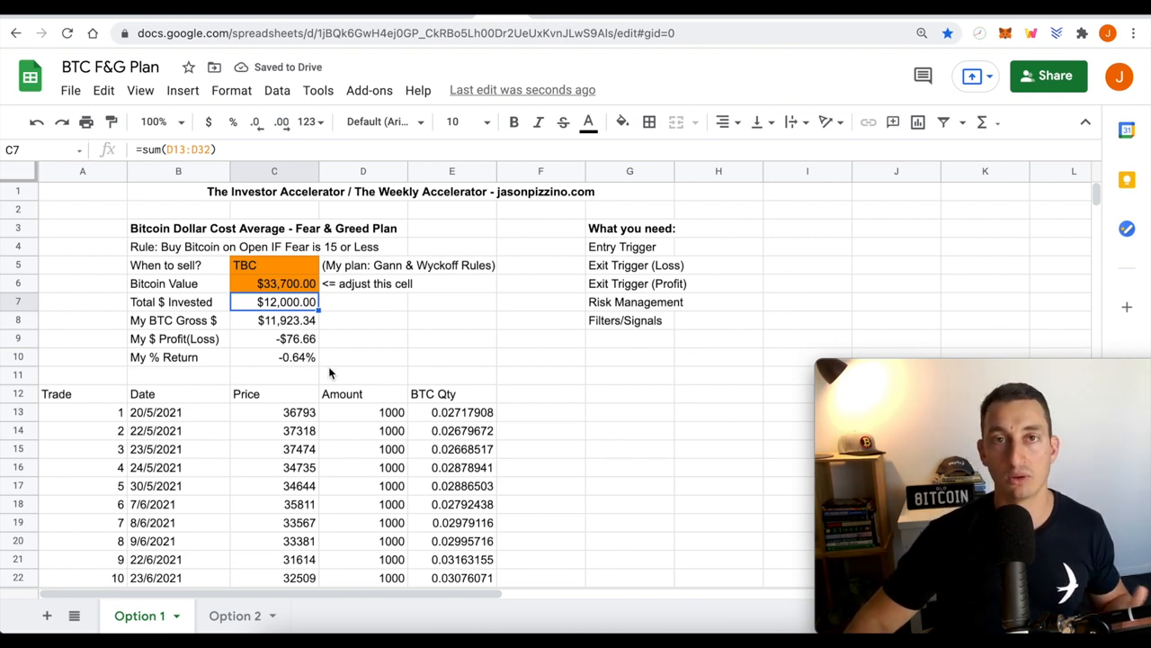
mouse_move(356, 324)
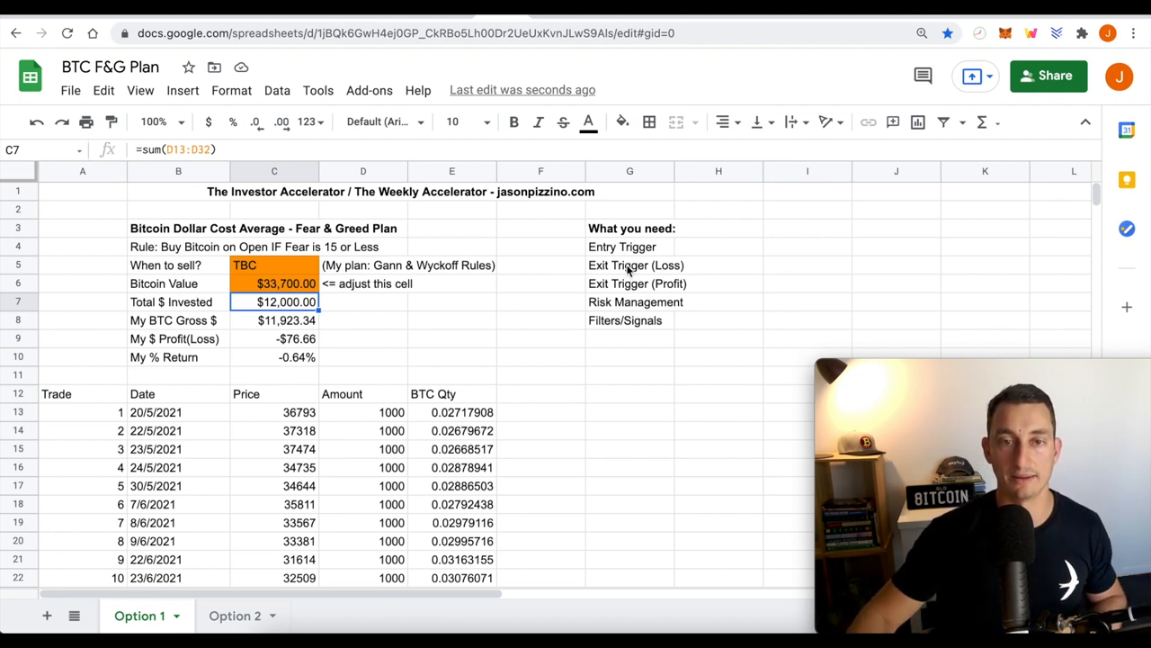
mouse_move(637, 328)
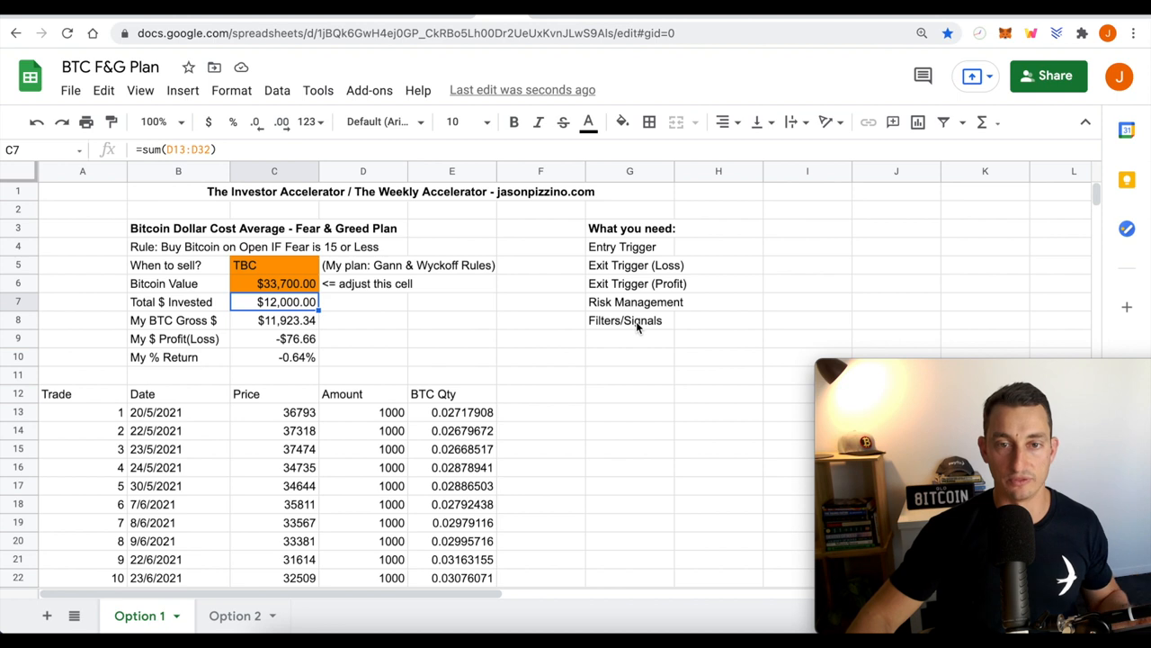
mouse_move(644, 283)
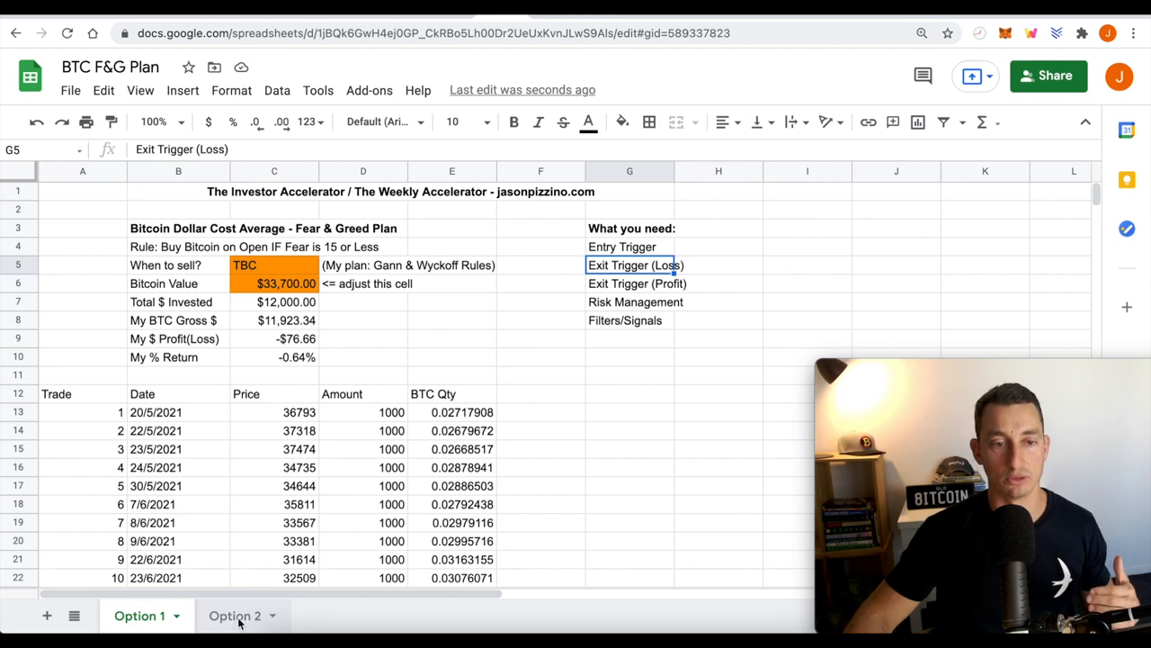
Glance at the Option 2 sheet, return to Option 1 and deselect the Exit Trigger note.
left_click(139, 616)
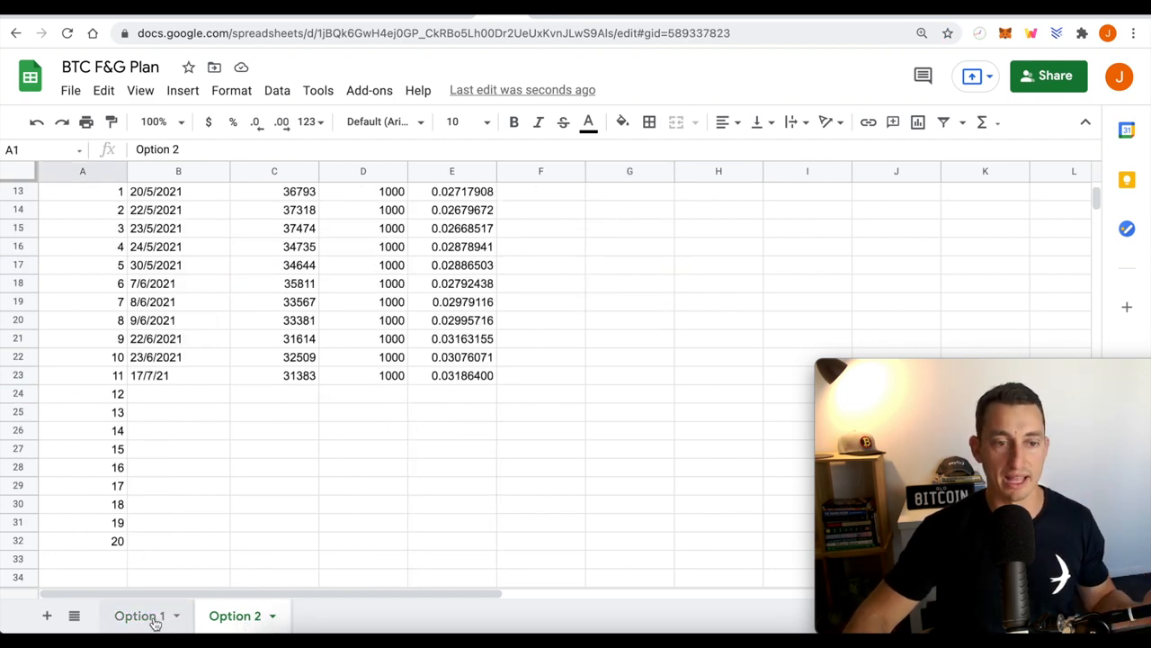
left_click(140, 616)
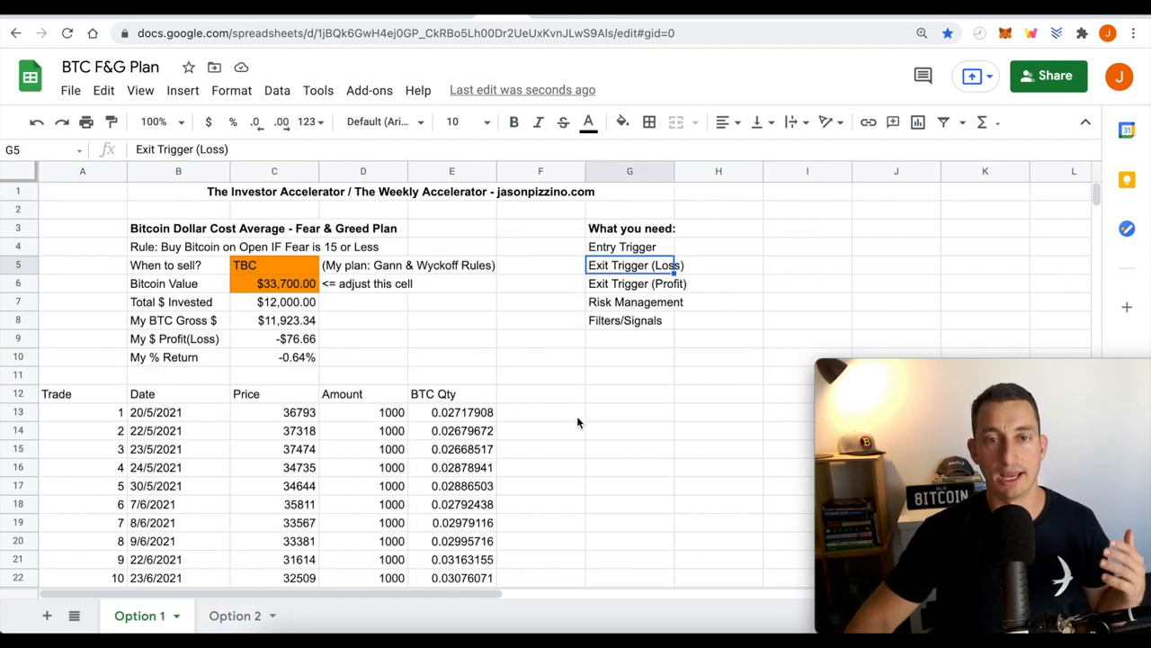
mouse_move(576, 422)
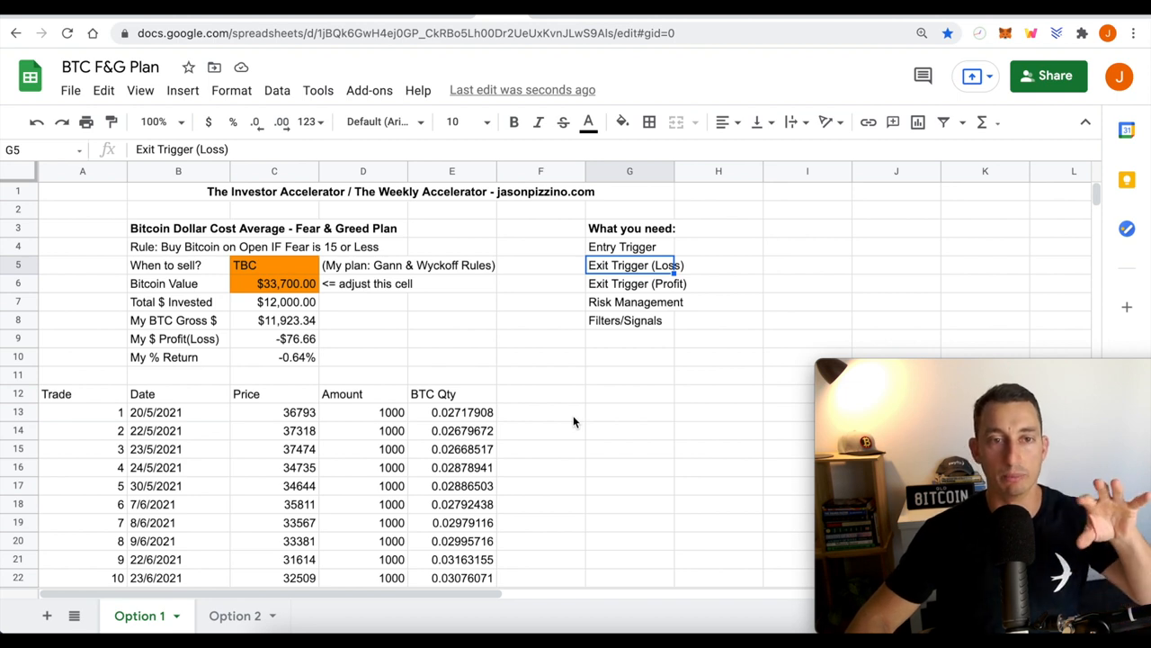
left_click(452, 357)
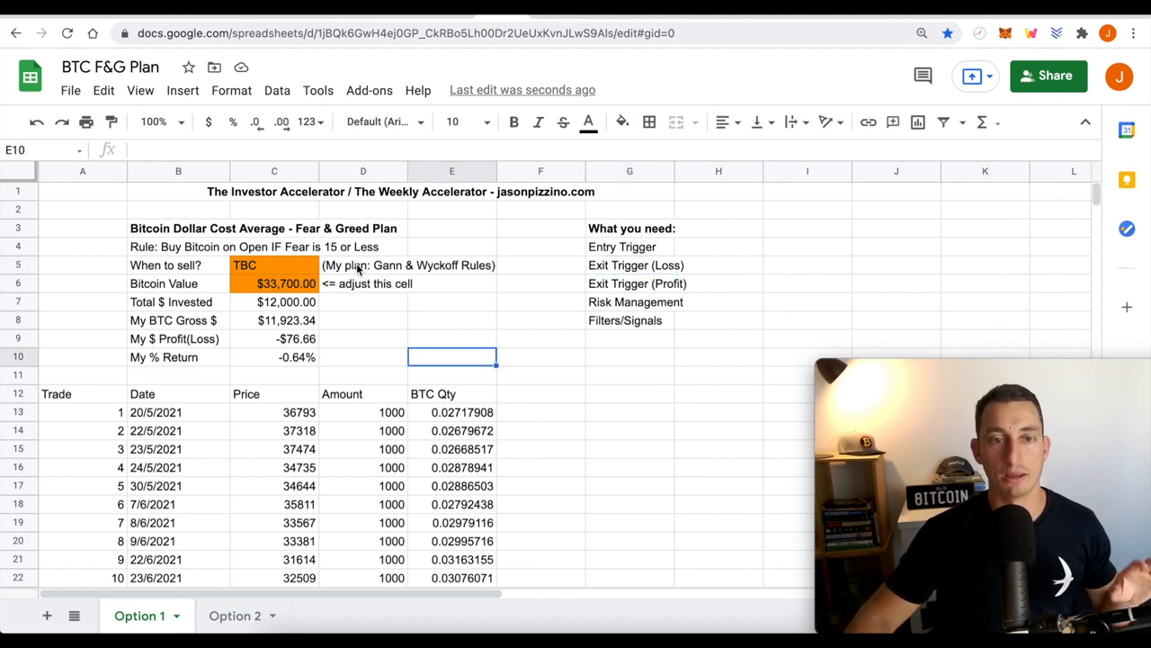
left_click(363, 264)
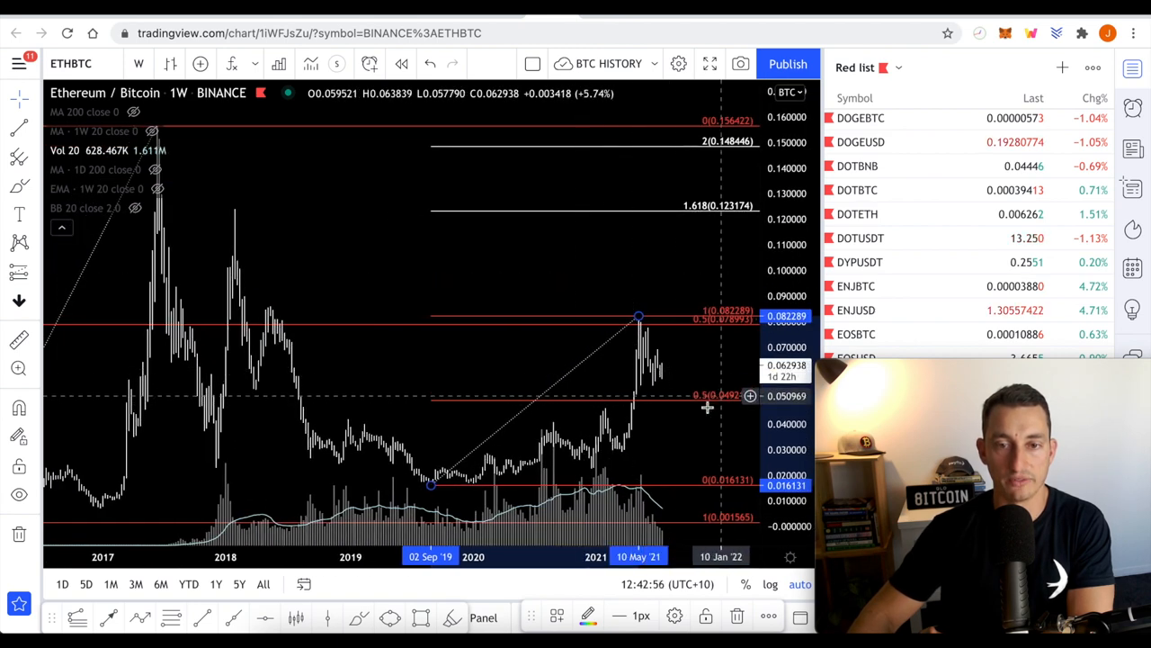
mouse_move(726, 403)
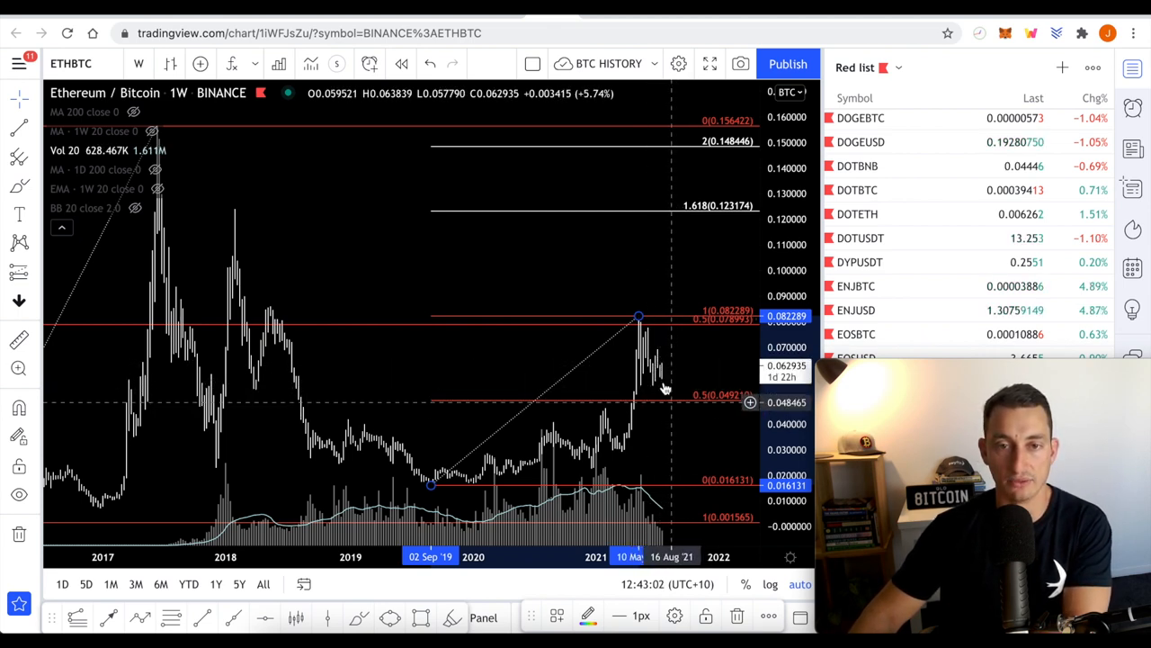
mouse_move(675, 362)
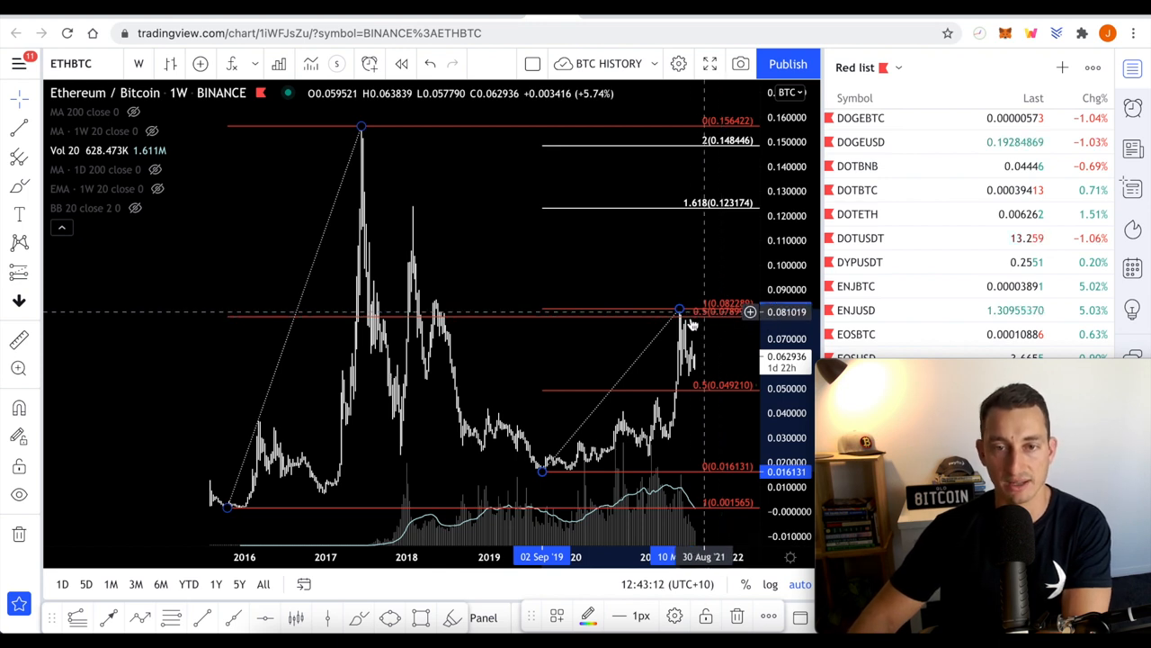
mouse_move(625, 446)
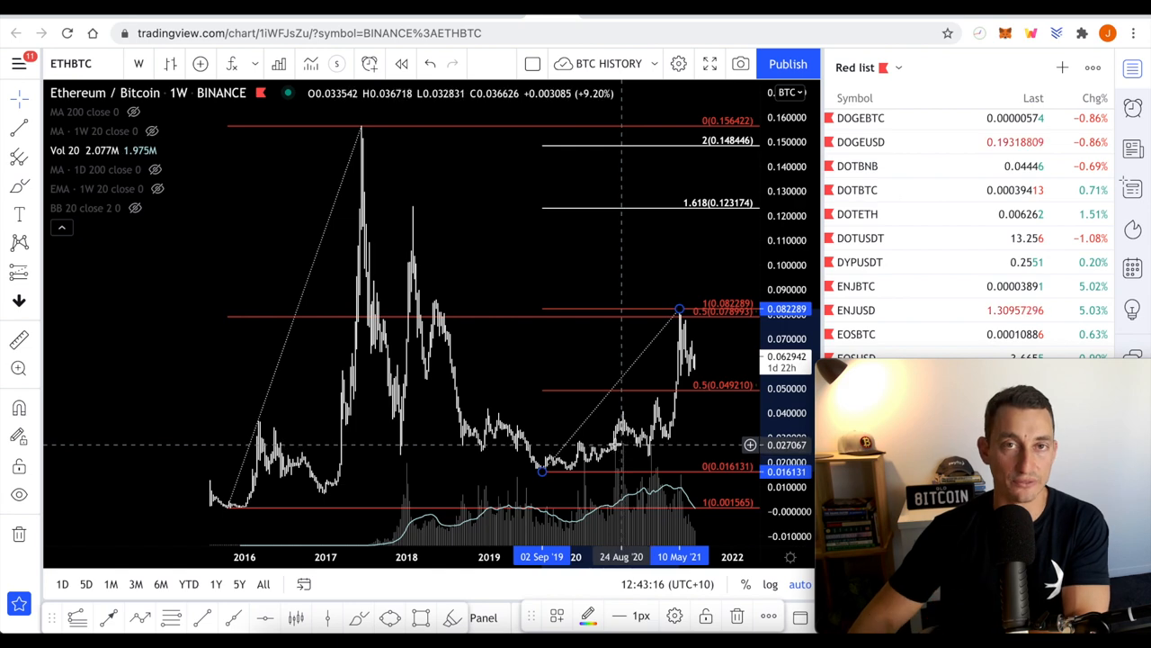
mouse_move(546, 387)
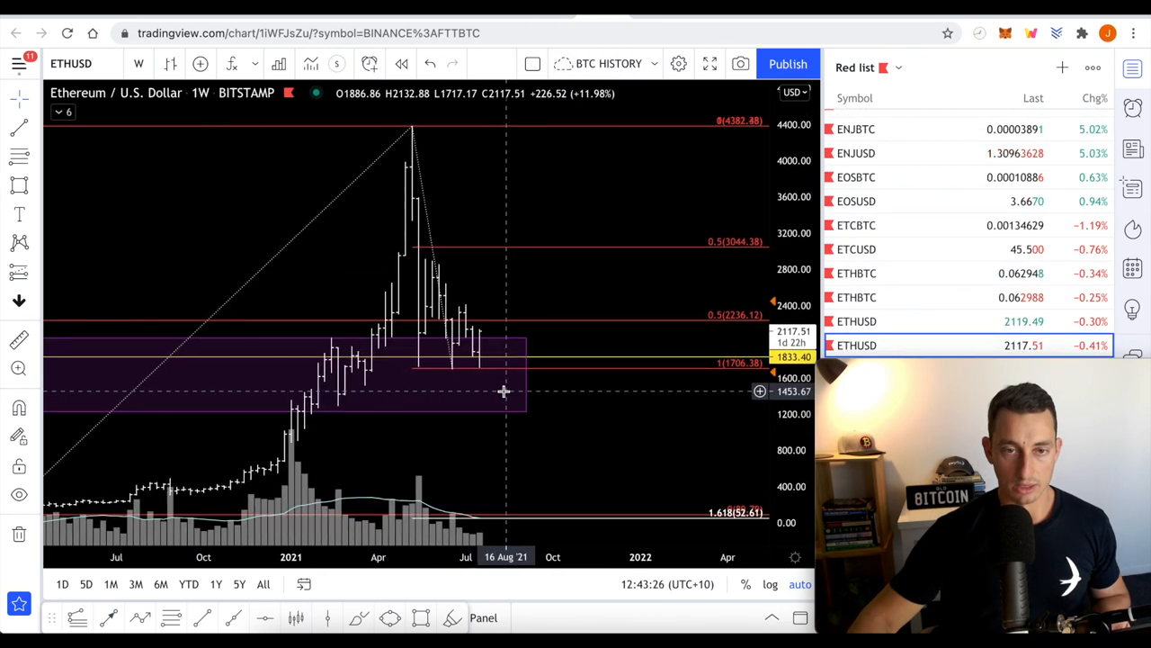
left_click_drag(503, 391, 470, 394)
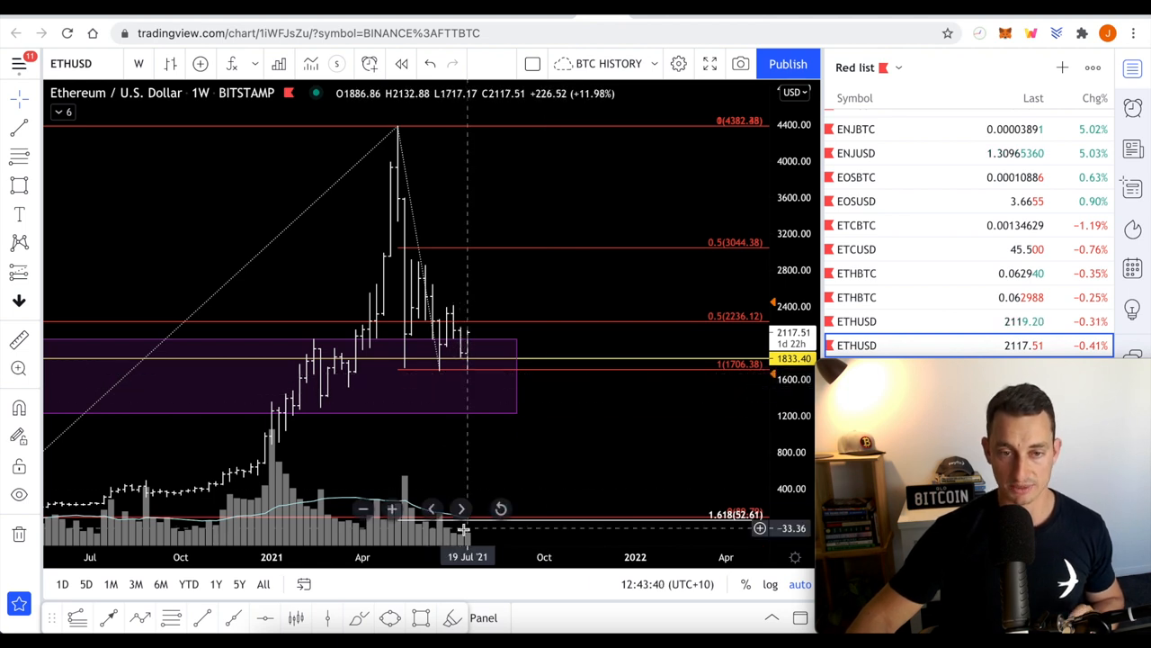
mouse_move(453, 540)
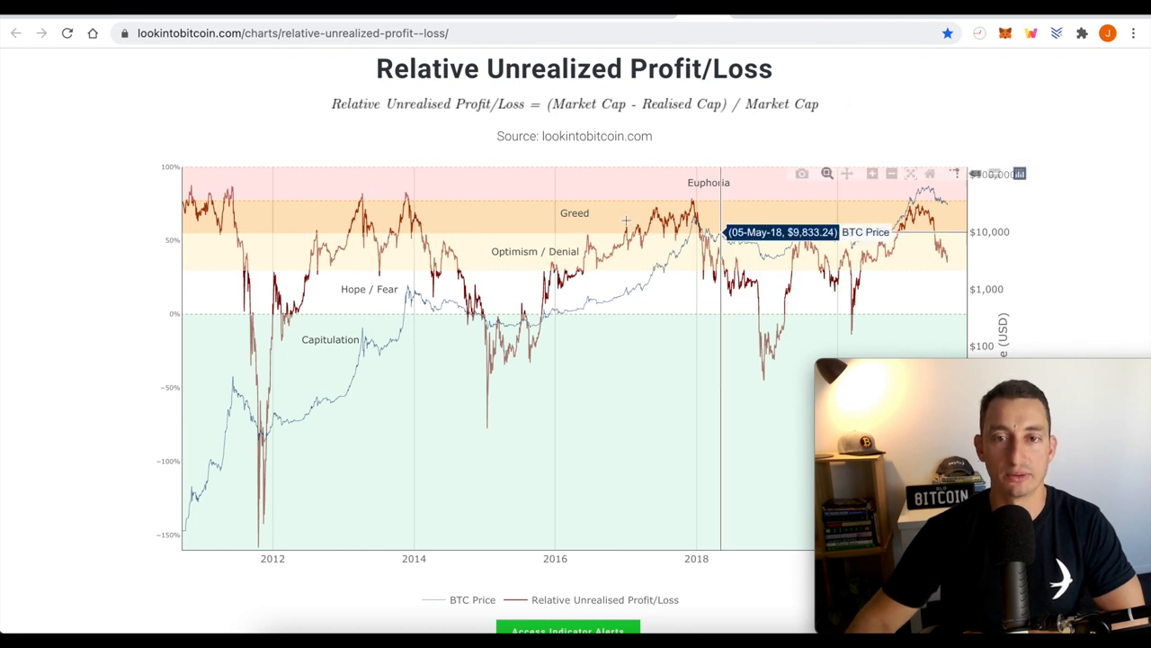
Scroll to LookIntoBitcoin's Relative Unrealized Profit/Loss chart.
scroll("down", 3)
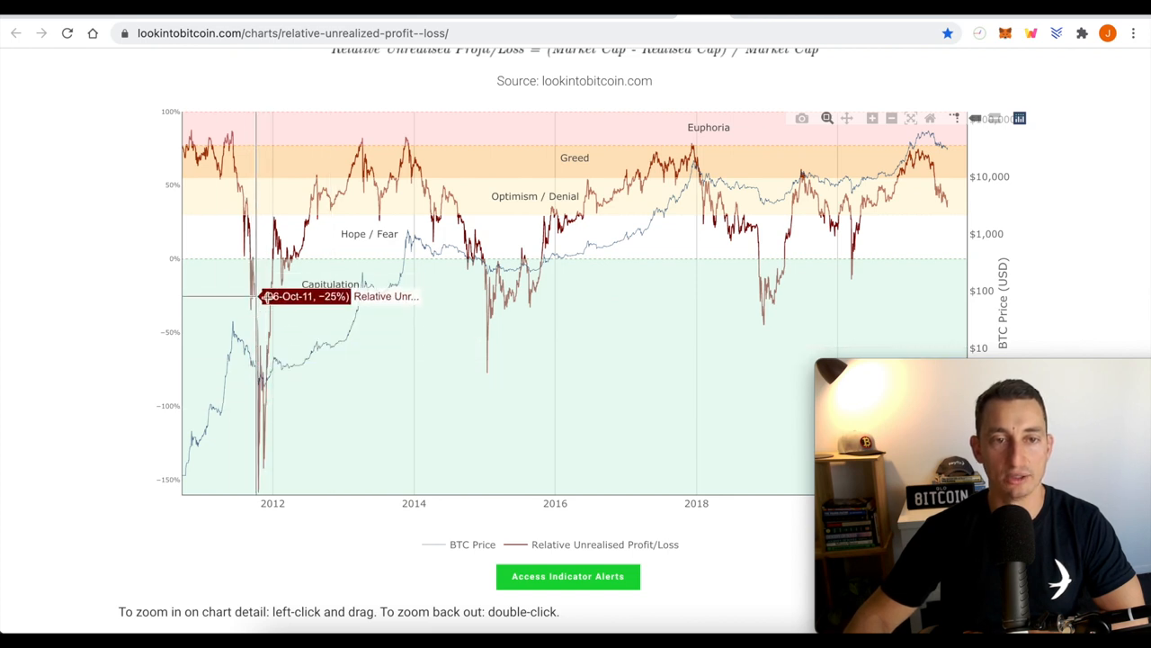
mouse_move(756, 301)
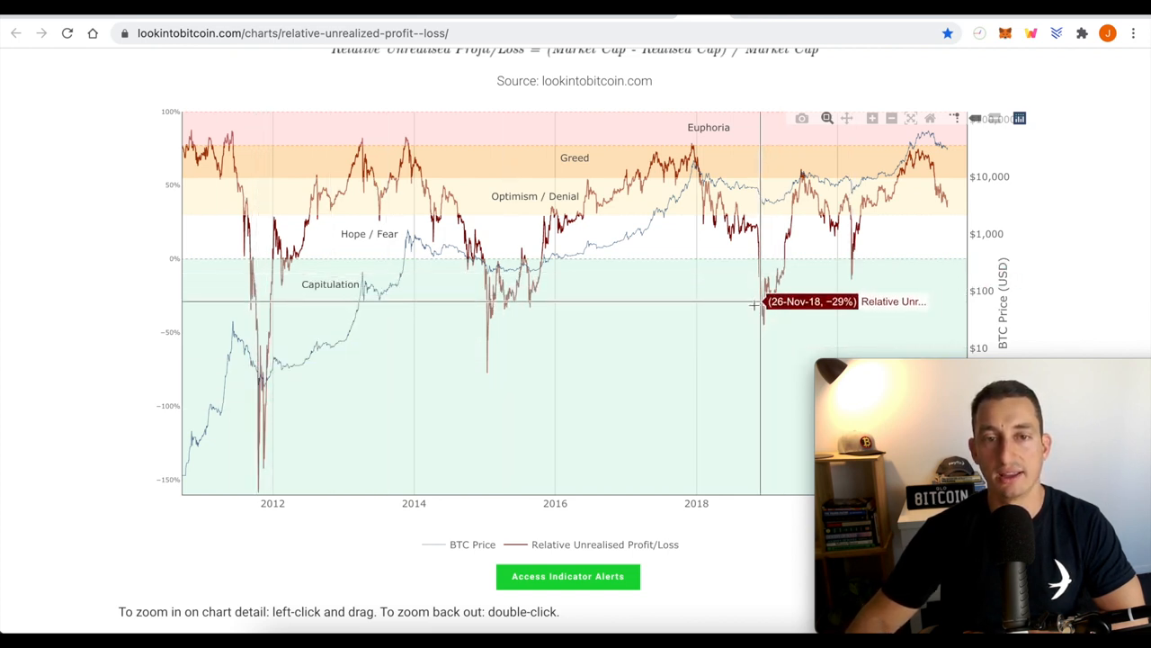
mouse_move(202, 136)
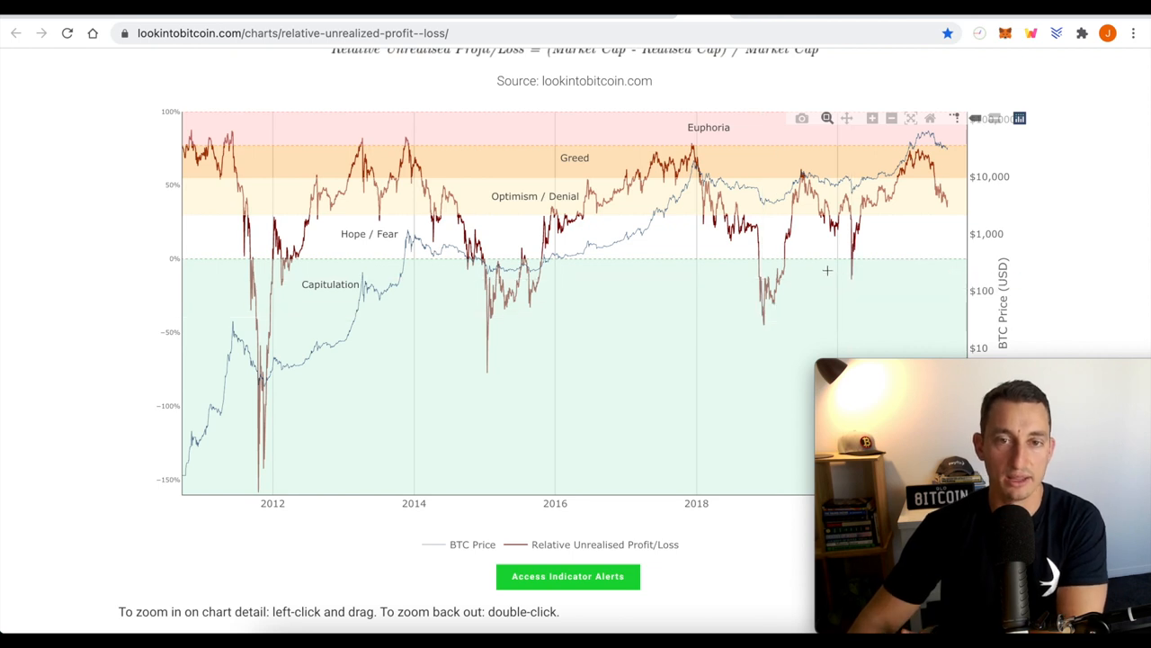
mouse_move(940, 203)
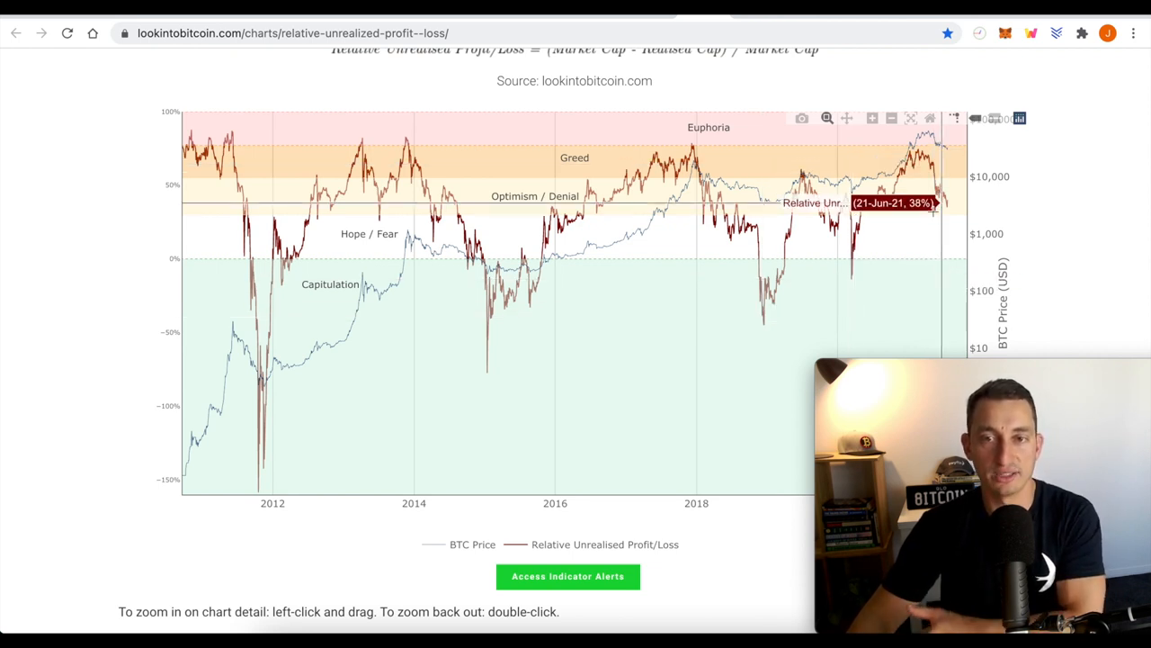
mouse_move(945, 234)
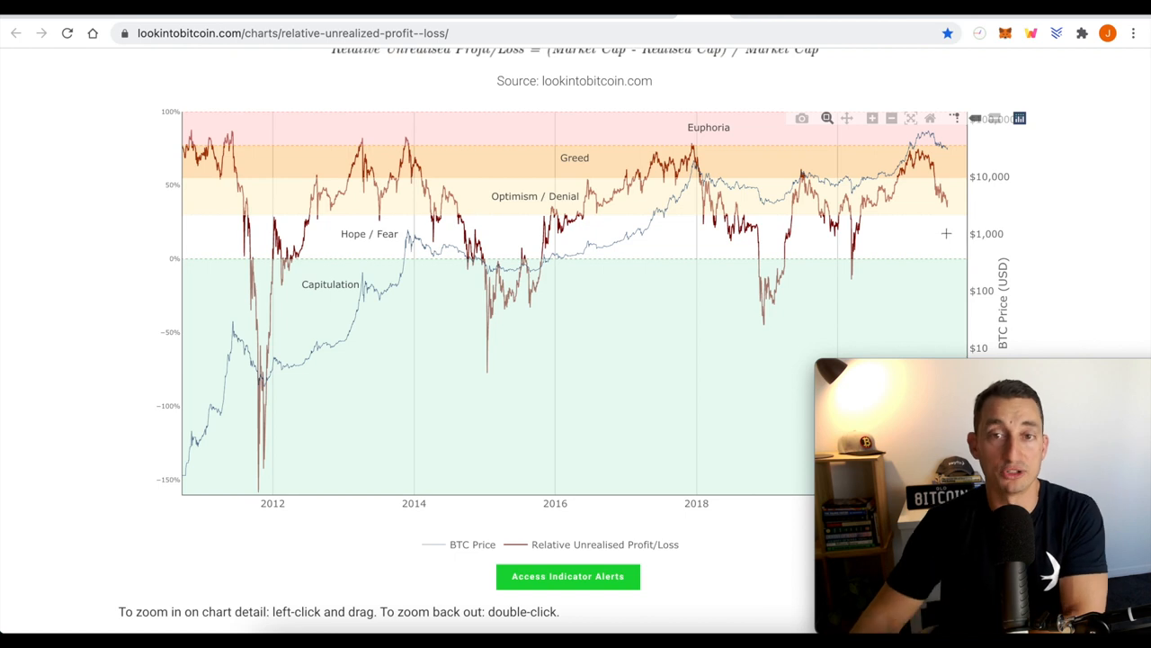
mouse_move(773, 251)
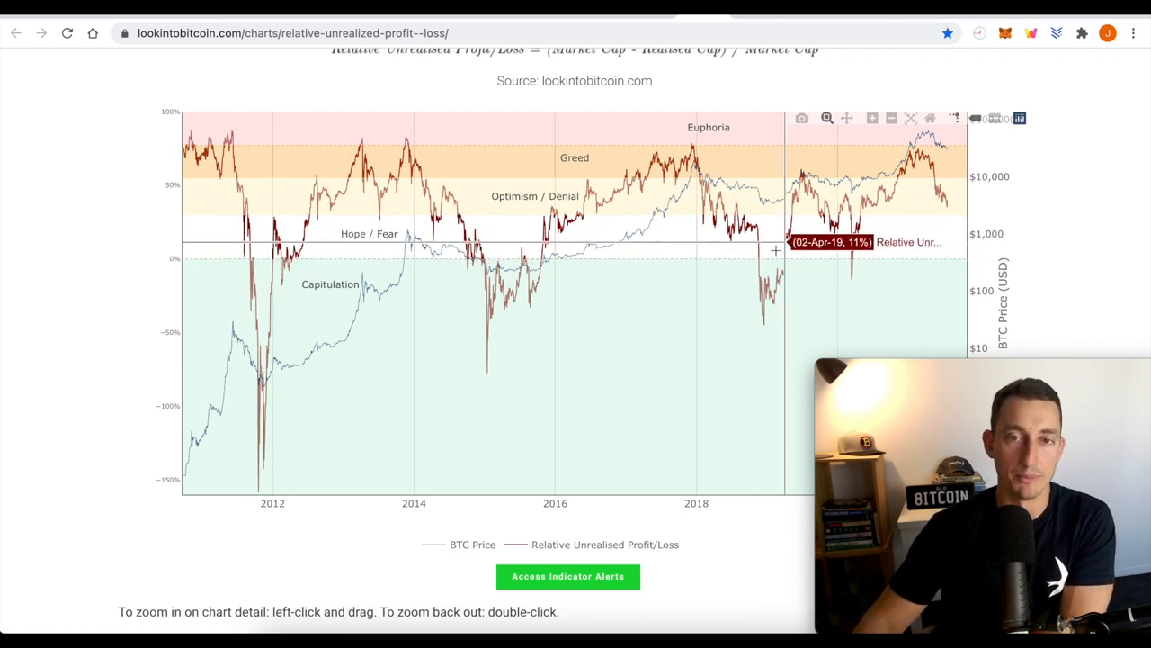
mouse_move(707, 292)
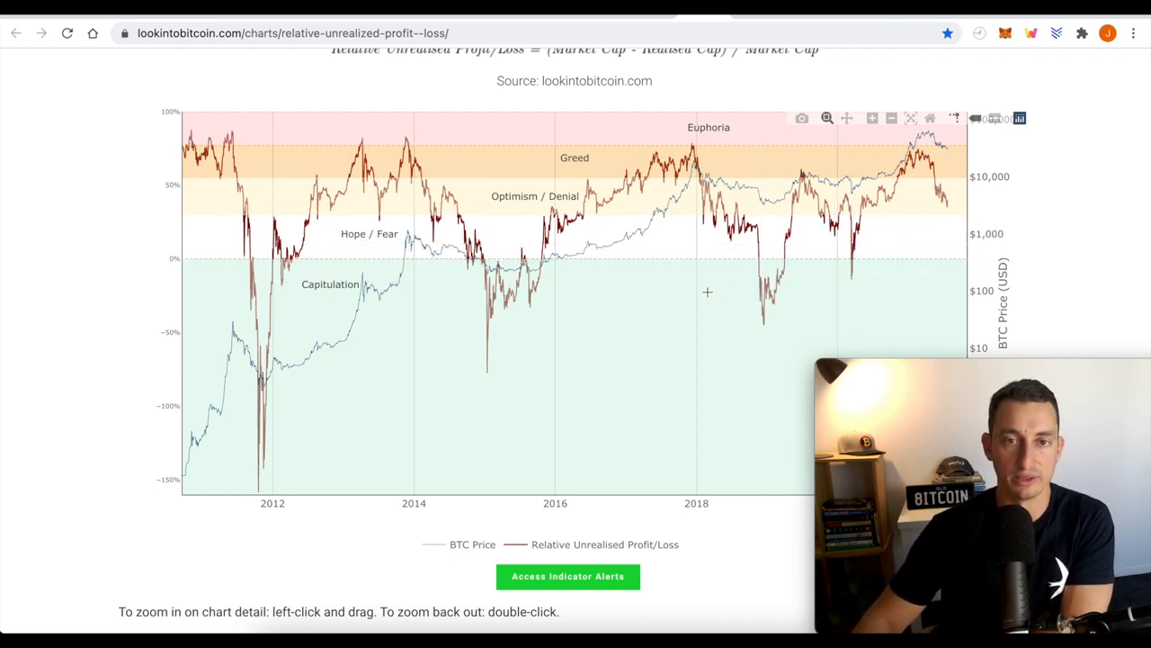
mouse_move(595, 213)
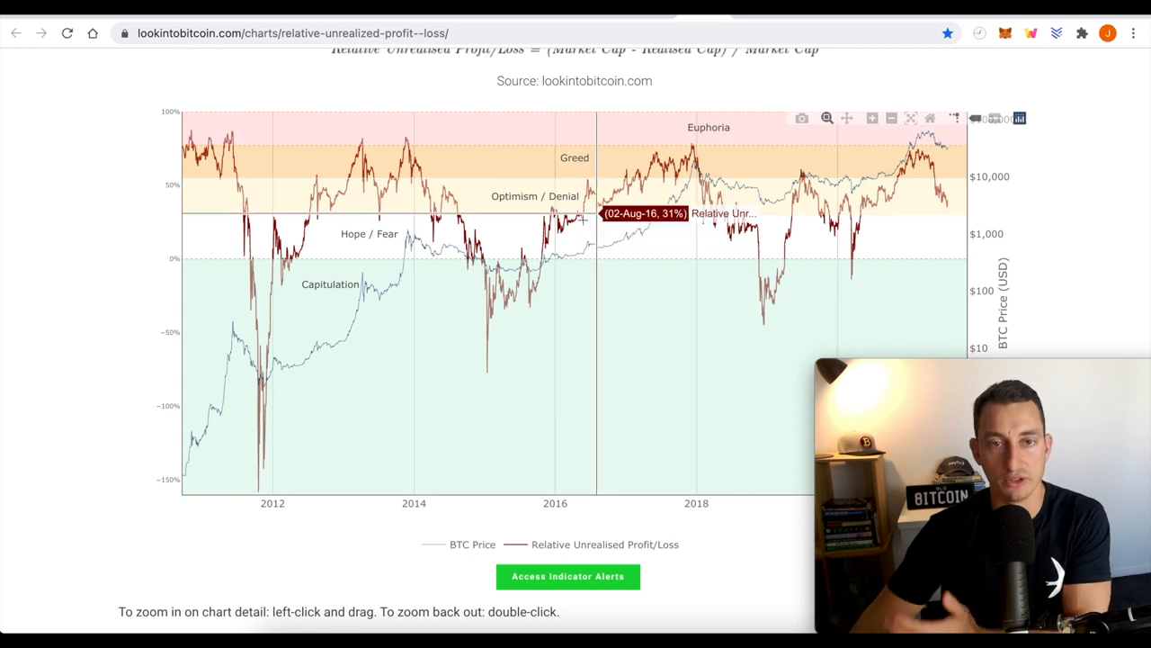
mouse_move(522, 248)
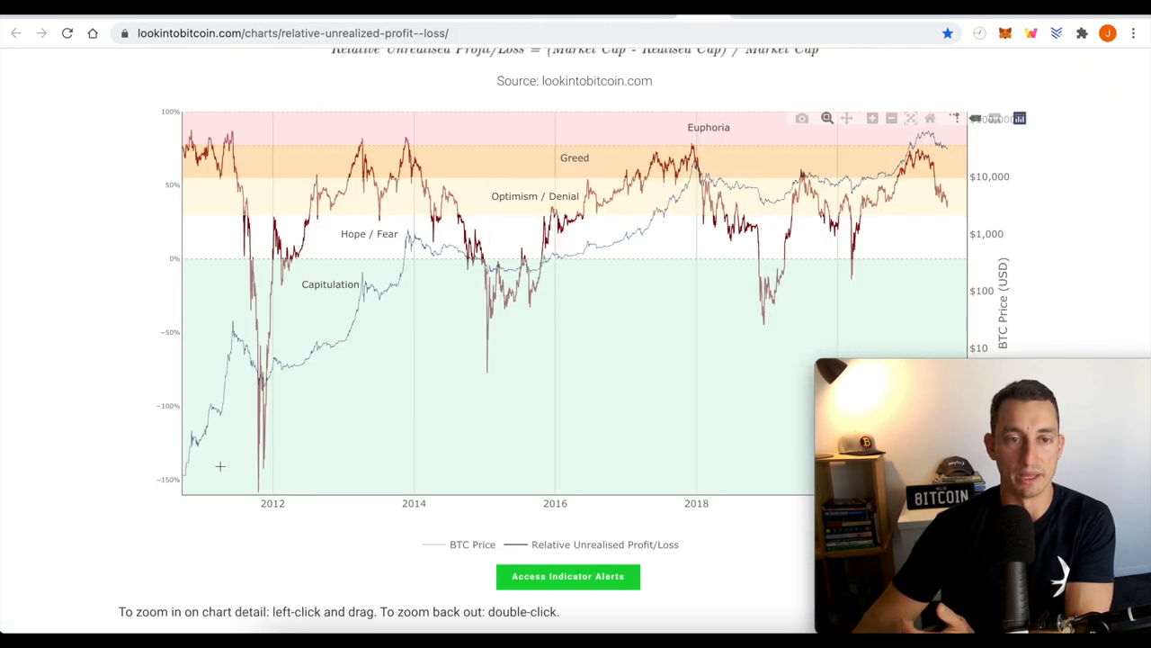
mouse_move(326, 246)
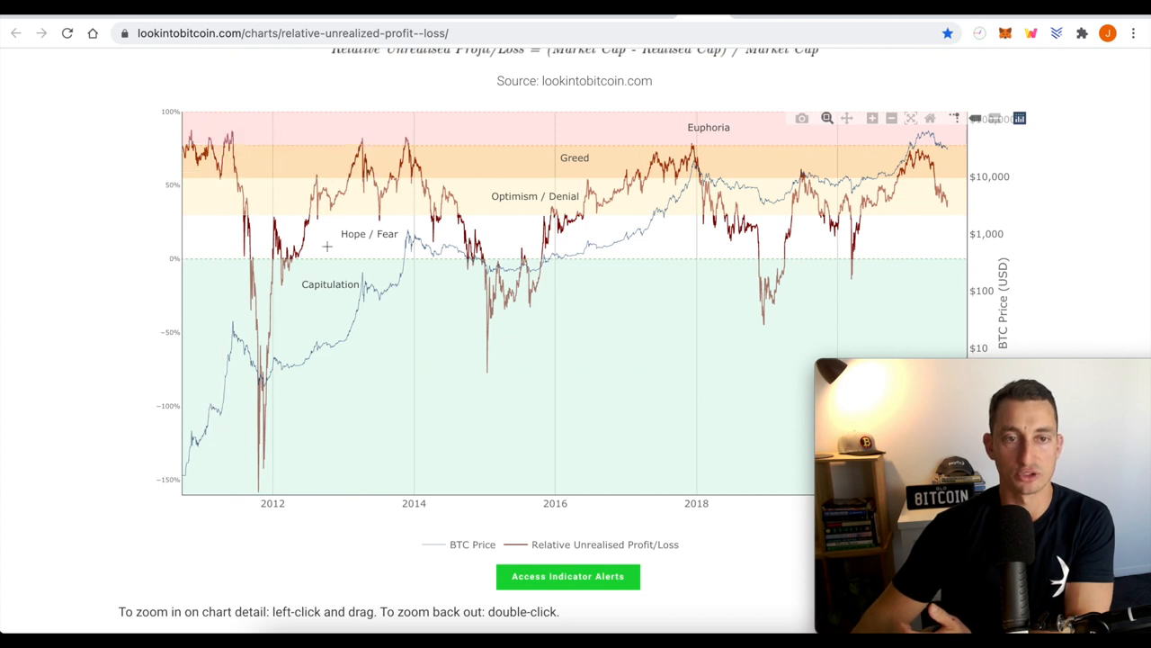
mouse_move(486, 332)
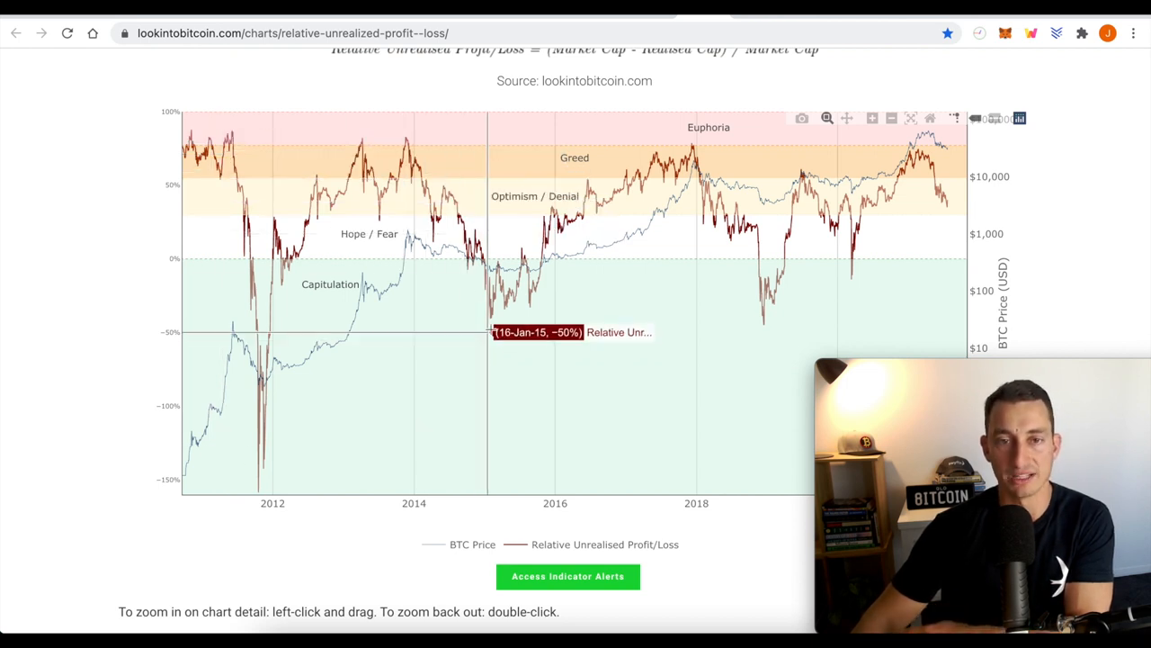
mouse_move(747, 262)
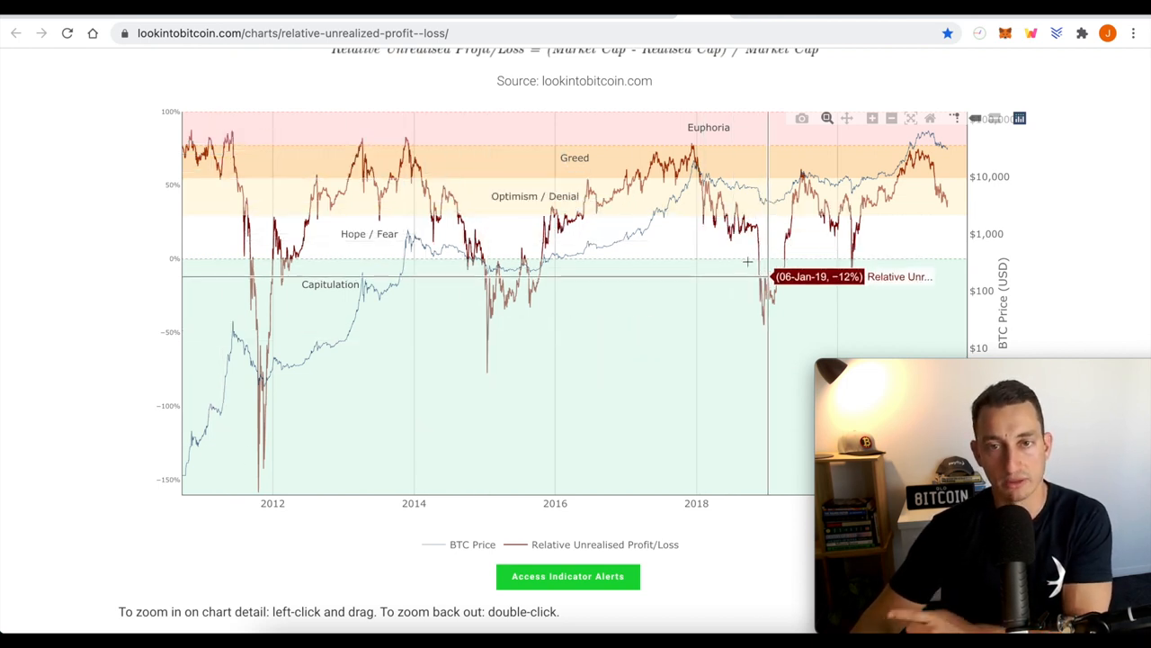
mouse_move(729, 288)
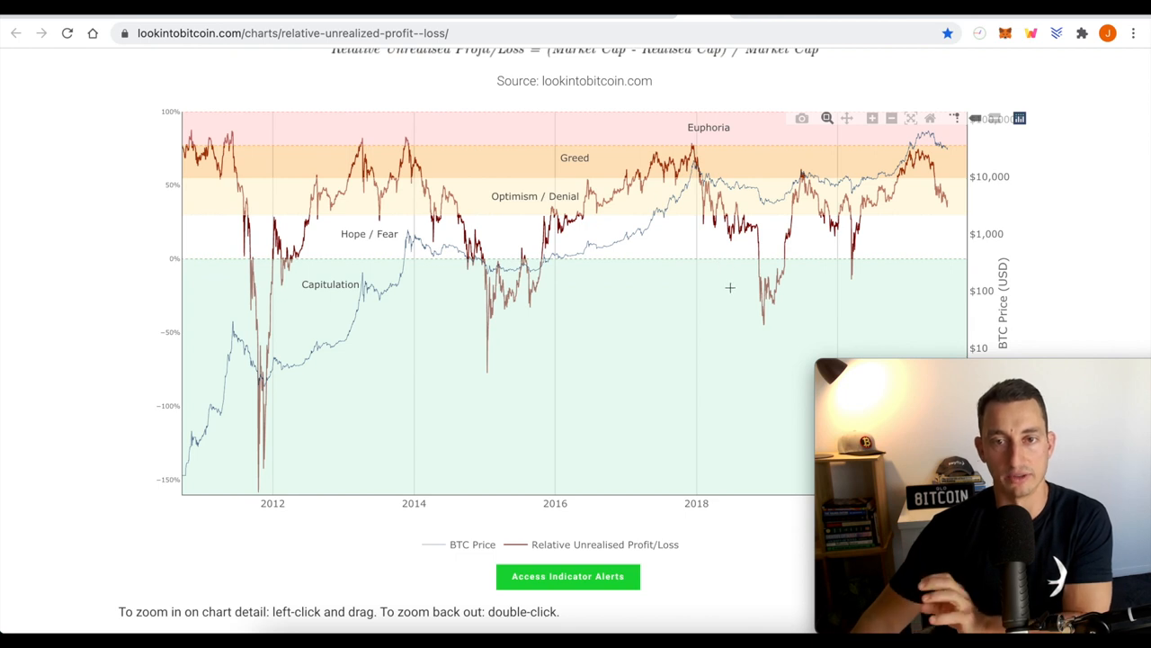
mouse_move(703, 293)
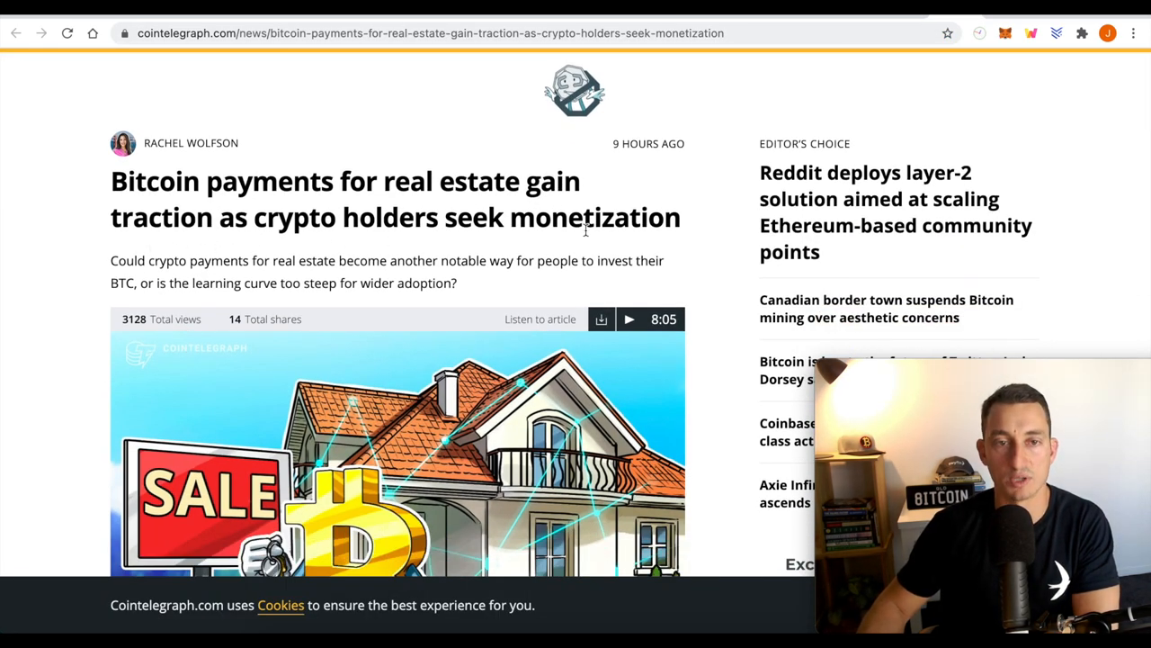
Scroll through the Cointelegraph article on Bitcoin real-estate payments.
scroll("down", 3)
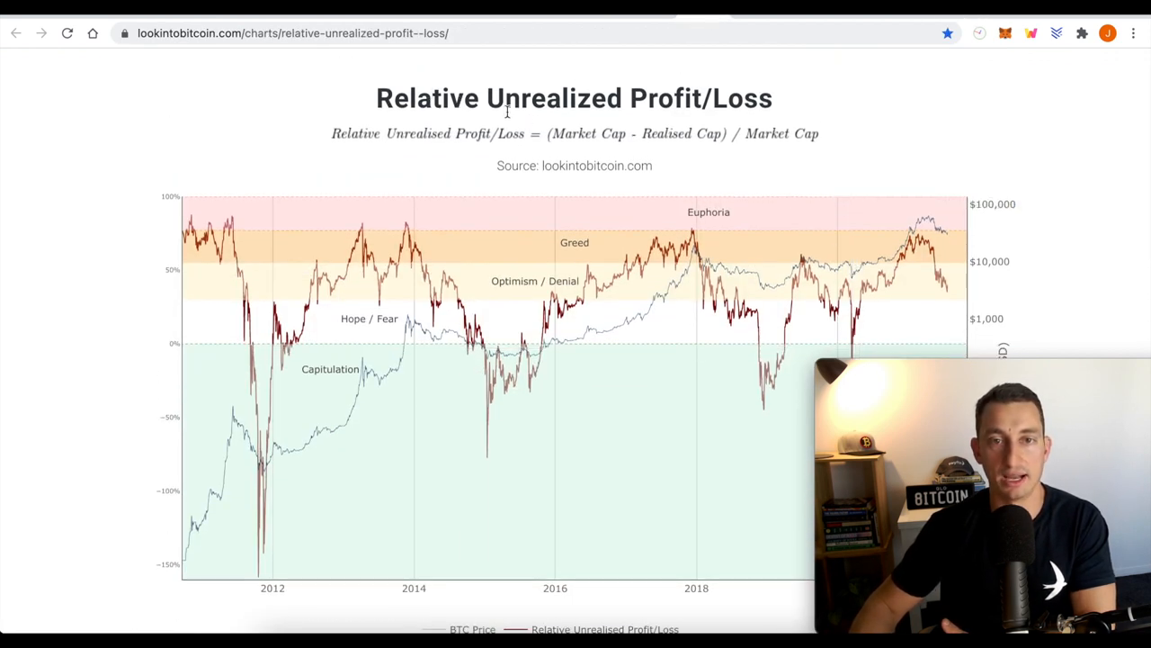
Scroll down to the Relative Unrealized Profit/Loss chart showing −55% on 17 Jan 2015.
scroll("down", 3)
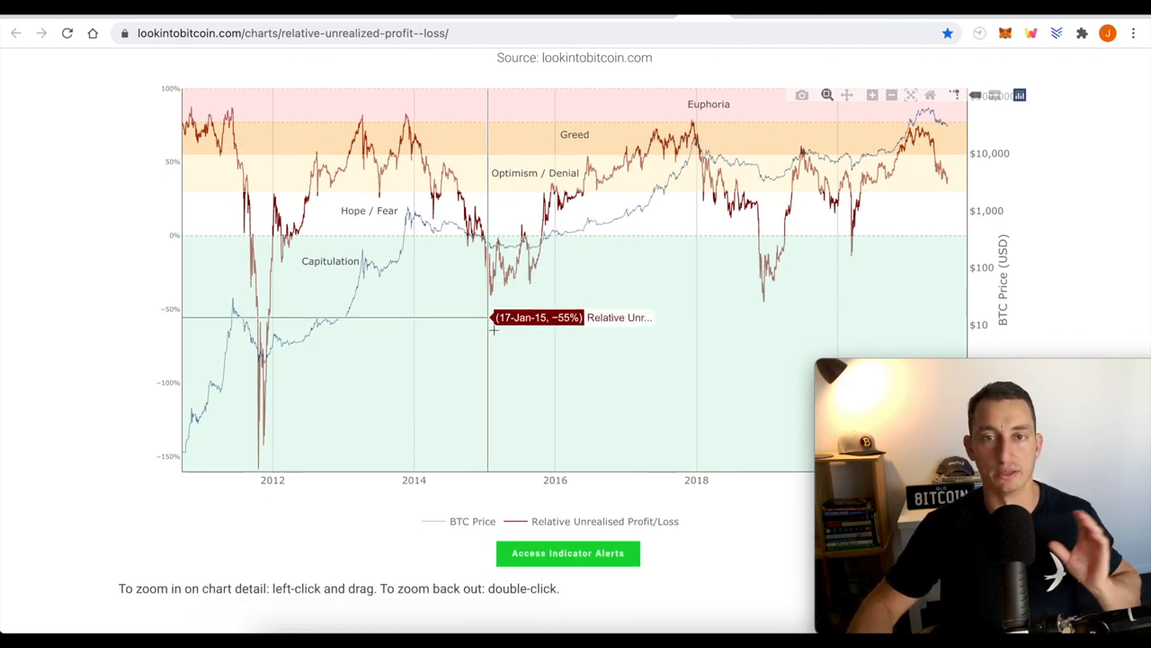
mouse_move(890, 95)
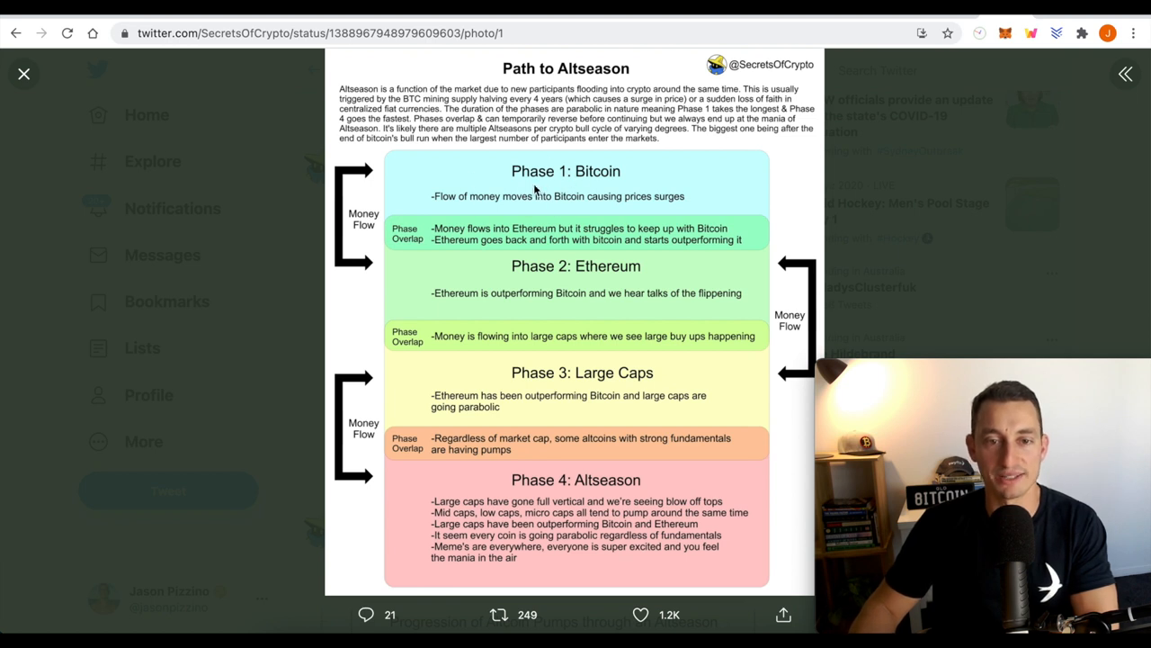
mouse_move(513, 207)
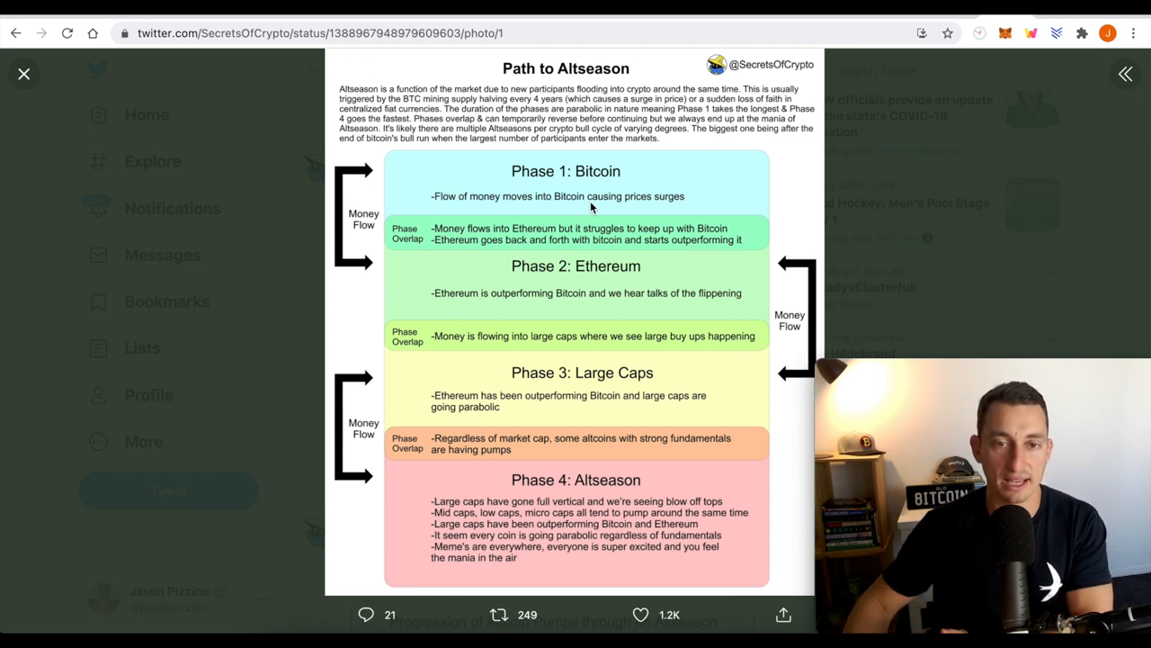
mouse_move(580, 358)
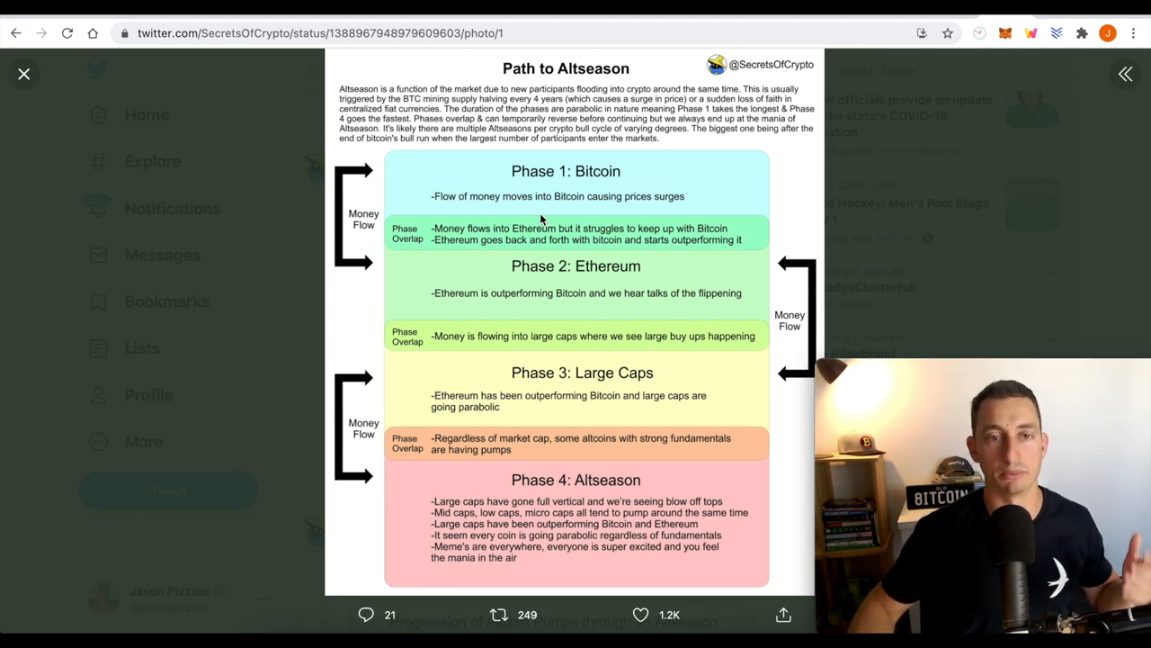
mouse_move(511, 286)
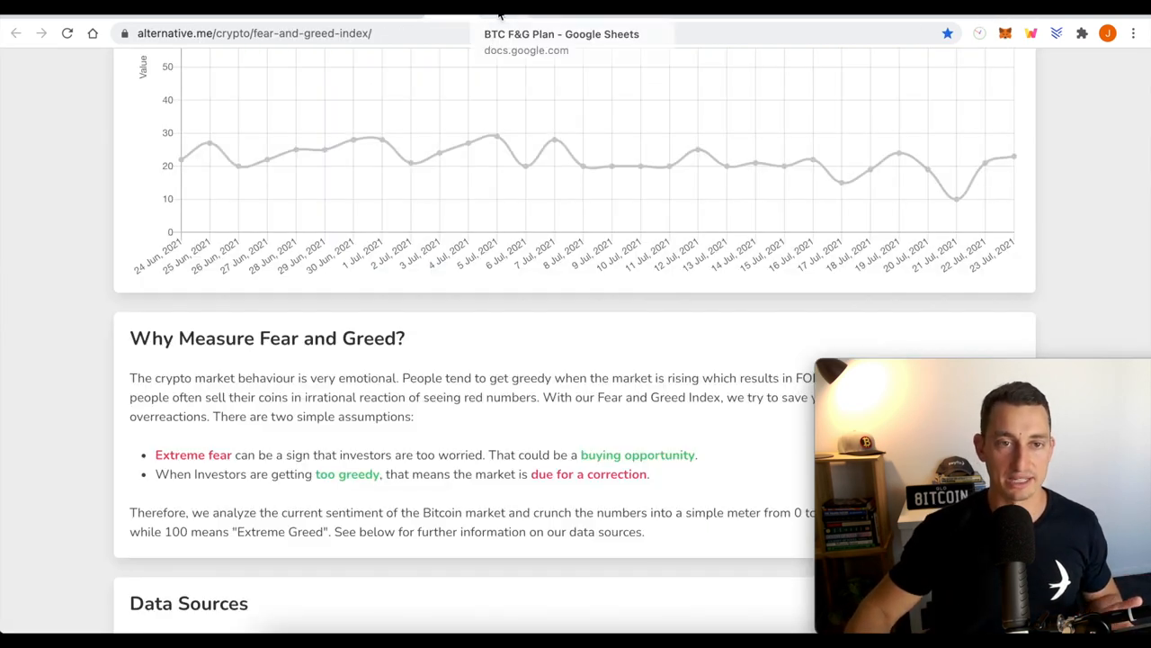
Switch from the Path to Altseason graphic to the BTC F&G Plan Google Sheet.
left_click(561, 34)
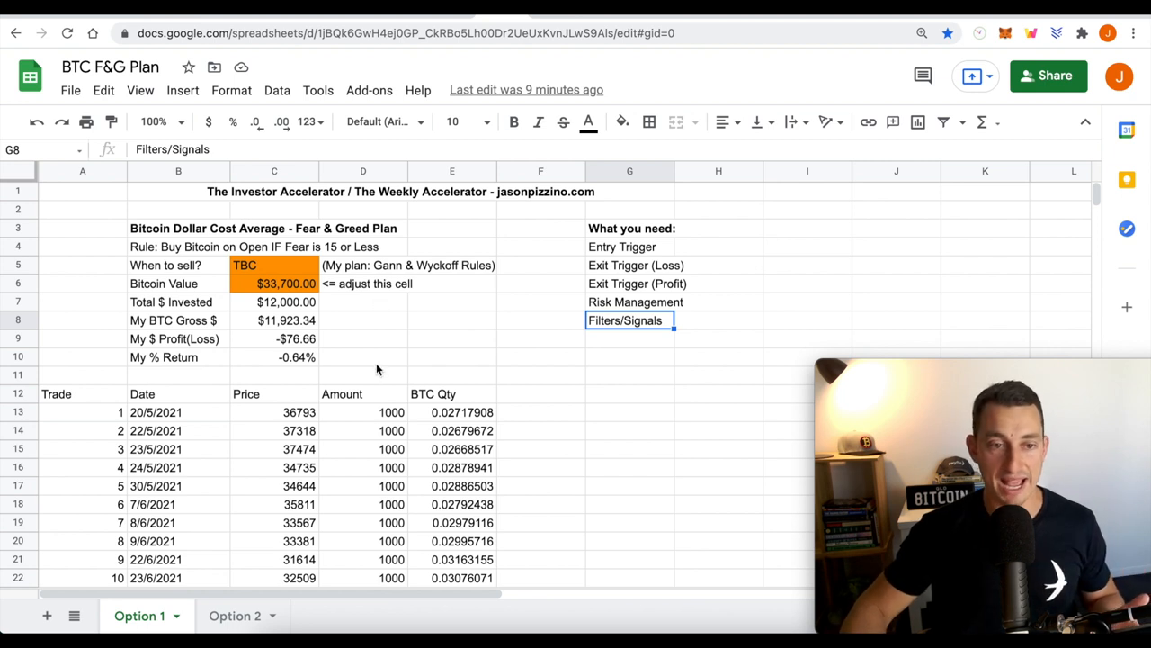